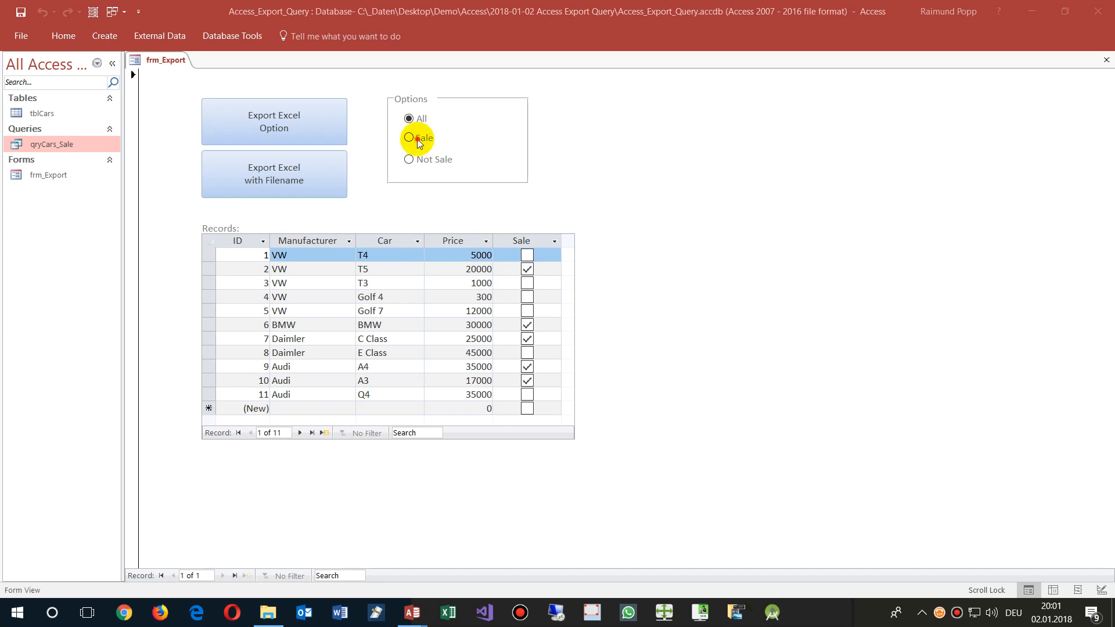
Step: Switch the option group between Not Sale, All and Sale, ending on Not Sale with six unsold cars
{"action": "left_click", "coordinate": [408, 159]}
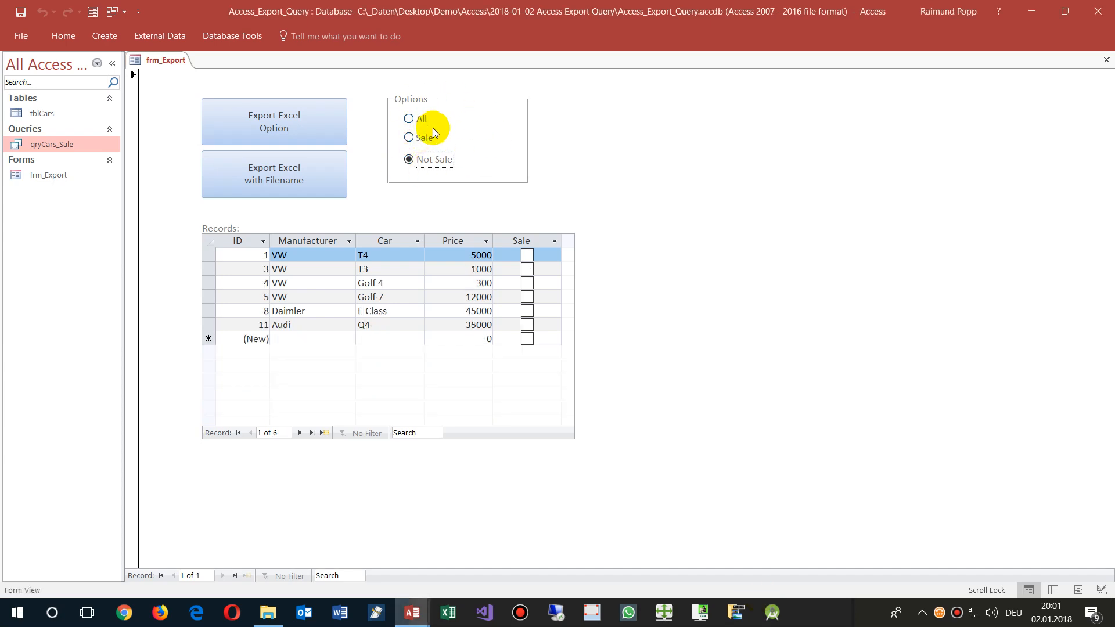
{"action": "mouse_move", "coordinate": [199, 219]}
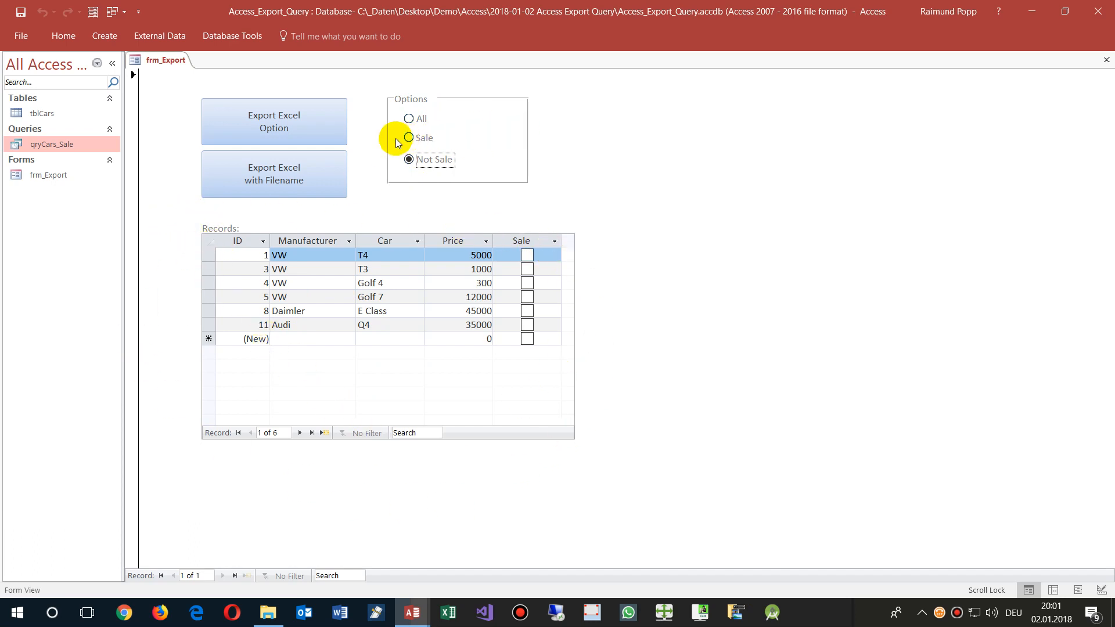
{"action": "left_click", "coordinate": [409, 118]}
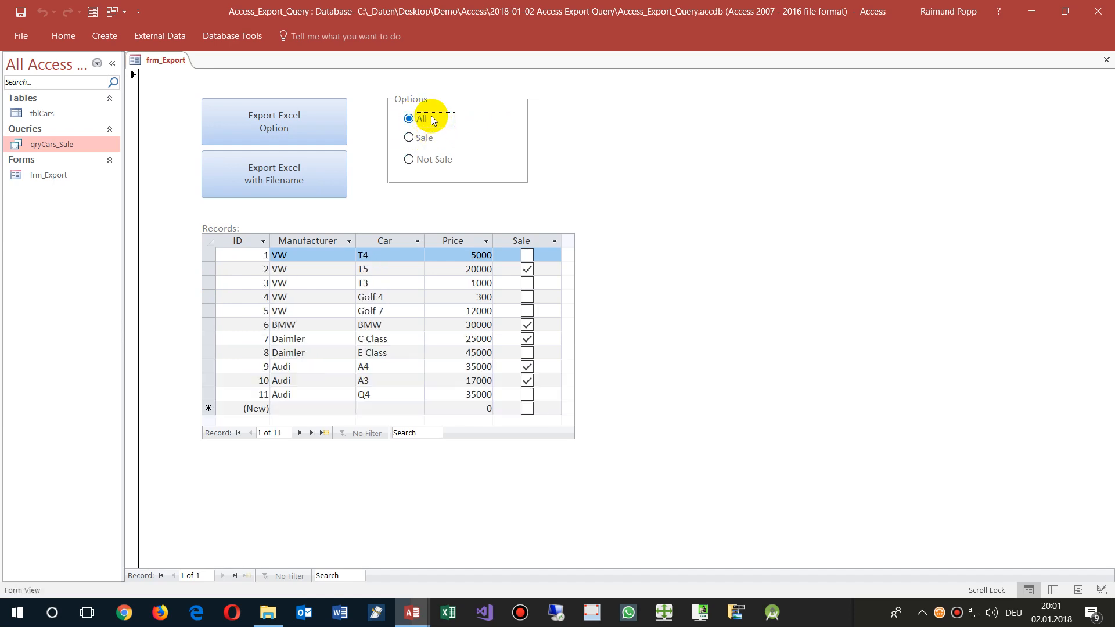
{"action": "left_click", "coordinate": [408, 137]}
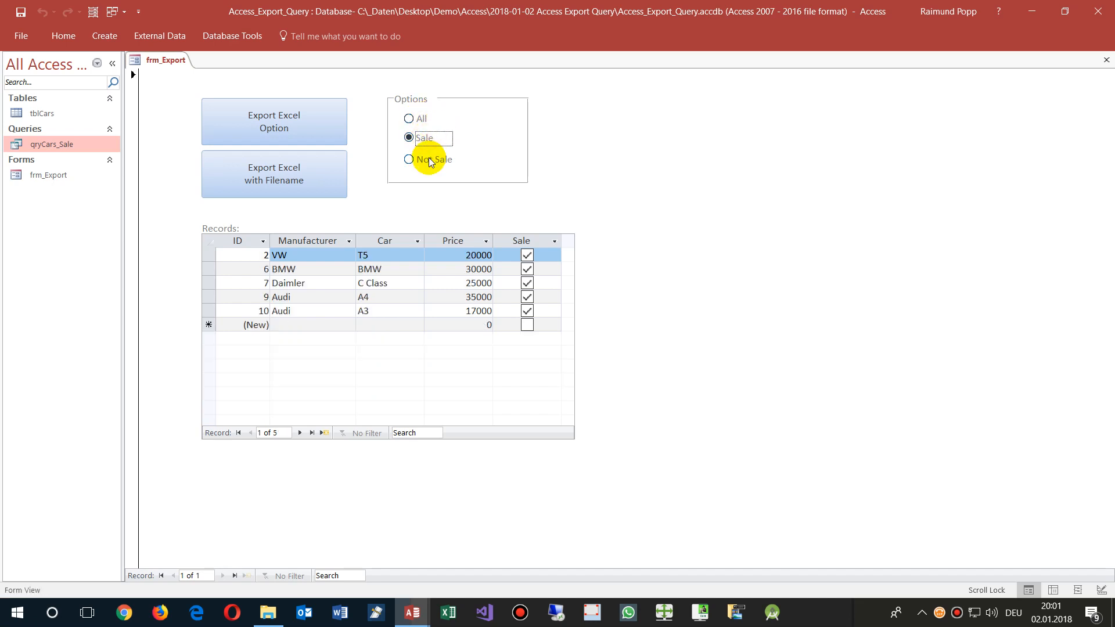
{"action": "left_click", "coordinate": [408, 119]}
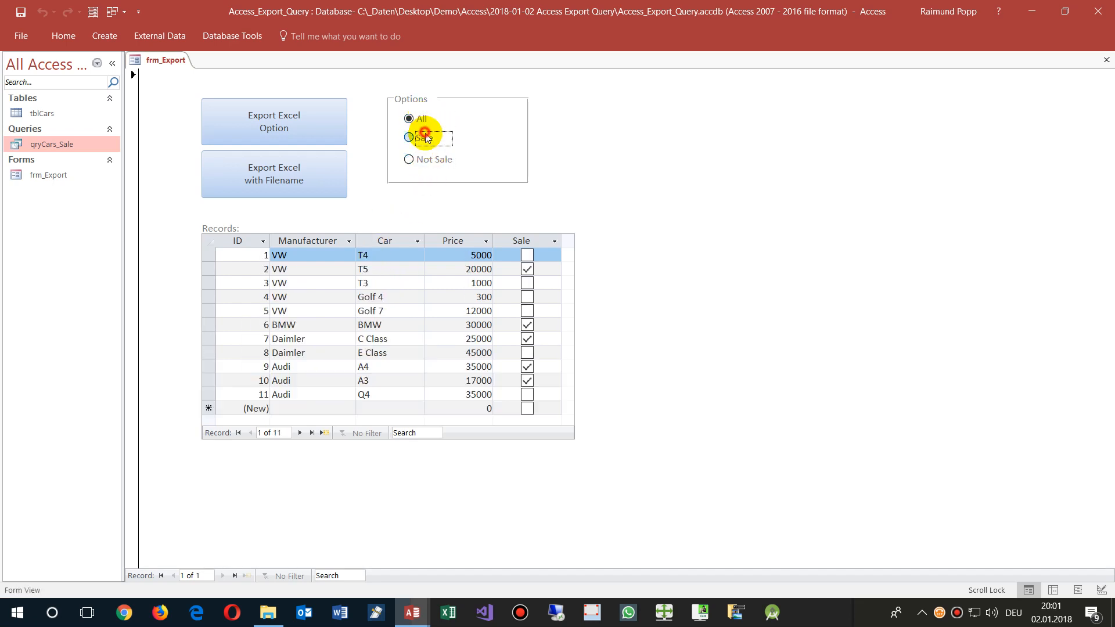
{"action": "left_click", "coordinate": [409, 159]}
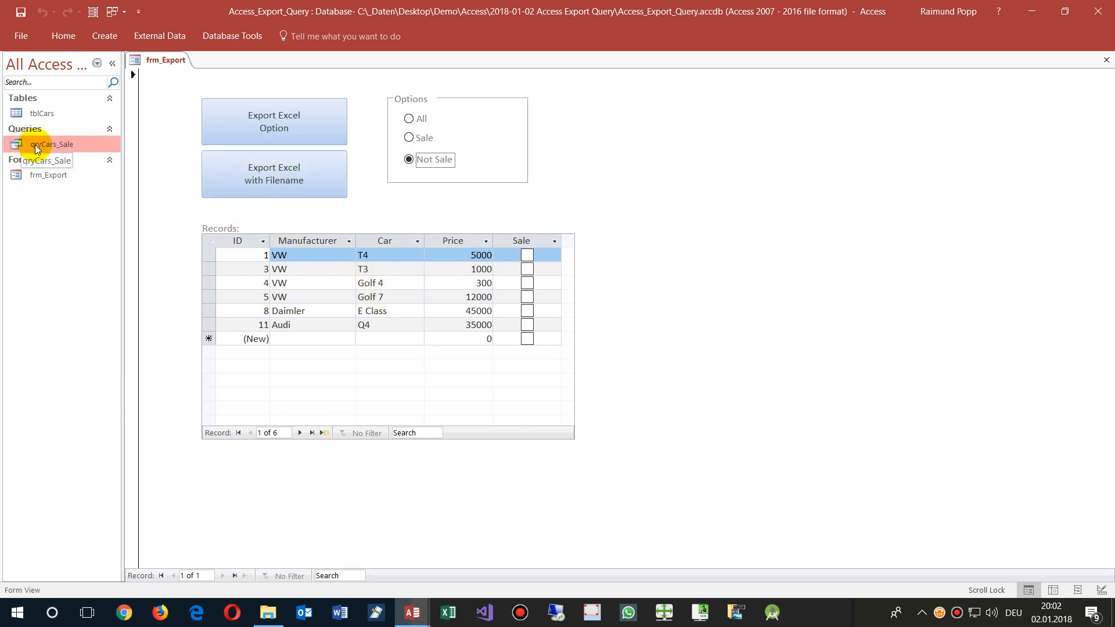
{"action": "mouse_move", "coordinate": [45, 150]}
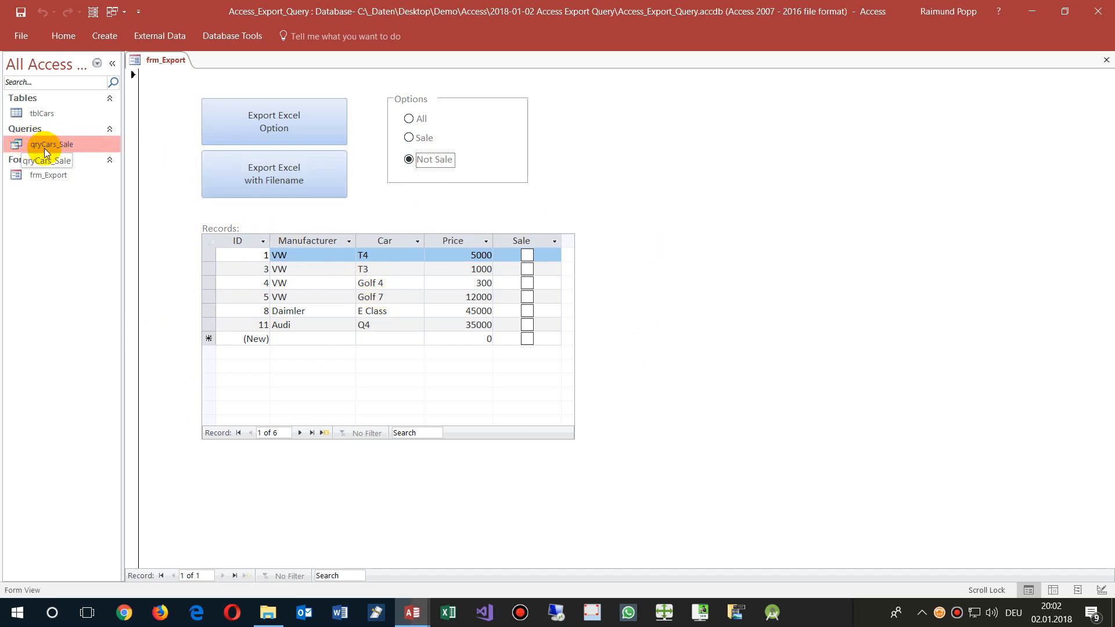
{"action": "double_click", "coordinate": [52, 144]}
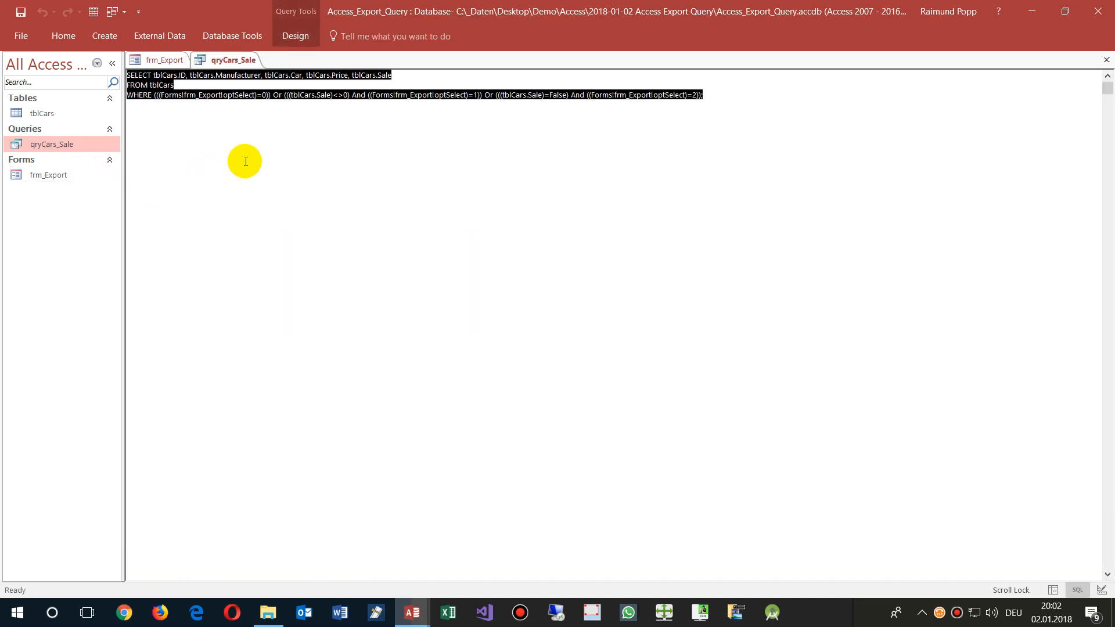
{"action": "right_click", "coordinate": [51, 144]}
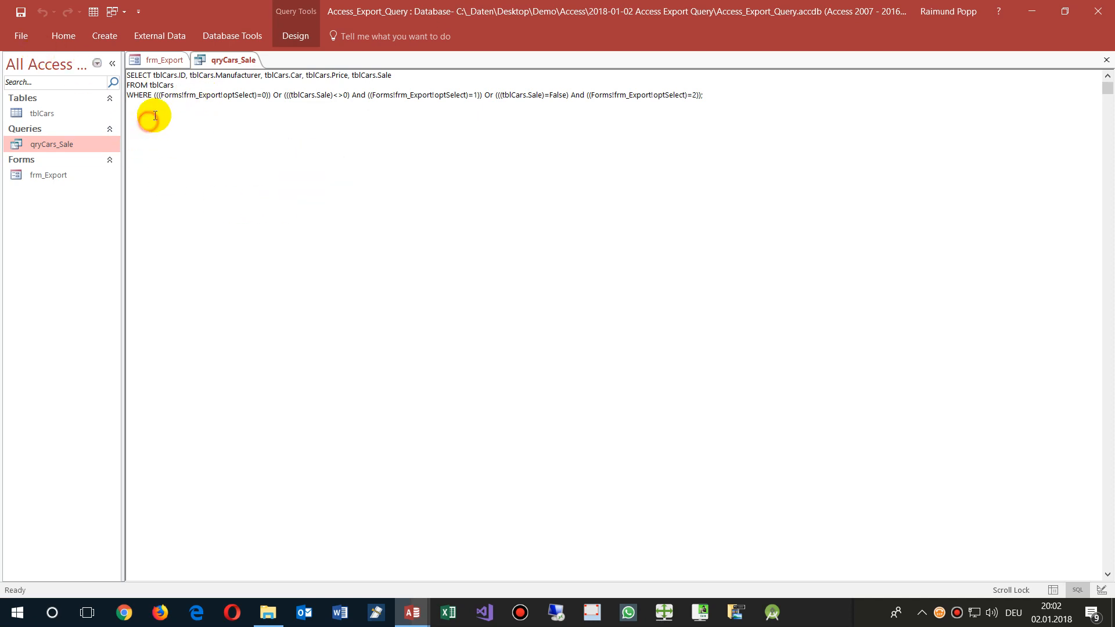
{"action": "left_click", "coordinate": [63, 36]}
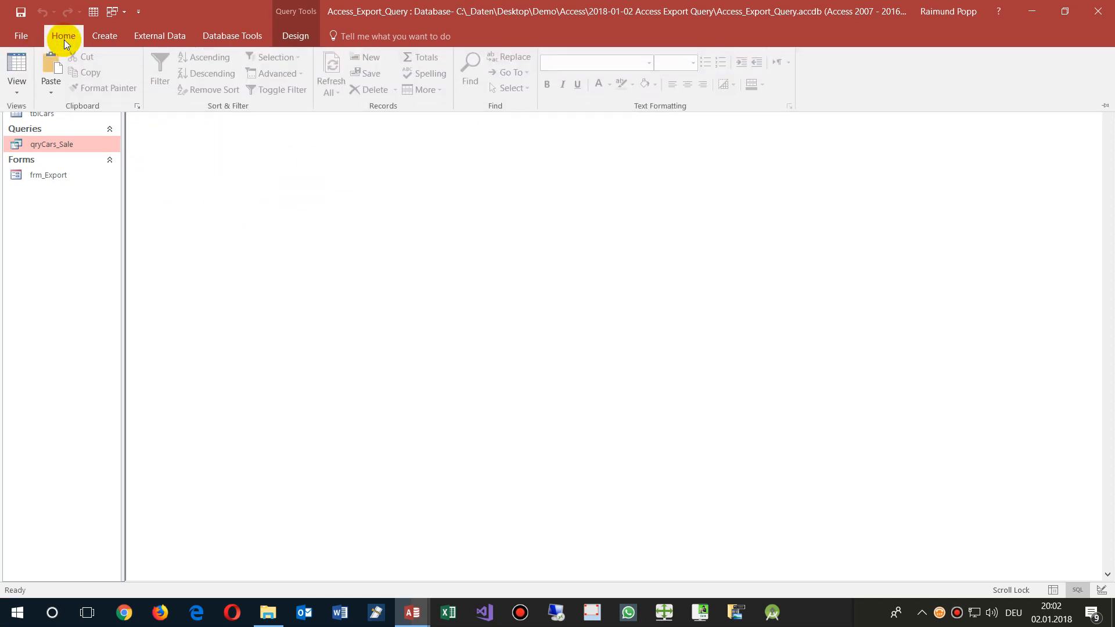
{"action": "left_click", "coordinate": [15, 71]}
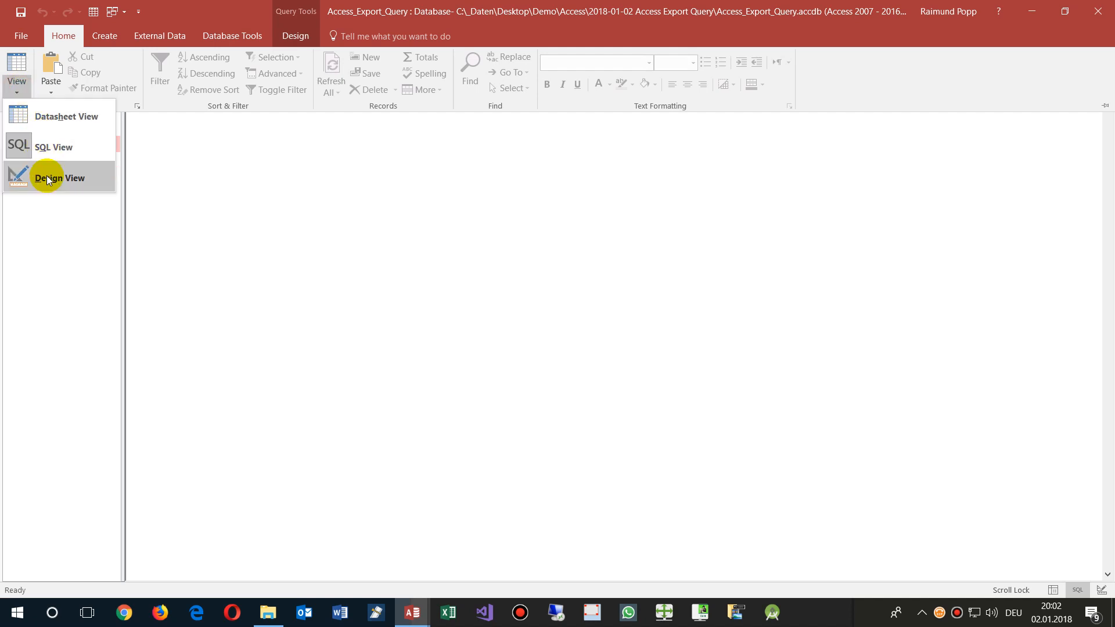
{"action": "left_click", "coordinate": [59, 177]}
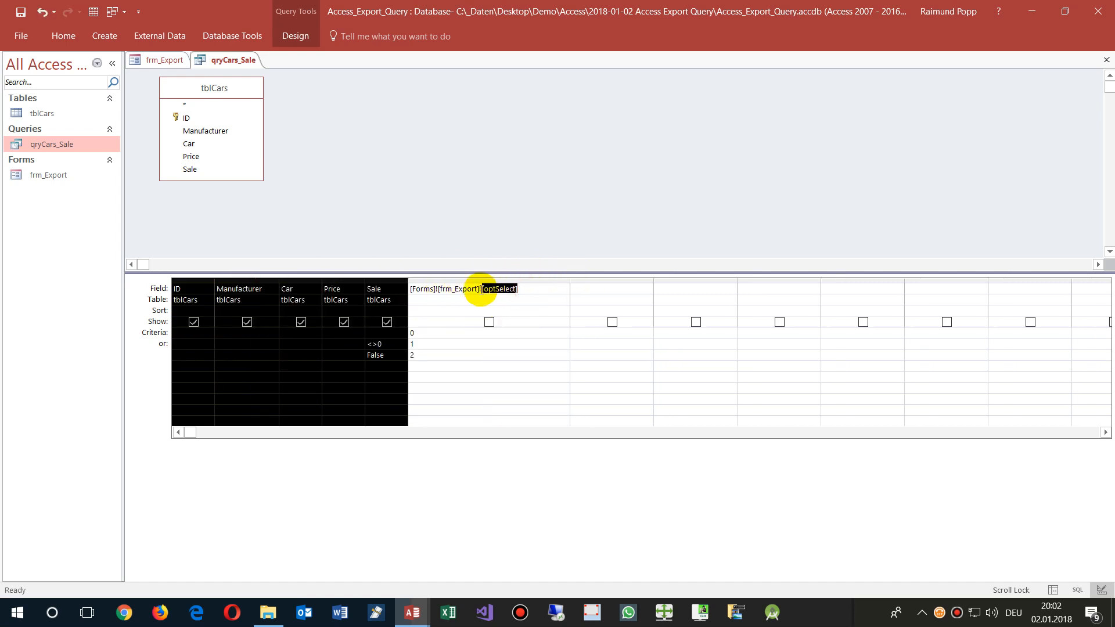
{"action": "left_click", "coordinate": [411, 334]}
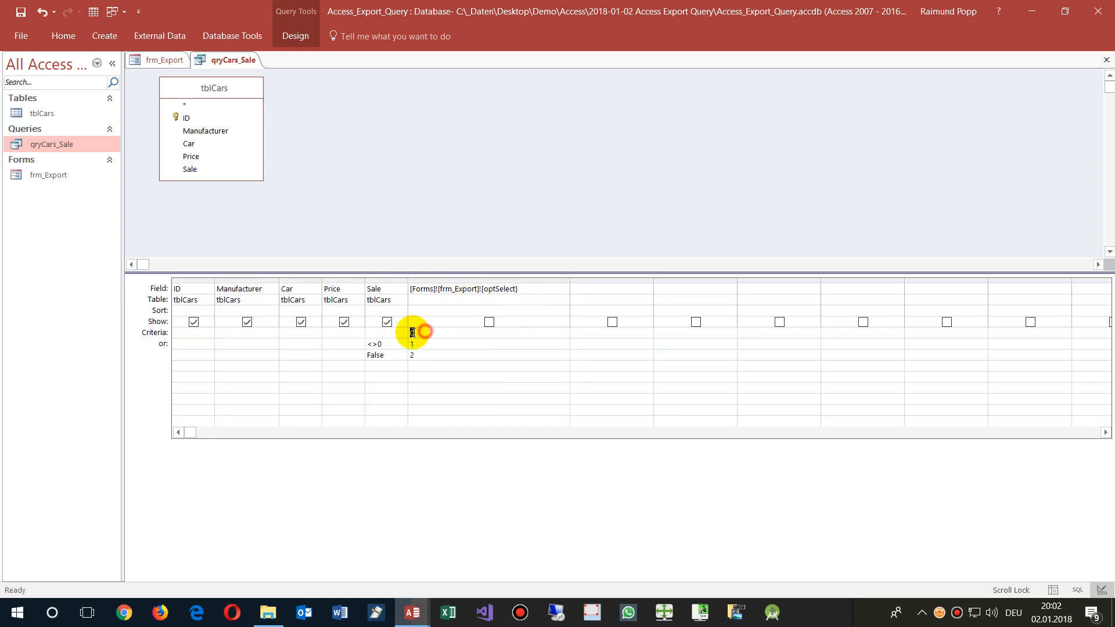
{"action": "left_click", "coordinate": [410, 344]}
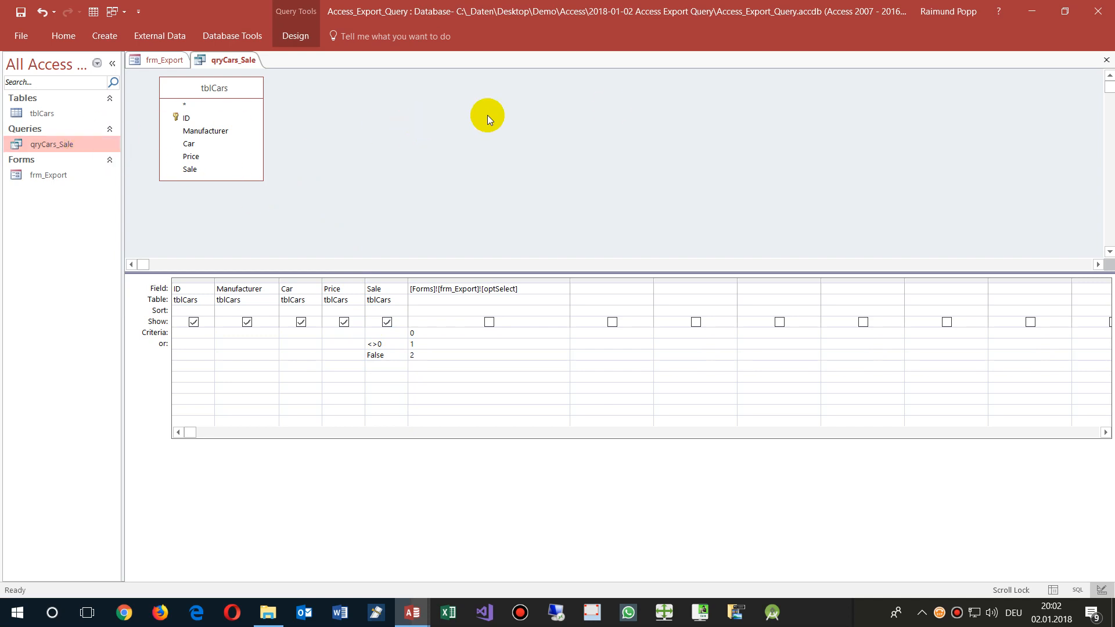
{"action": "mouse_move", "coordinate": [1107, 59]}
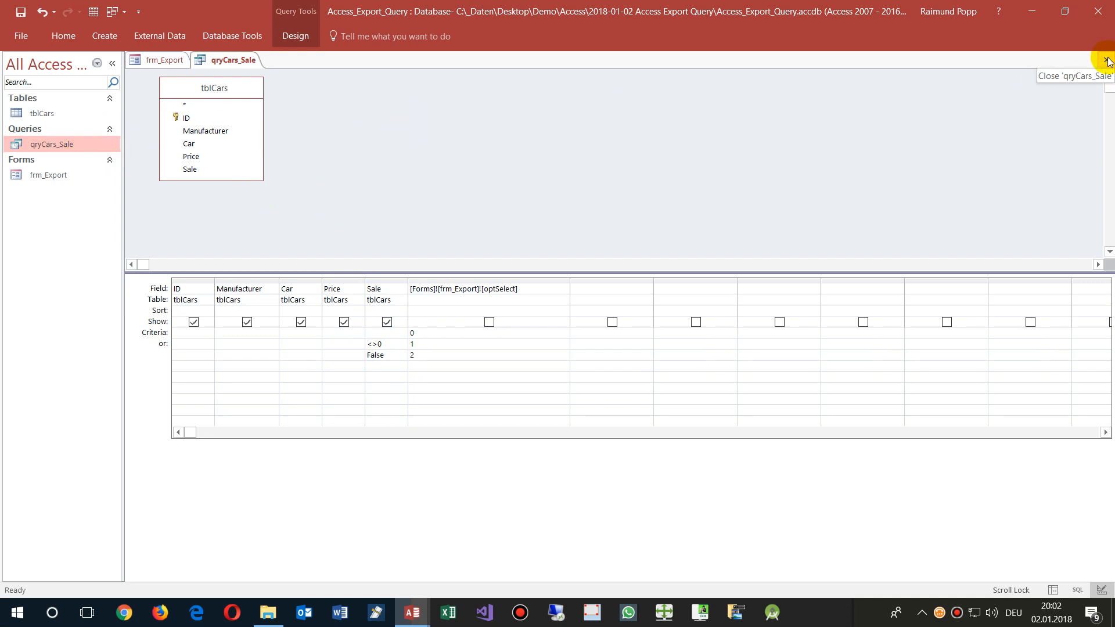
{"action": "left_click", "coordinate": [384, 355]}
{"action": "type", "text": "0"}
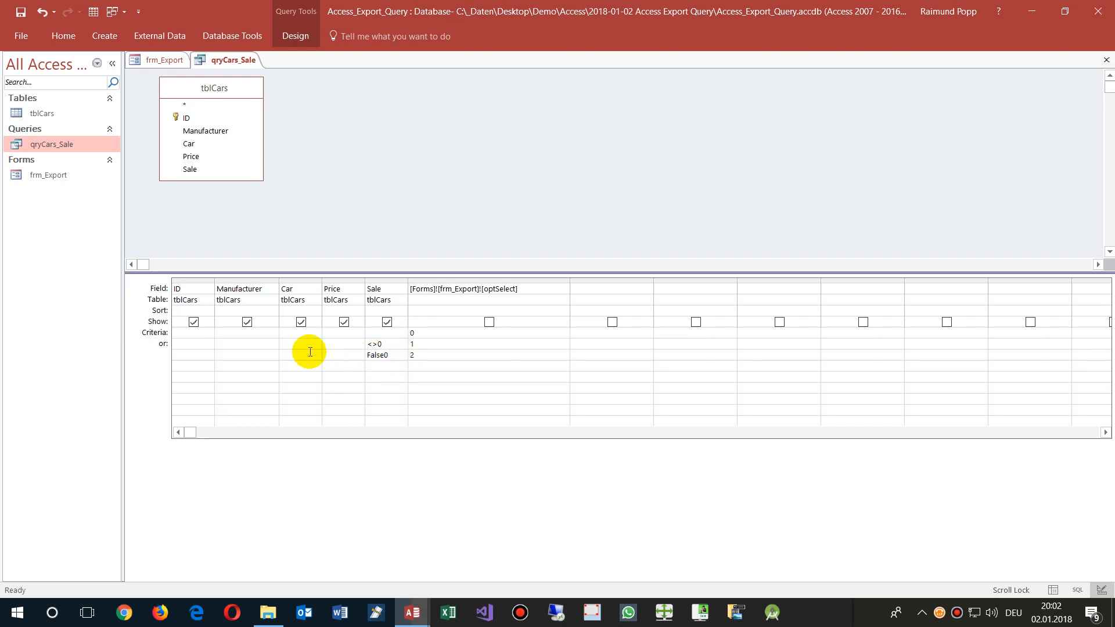
{"action": "left_click", "coordinate": [378, 356]}
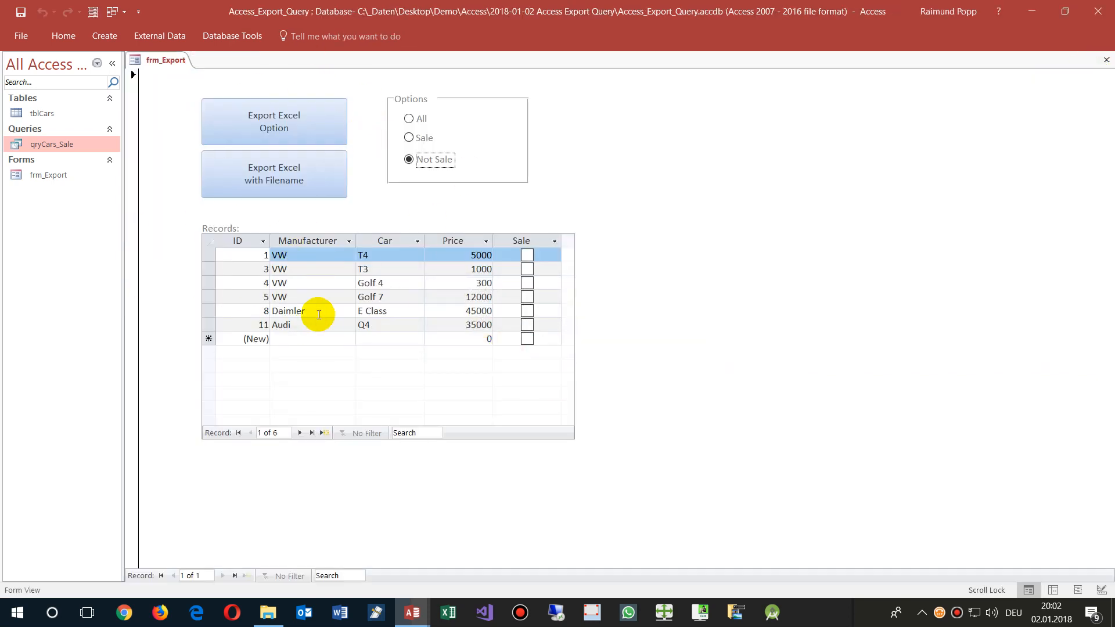
Step: Show all cars, enter Design View and review the optSelect options' values
{"action": "left_click", "coordinate": [408, 118]}
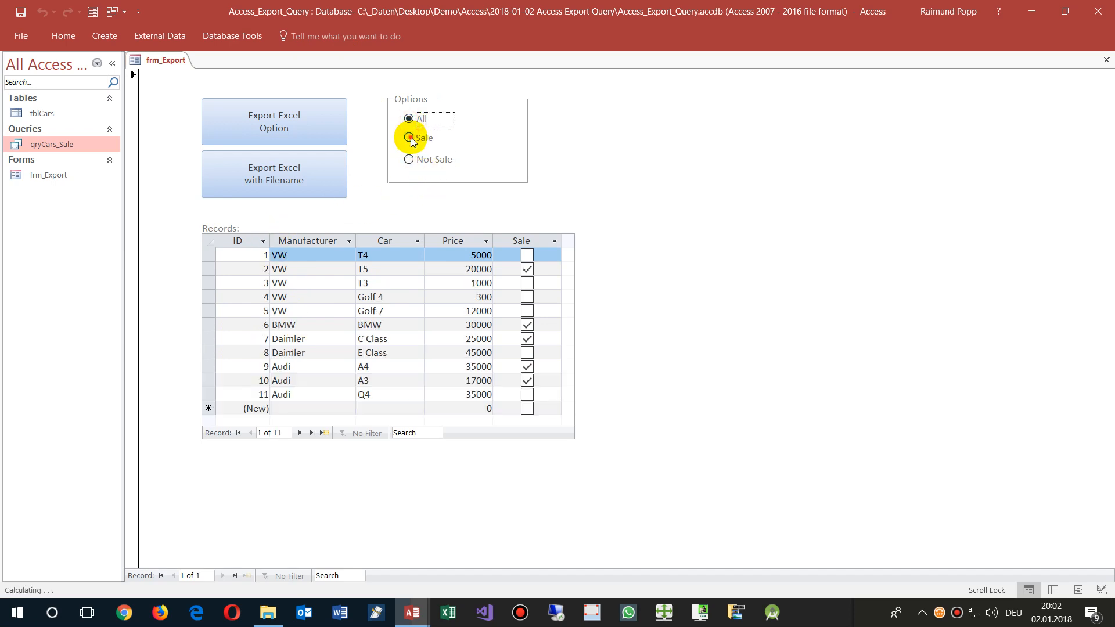
{"action": "right_click", "coordinate": [421, 137]}
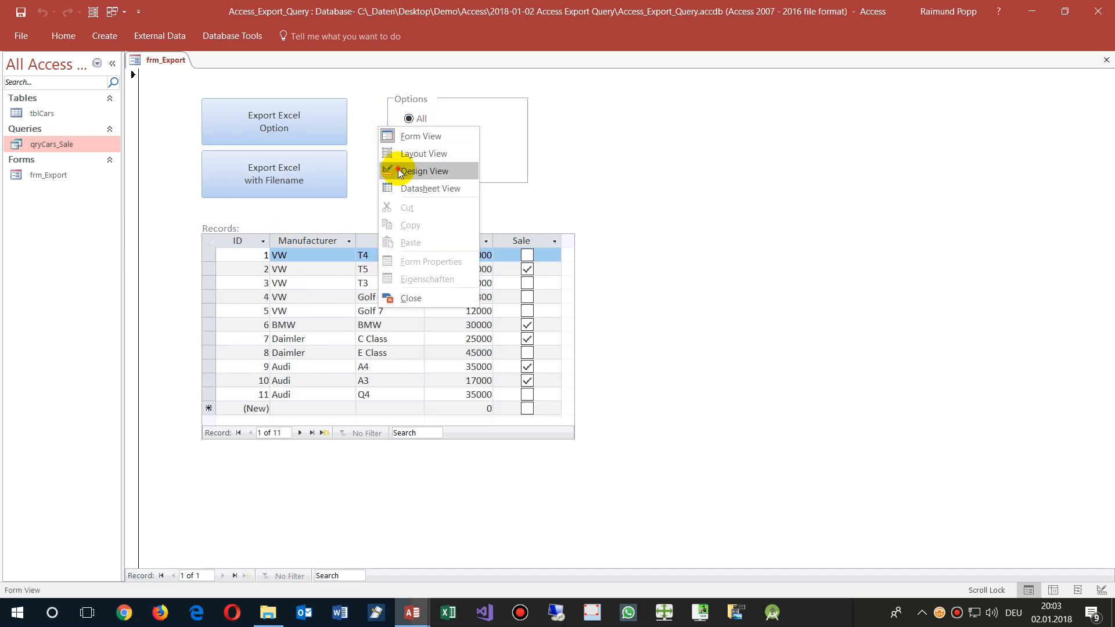
{"action": "left_click", "coordinate": [425, 170]}
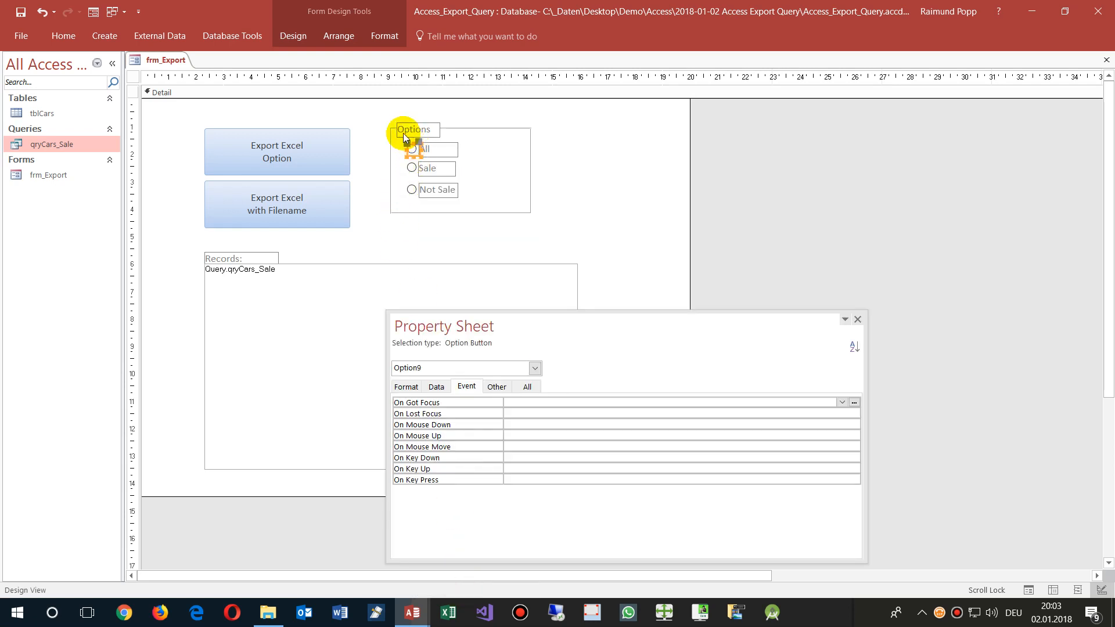
{"action": "left_click", "coordinate": [413, 129]}
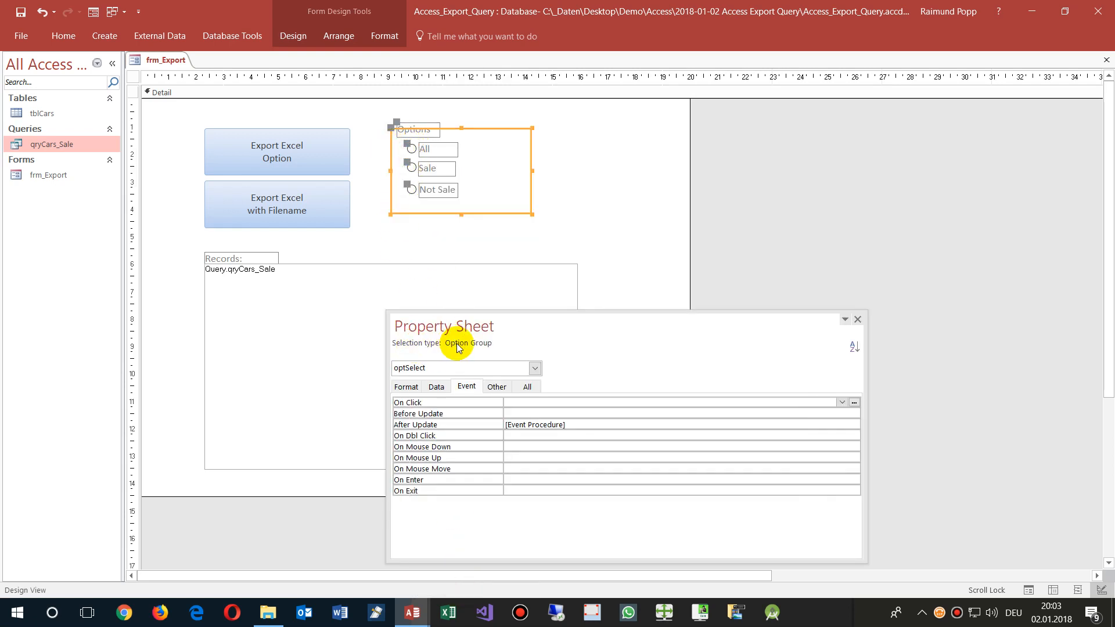
{"action": "left_click", "coordinate": [411, 150]}
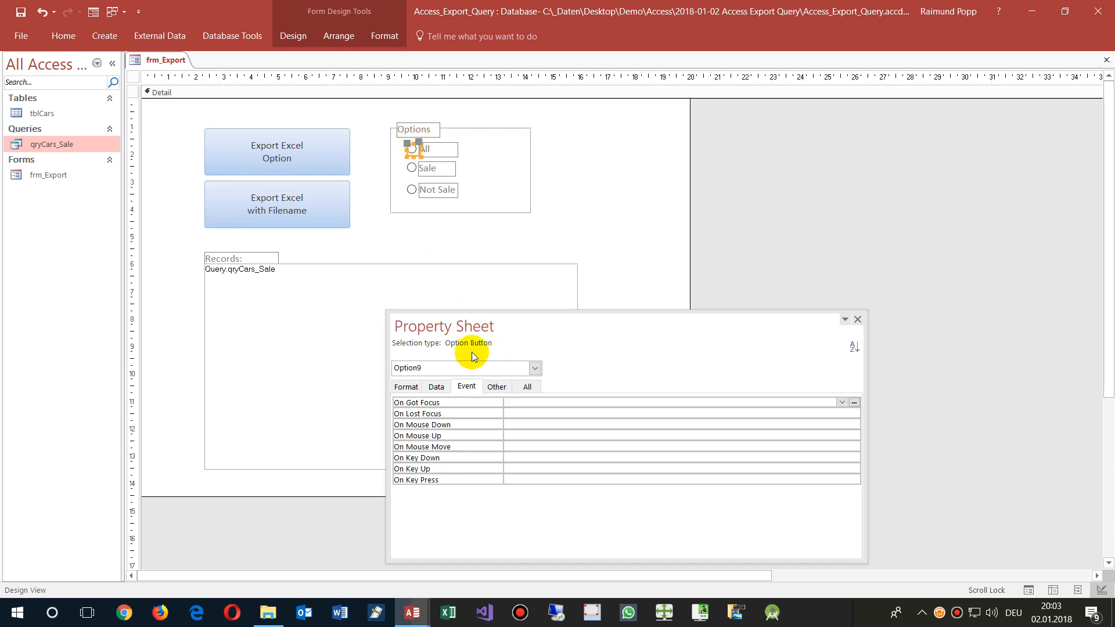
{"action": "left_click", "coordinate": [435, 385]}
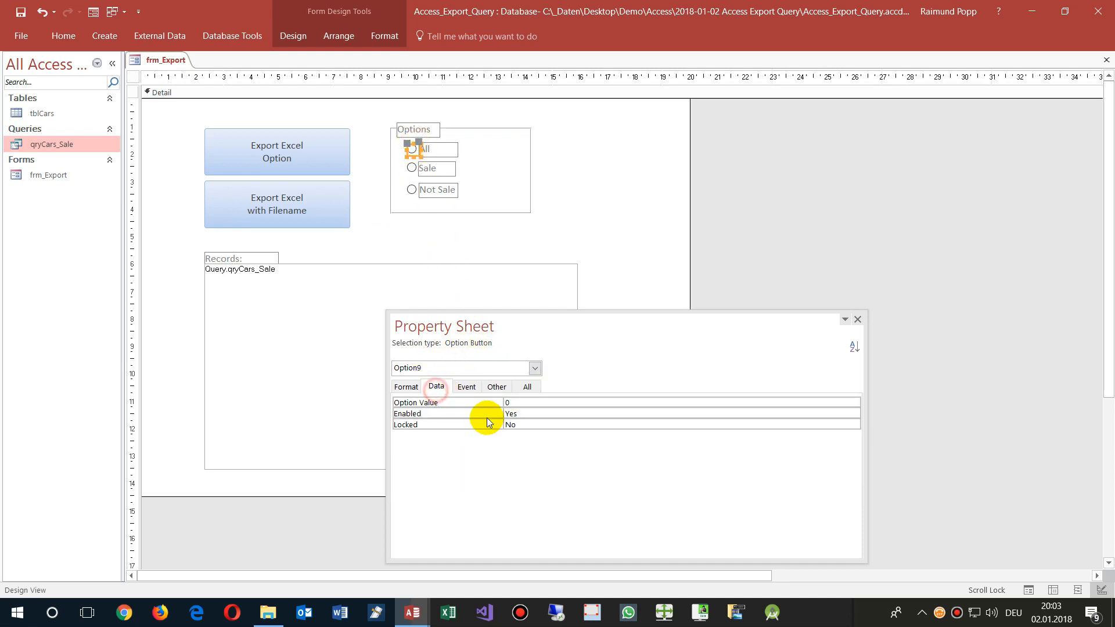
{"action": "left_click", "coordinate": [428, 169]}
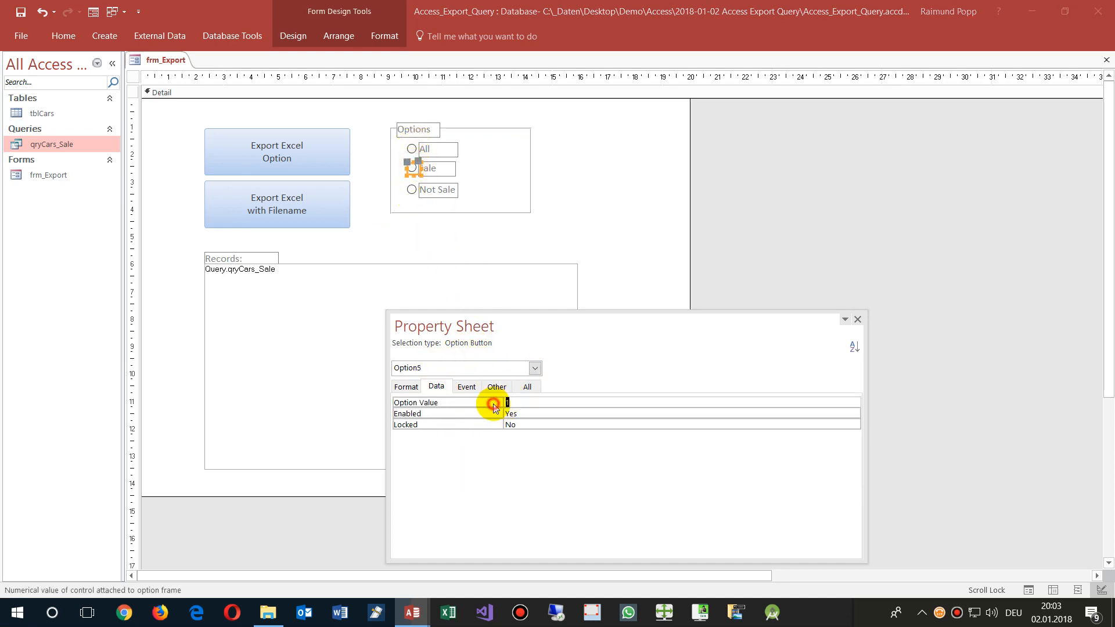
Step: Inspect the optSelect option group's After Update event procedure
{"action": "left_click", "coordinate": [412, 189]}
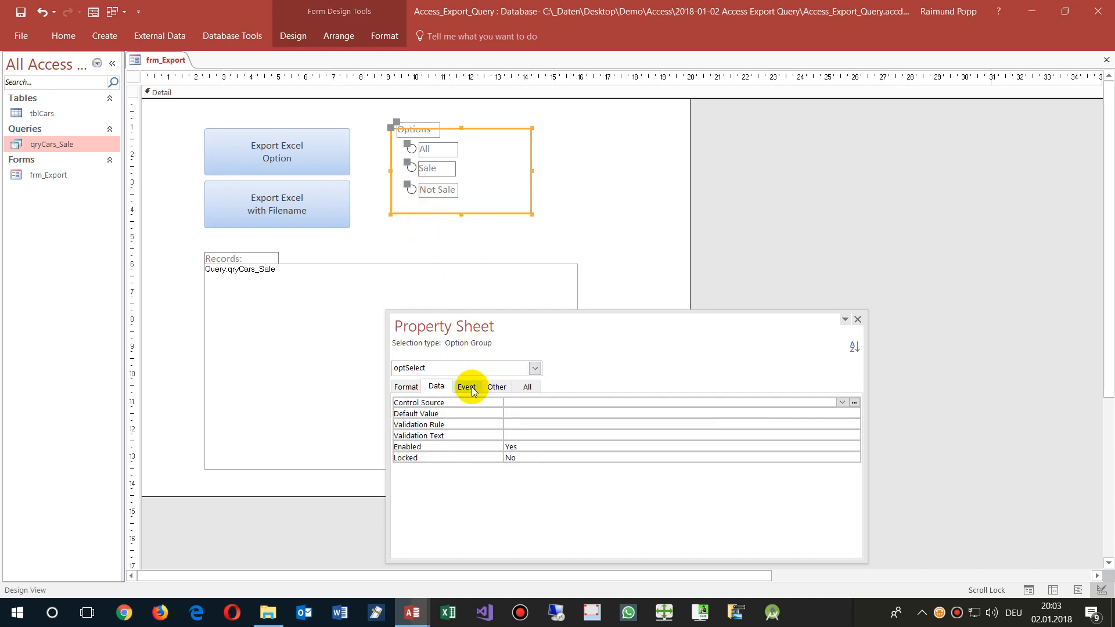
{"action": "left_click", "coordinate": [466, 386]}
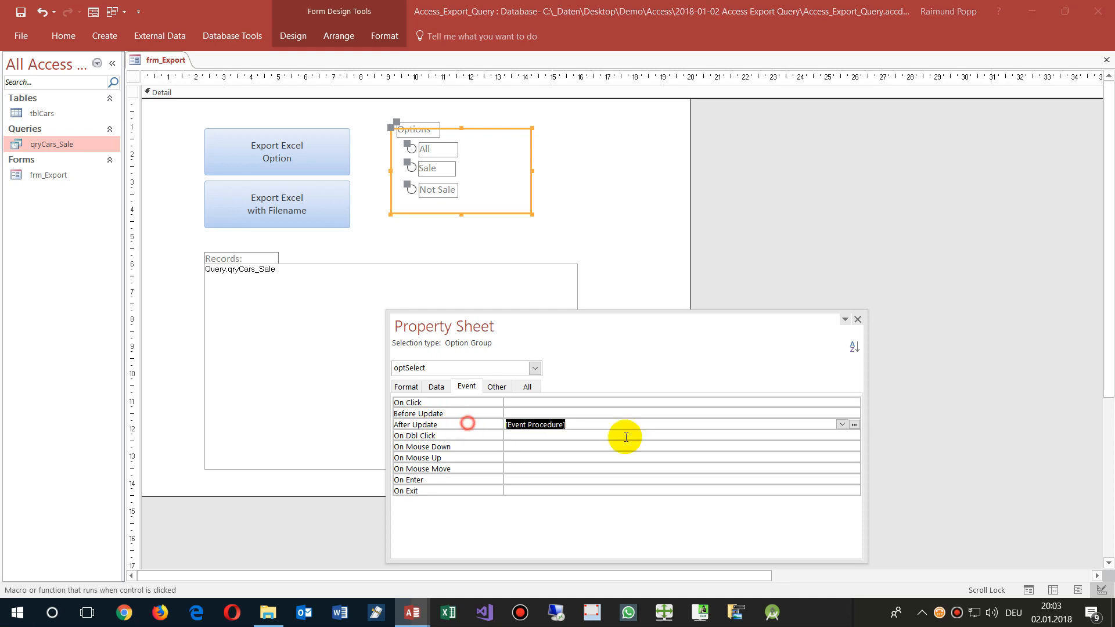
{"action": "left_click", "coordinate": [853, 425]}
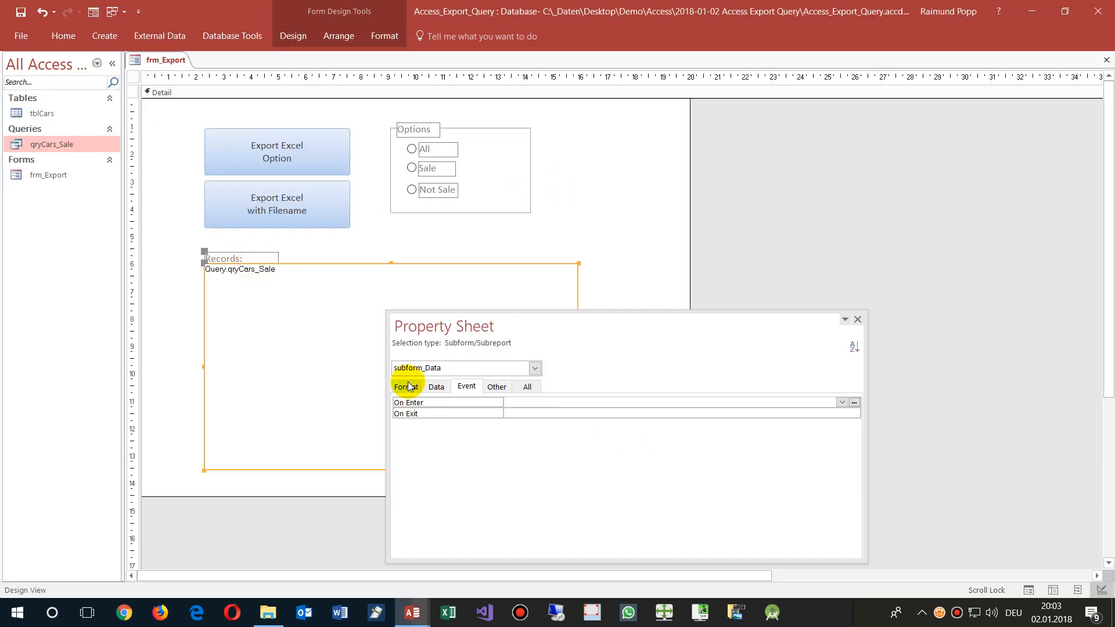
Step: Set the subform's Source Object to Query.qryCars_Sale and run the form
{"action": "left_click", "coordinate": [435, 385]}
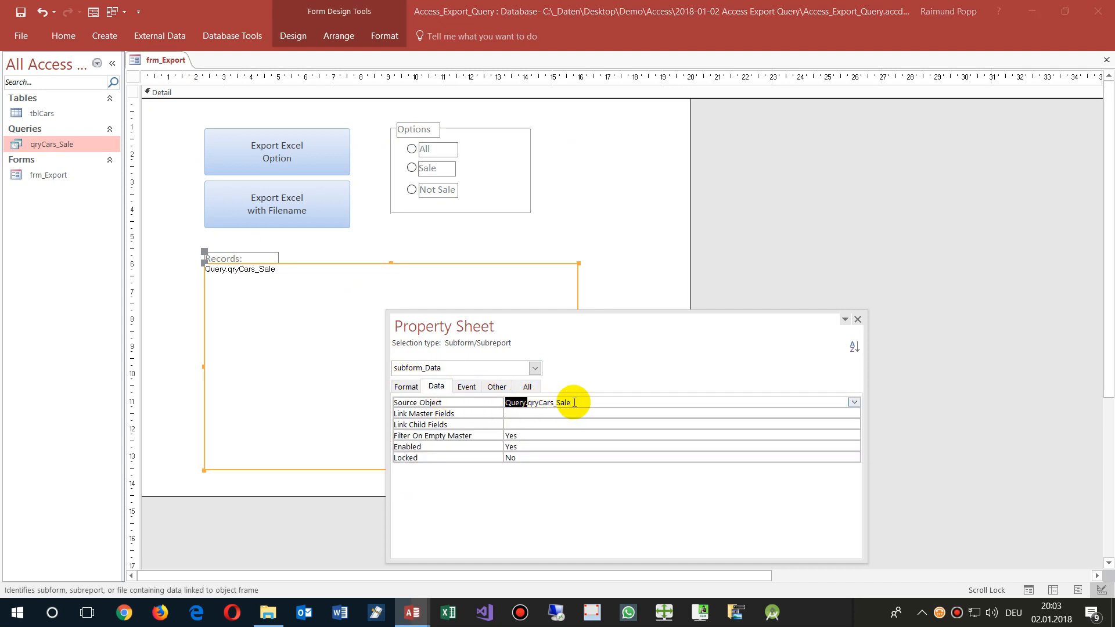
{"action": "left_click", "coordinate": [853, 402]}
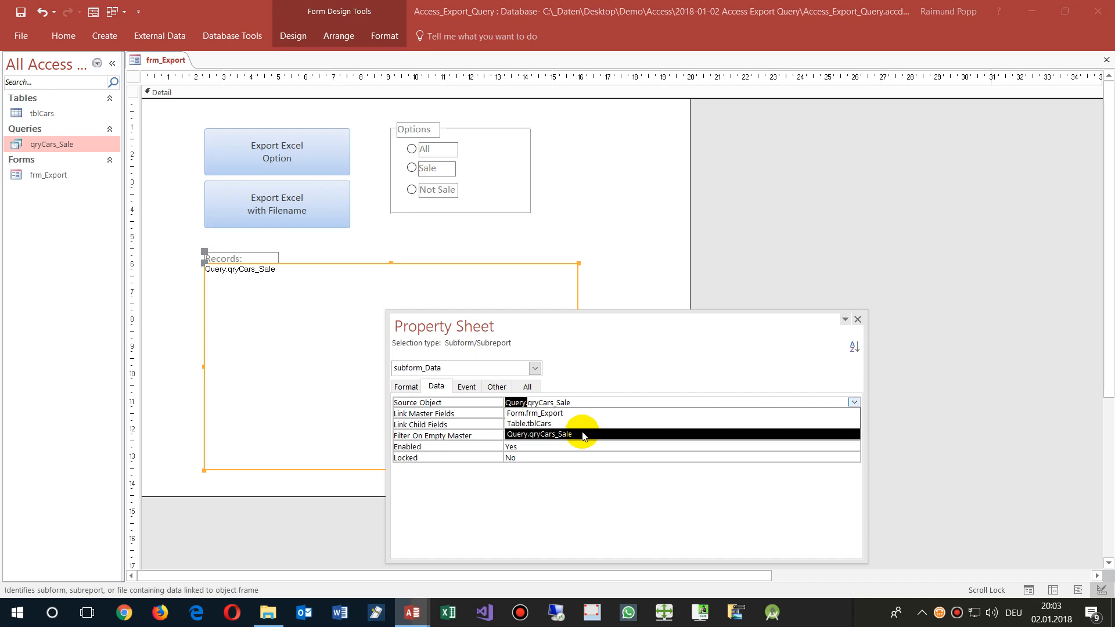
{"action": "left_click", "coordinate": [539, 434]}
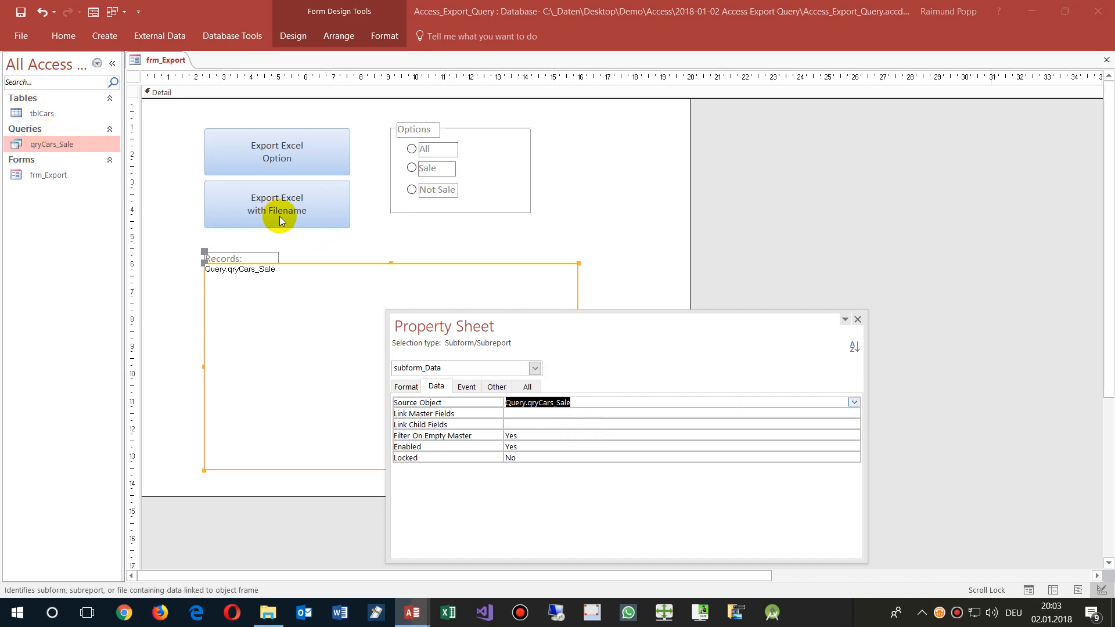
{"action": "left_click", "coordinate": [438, 312]}
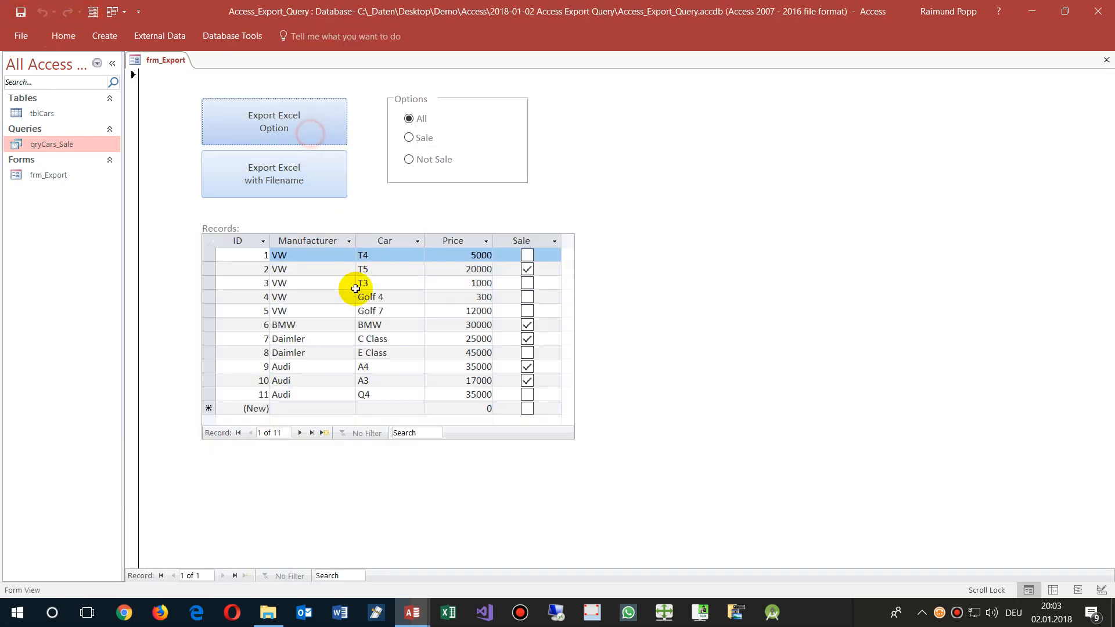
{"action": "mouse_move", "coordinate": [436, 258]}
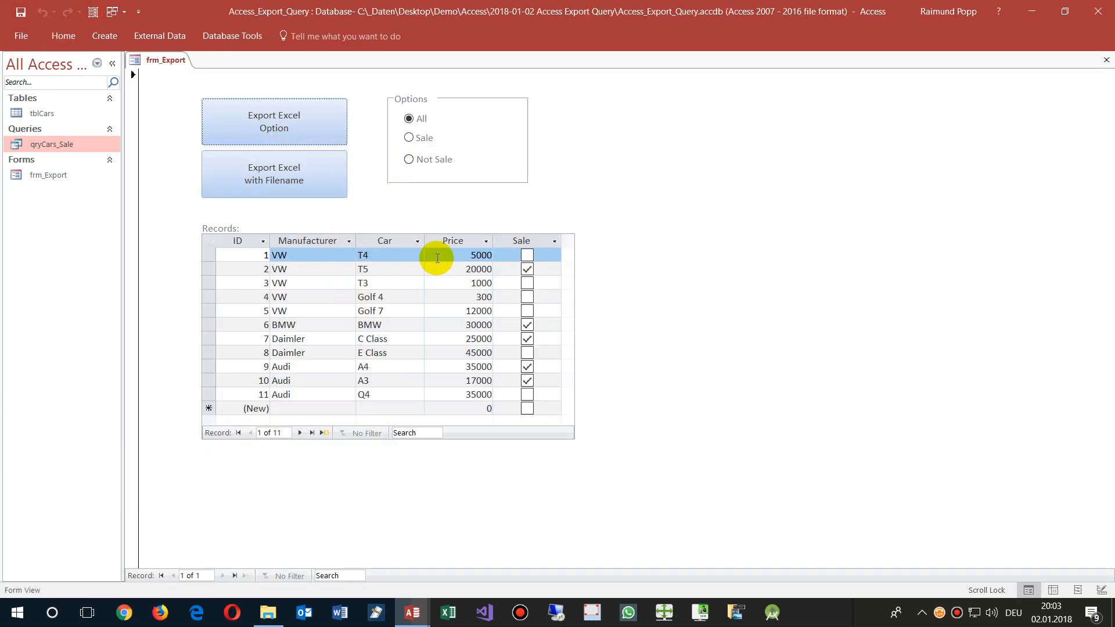
Step: Filter to Sale and export the five sold cars with the Export Excel Option button
{"action": "left_click", "coordinate": [408, 137]}
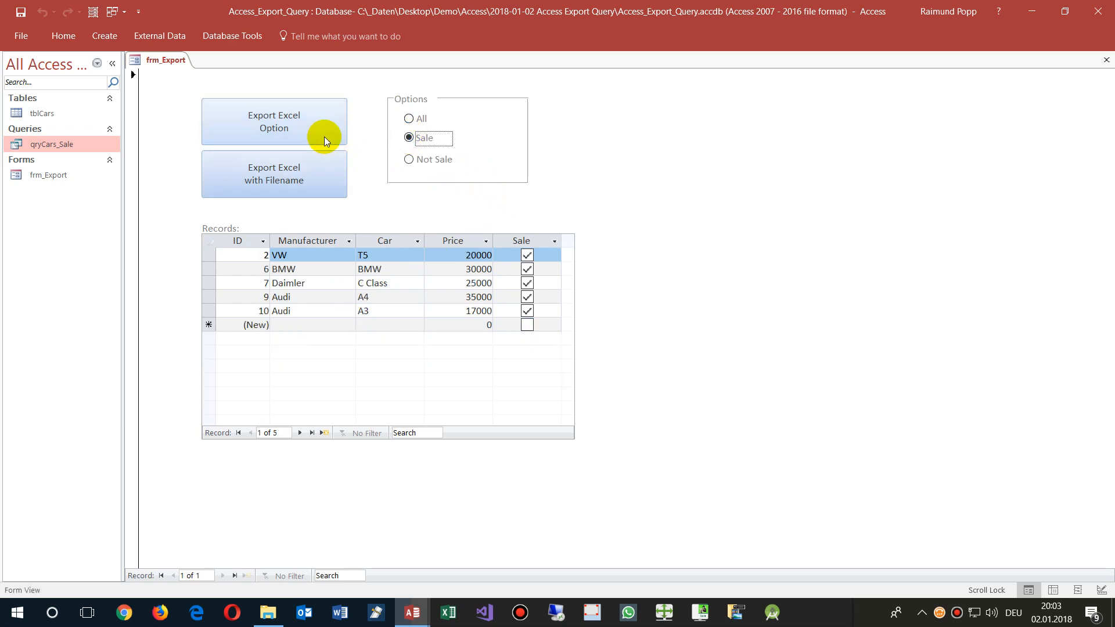
{"action": "left_click", "coordinate": [274, 174]}
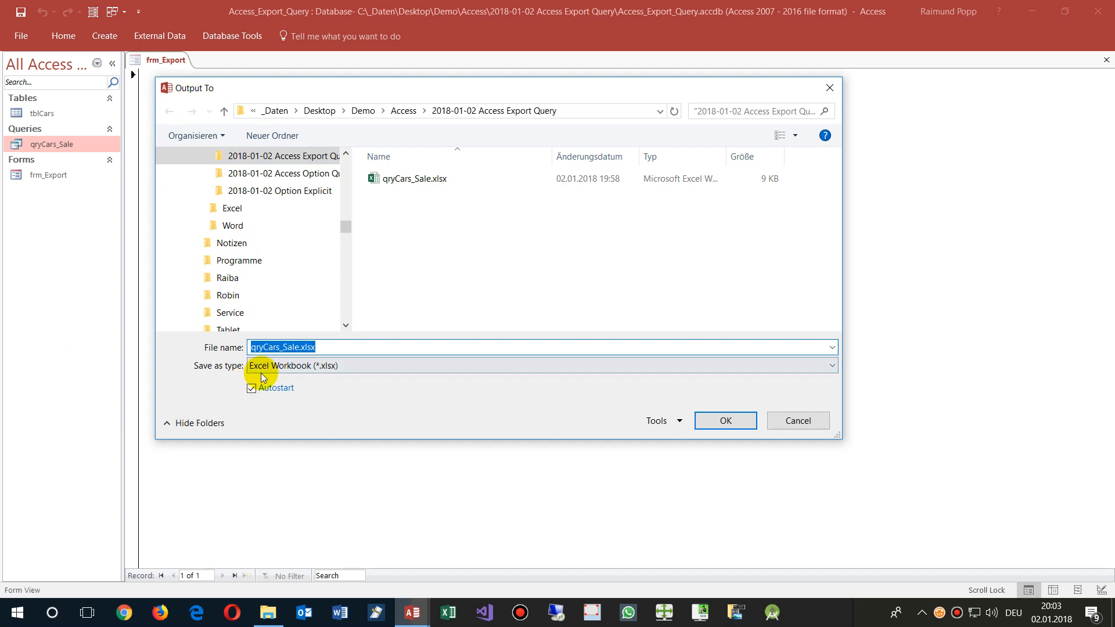
{"action": "mouse_move", "coordinate": [336, 369]}
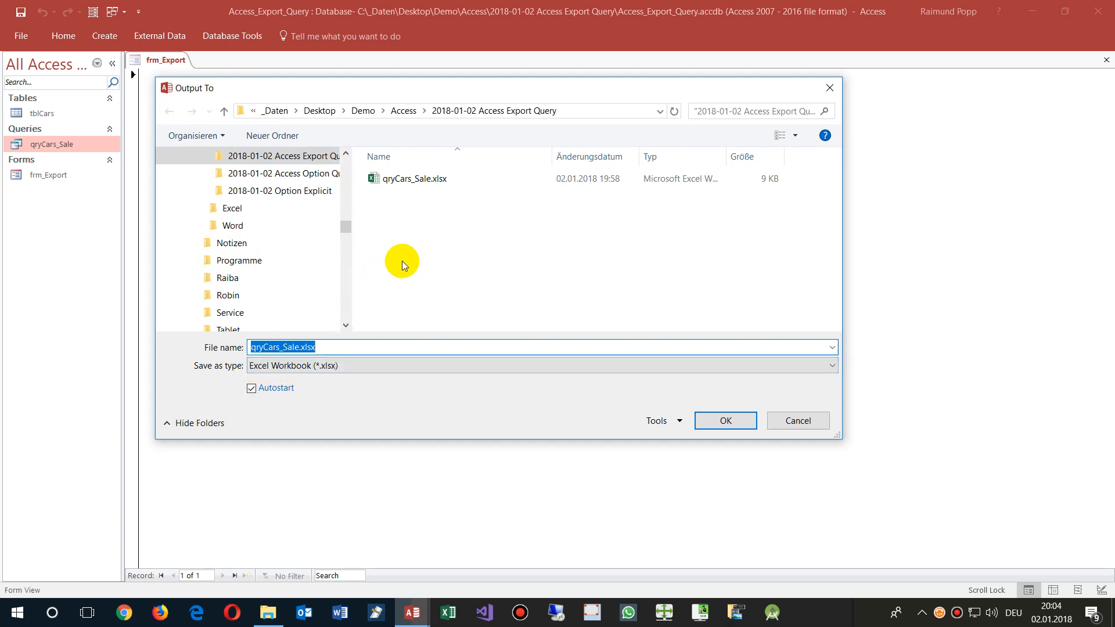
{"action": "mouse_move", "coordinate": [402, 227]}
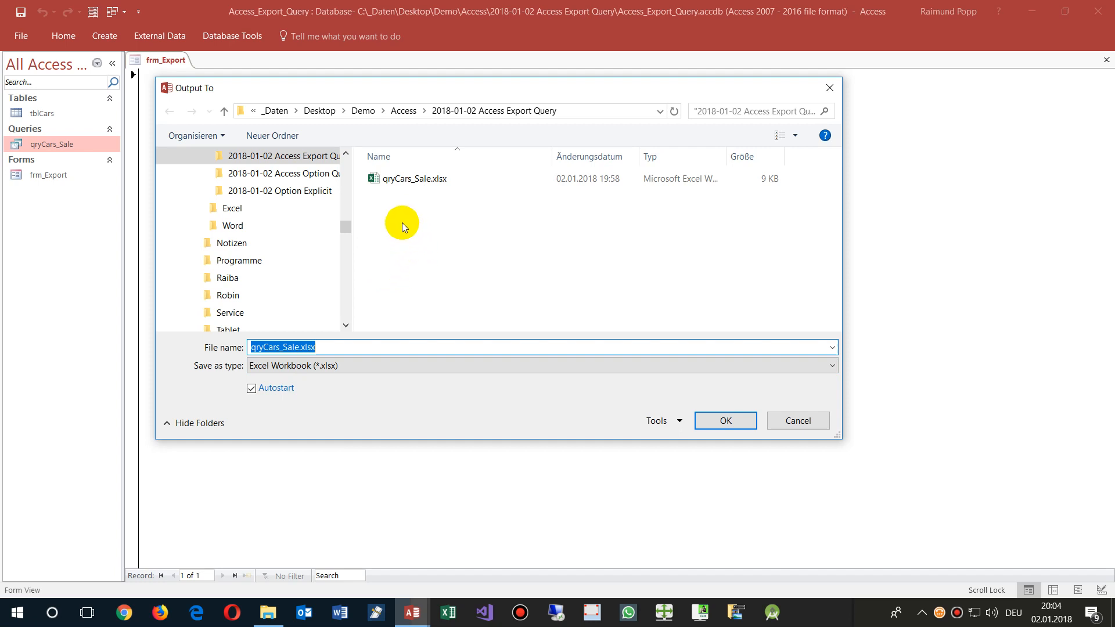
{"action": "left_click", "coordinate": [415, 179]}
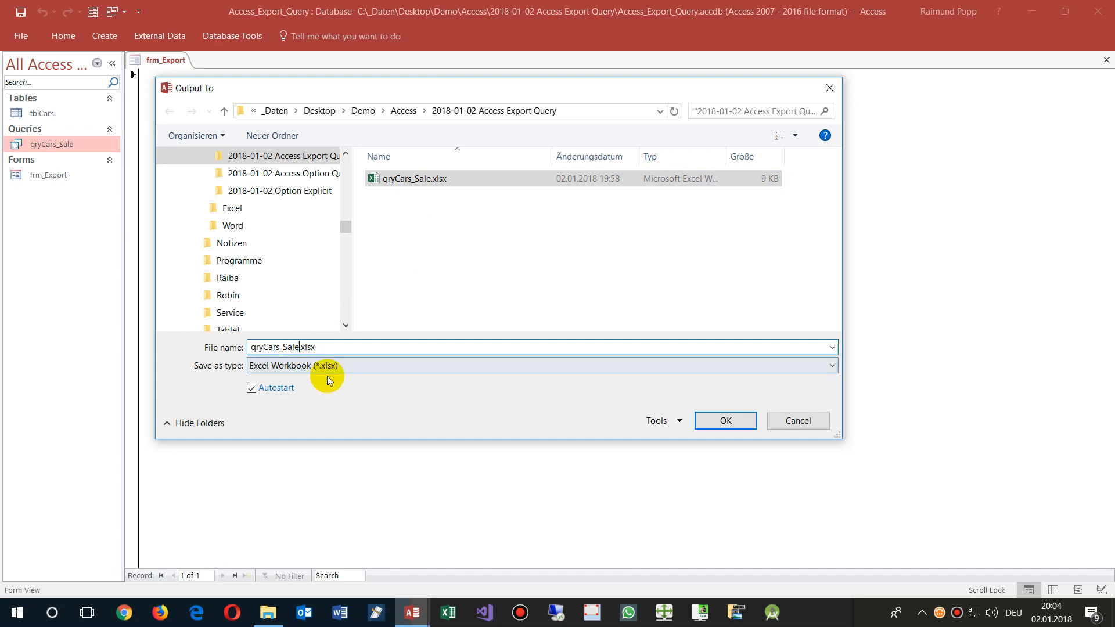
{"action": "left_click", "coordinate": [725, 420]}
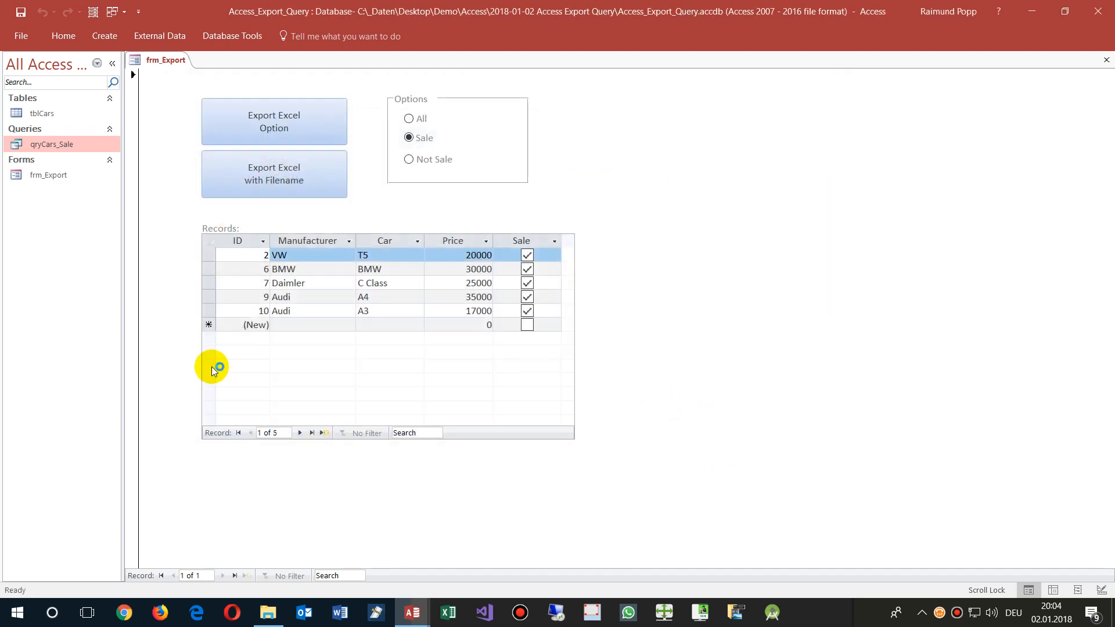
{"action": "left_click", "coordinate": [274, 121]}
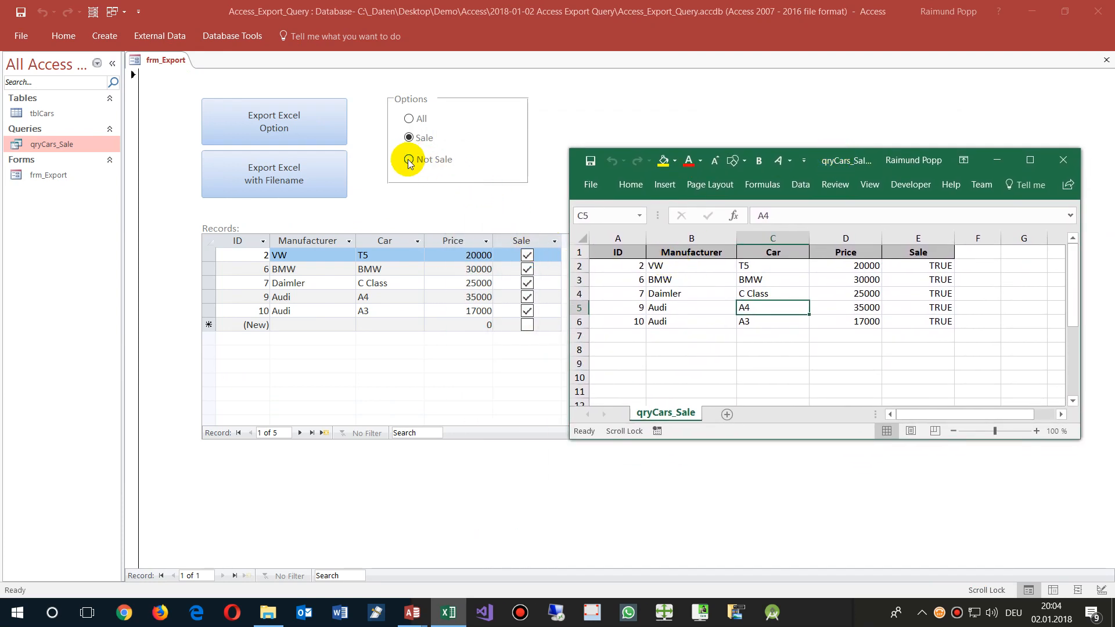
Step: Switch back to All, export all eleven cars to Excel and close the workbook
{"action": "left_click", "coordinate": [408, 159]}
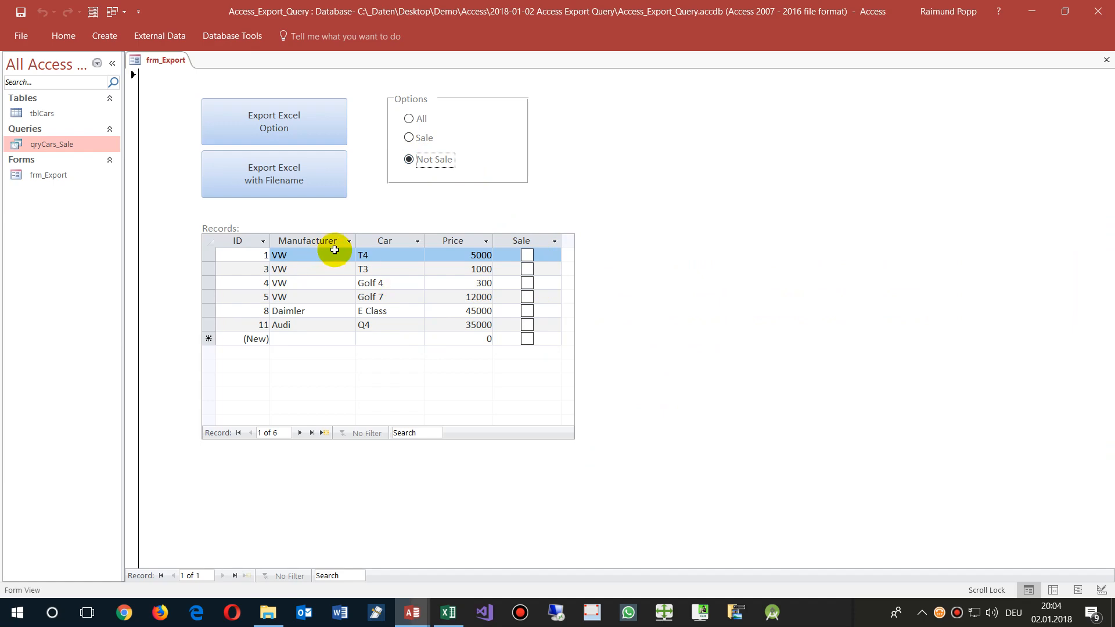
{"action": "left_click", "coordinate": [409, 118]}
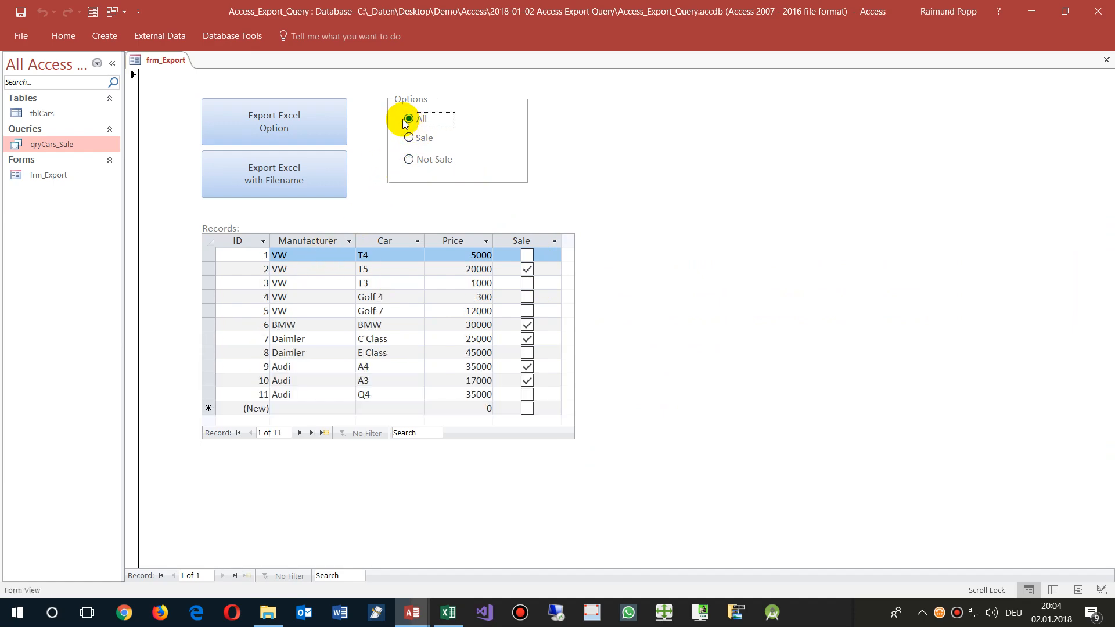
{"action": "left_click", "coordinate": [273, 174]}
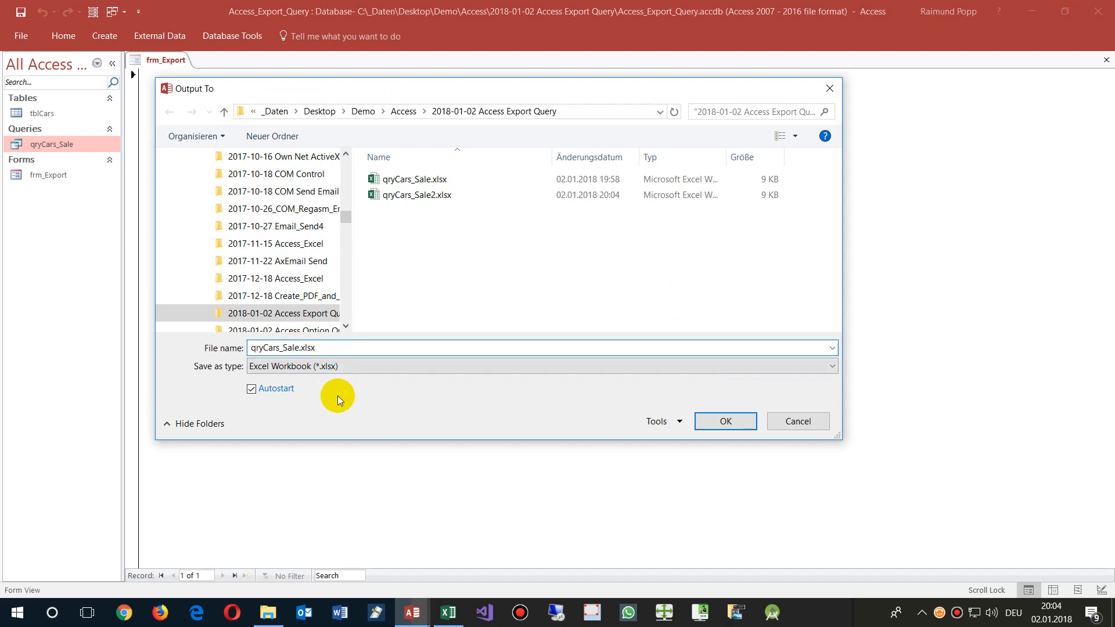
{"action": "left_click", "coordinate": [724, 420]}
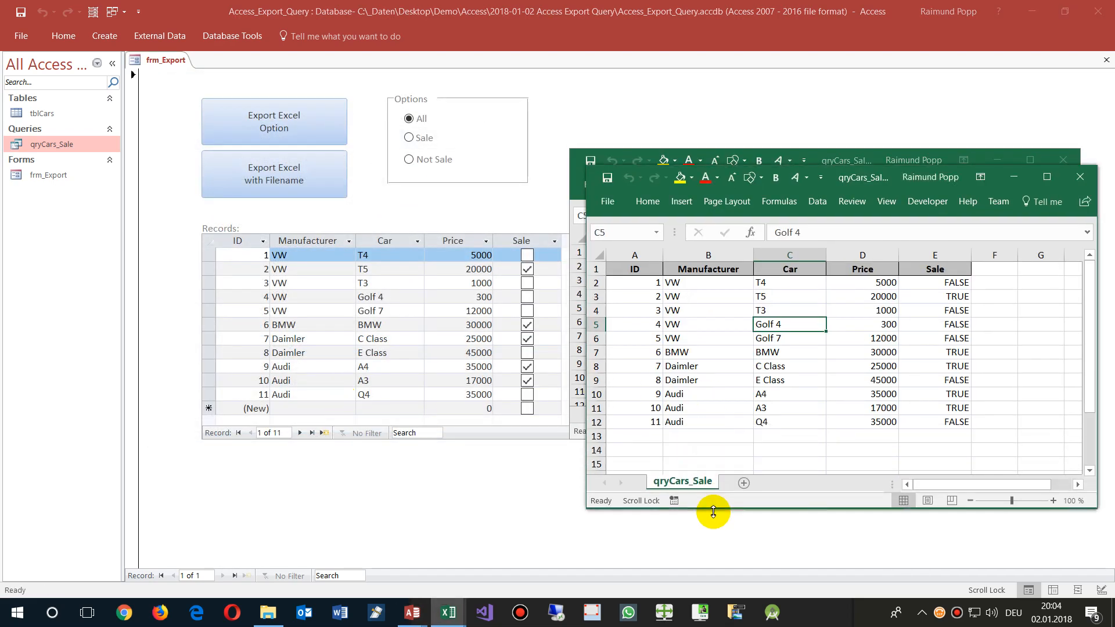
{"action": "mouse_move", "coordinate": [1079, 177]}
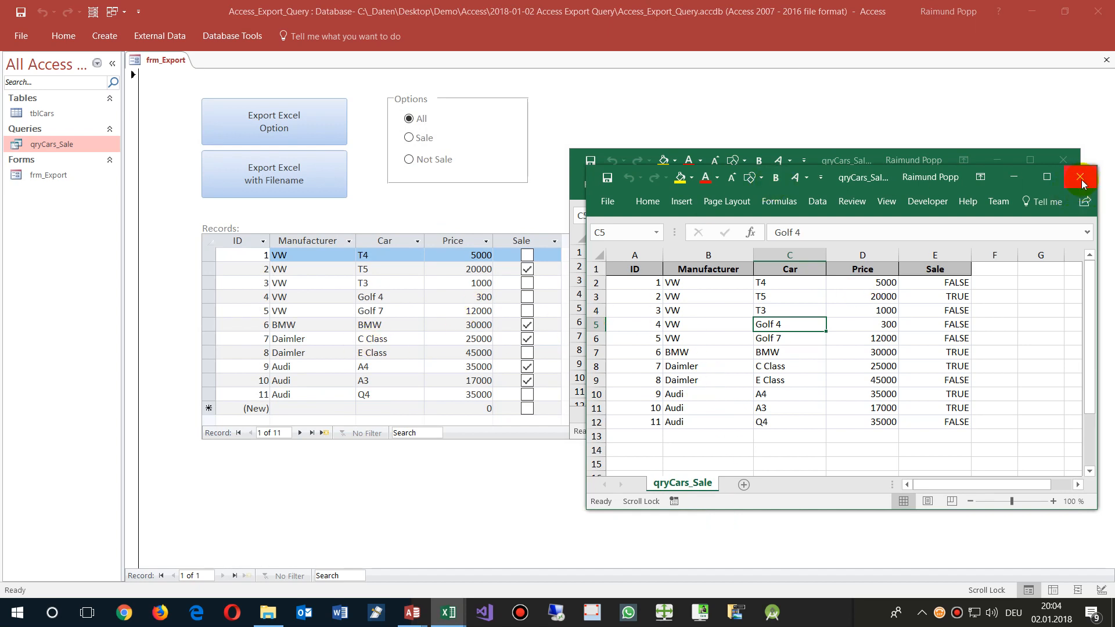
{"action": "left_click", "coordinate": [1077, 177]}
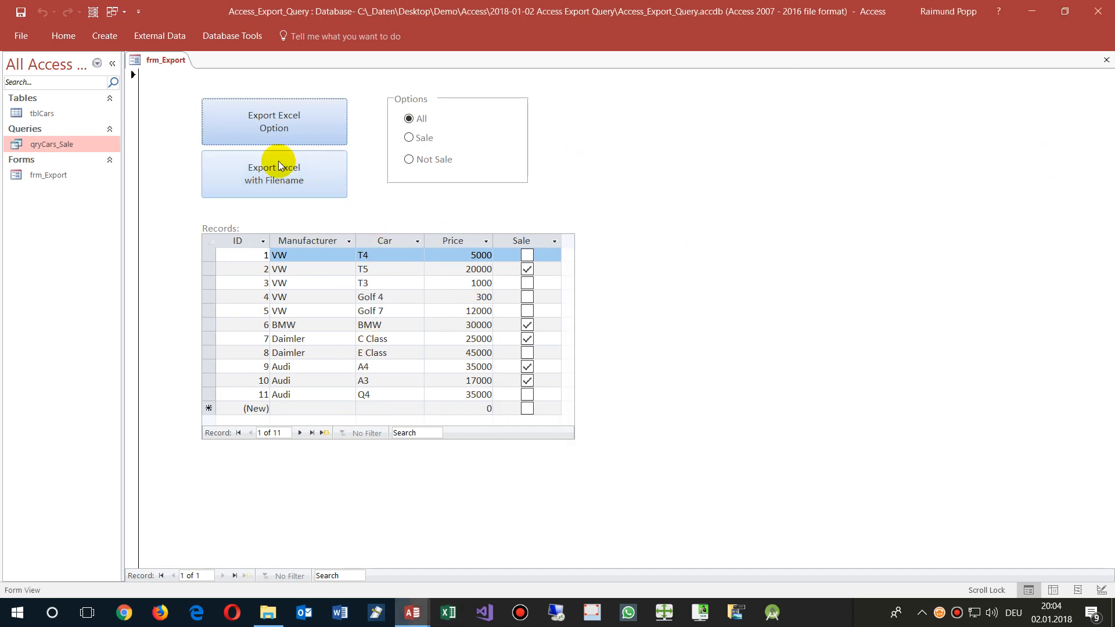
{"action": "mouse_move", "coordinate": [325, 176]}
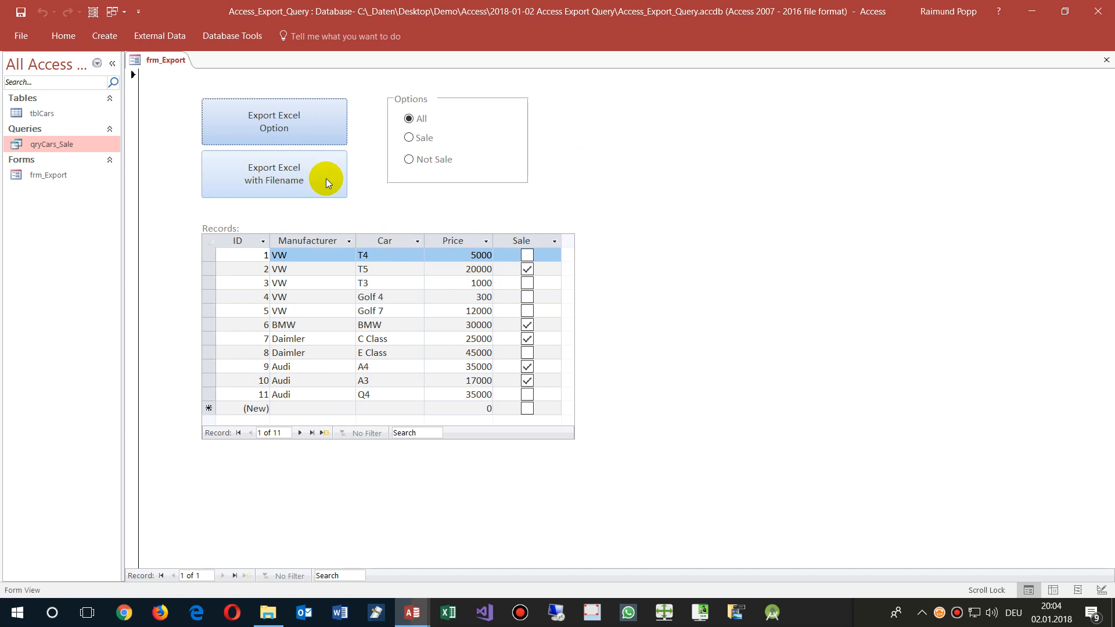
{"action": "mouse_move", "coordinate": [366, 176]}
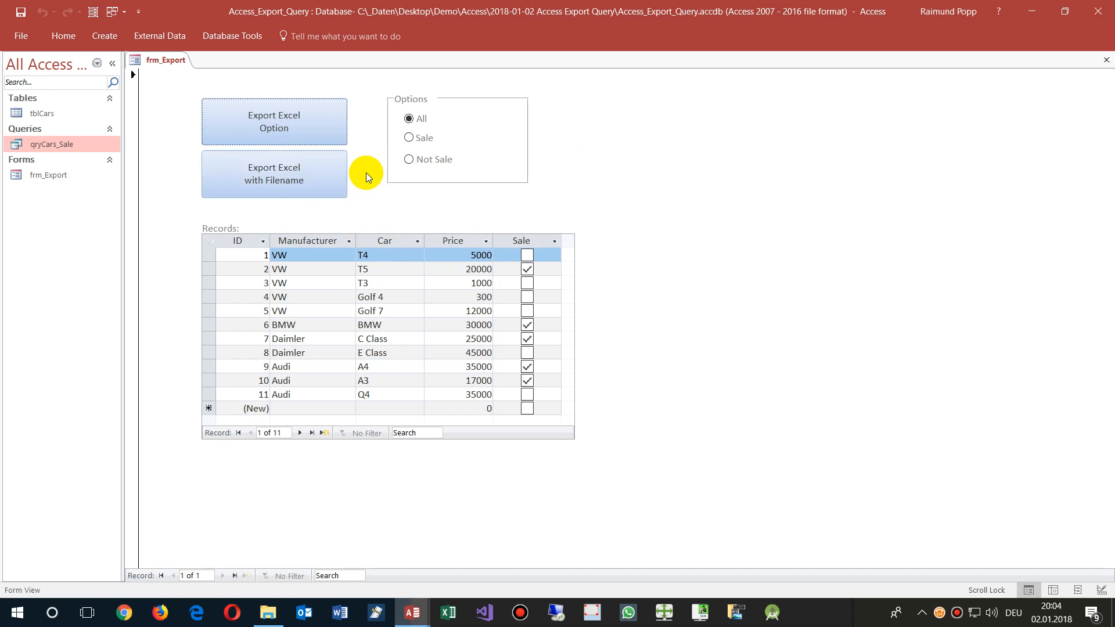
Step: In Design View, build a Code Builder click event for the Export Excel with Filename button
{"action": "right_click", "coordinate": [365, 174]}
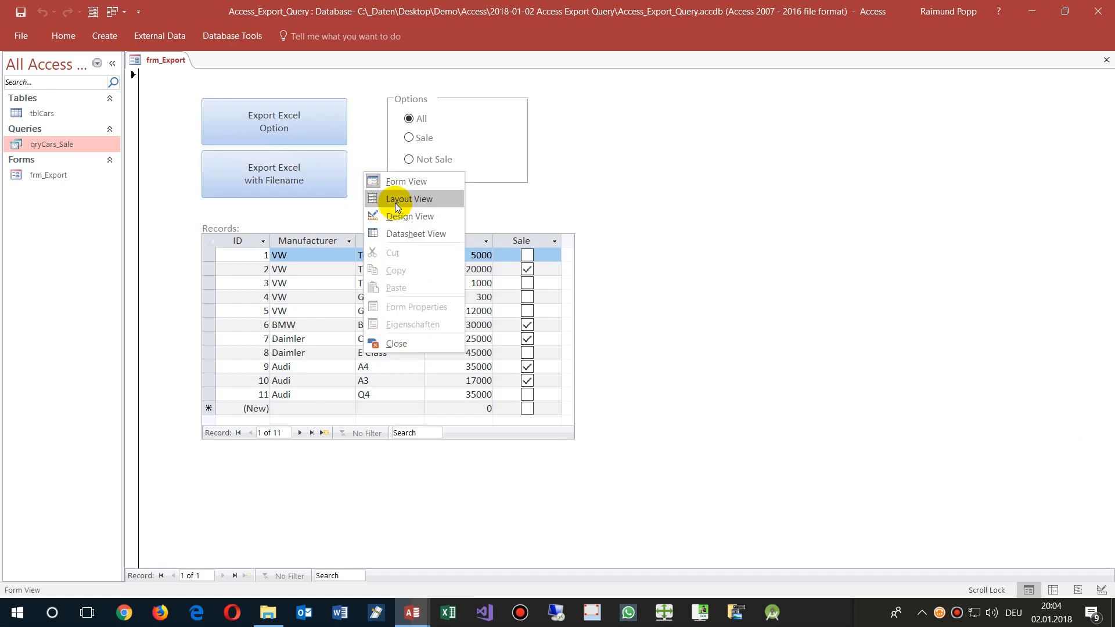
{"action": "left_click", "coordinate": [410, 216]}
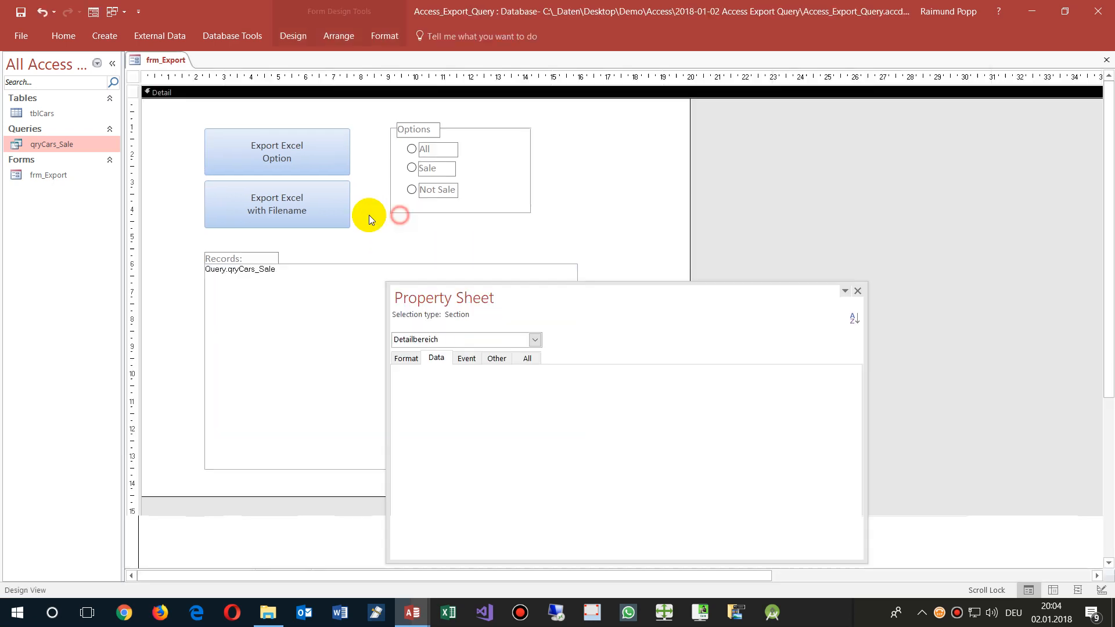
{"action": "right_click", "coordinate": [276, 205]}
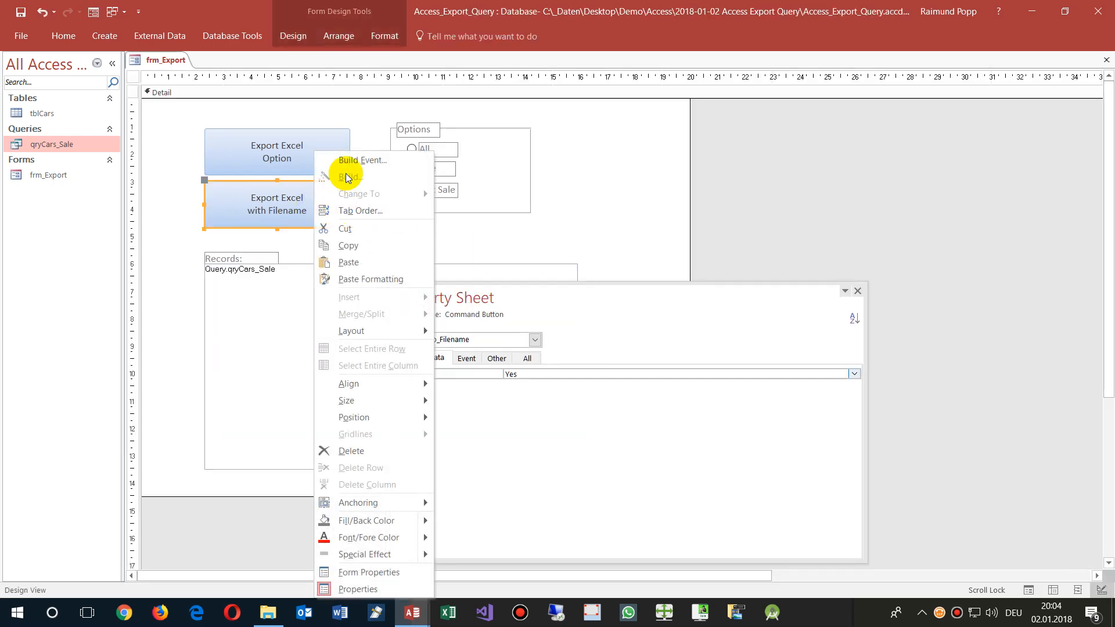
{"action": "left_click", "coordinate": [350, 176]}
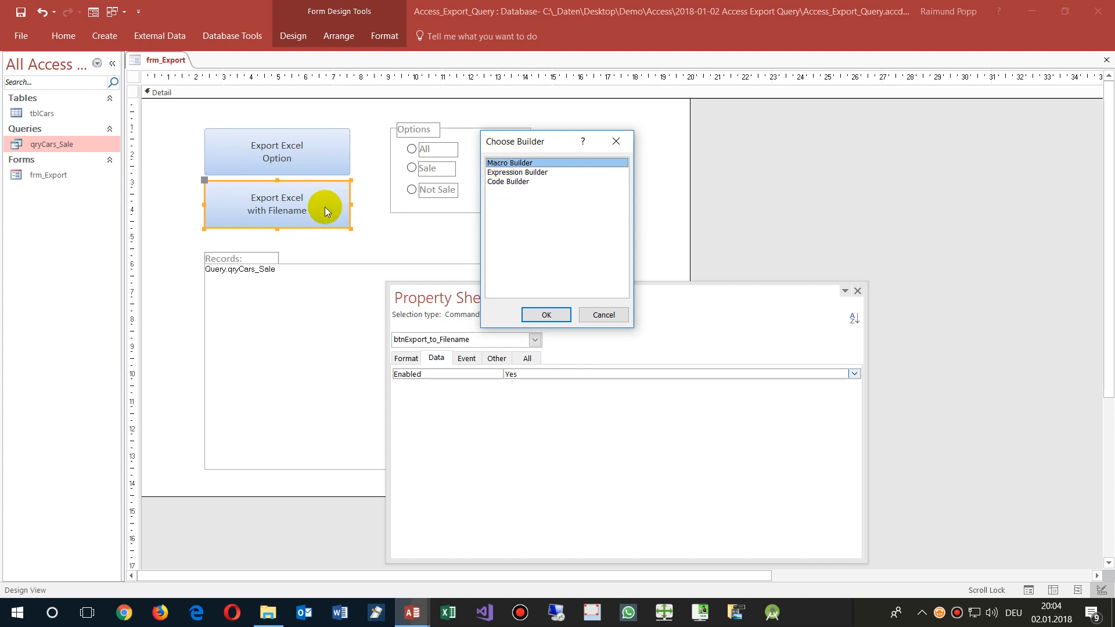
{"action": "left_click", "coordinate": [509, 182]}
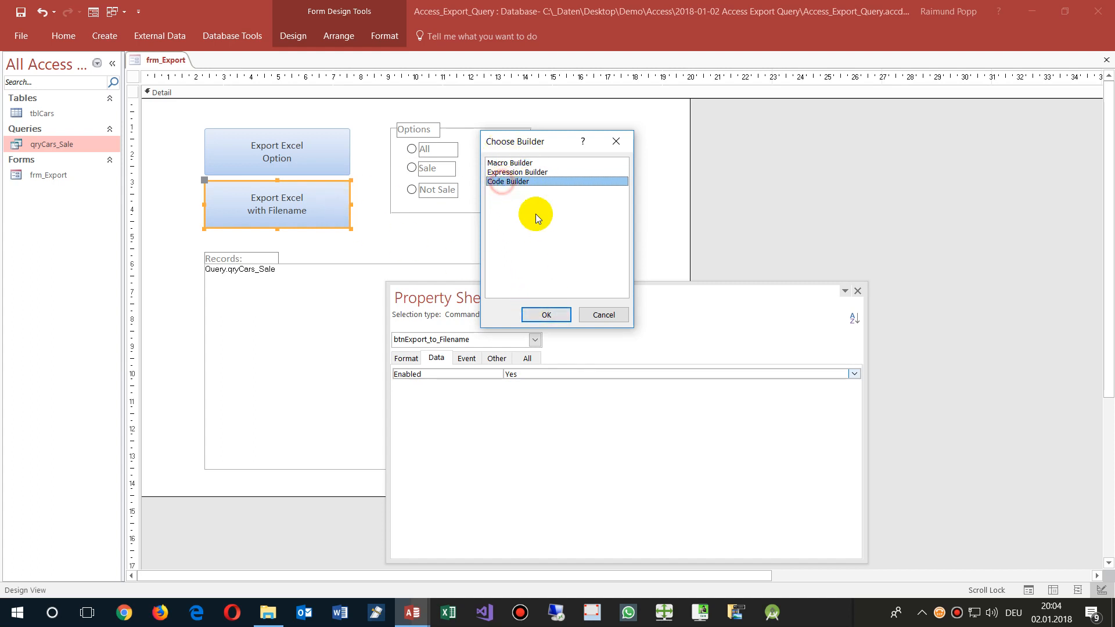
{"action": "left_click", "coordinate": [544, 315]}
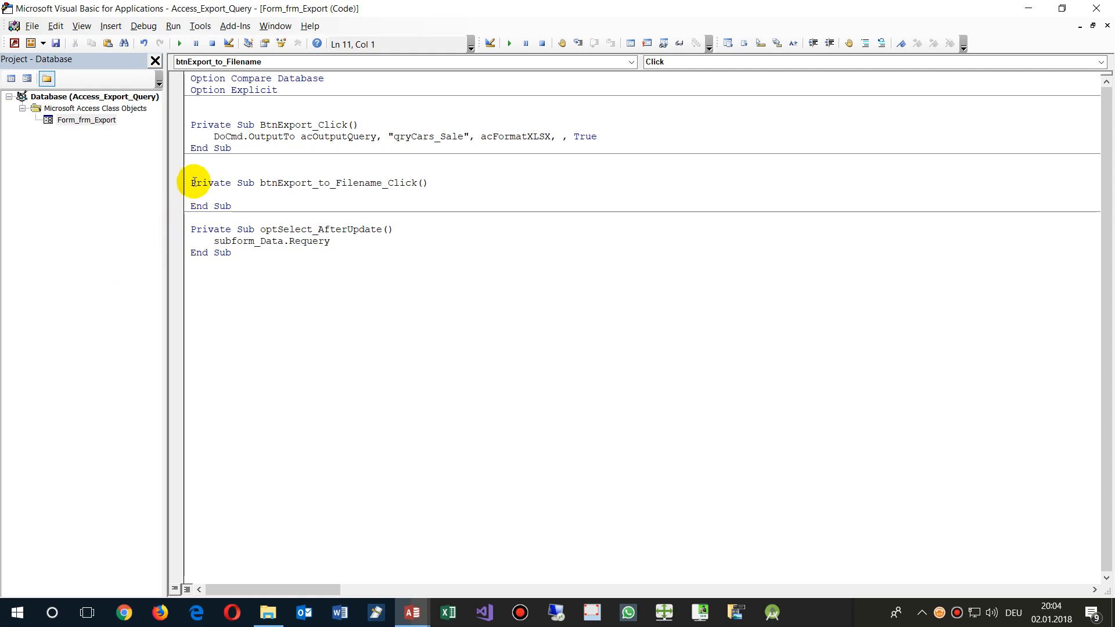
Step: Add '-------< Buttons >-------' comment lines enclosing the export click procedures
{"action": "double_click", "coordinate": [278, 182]}
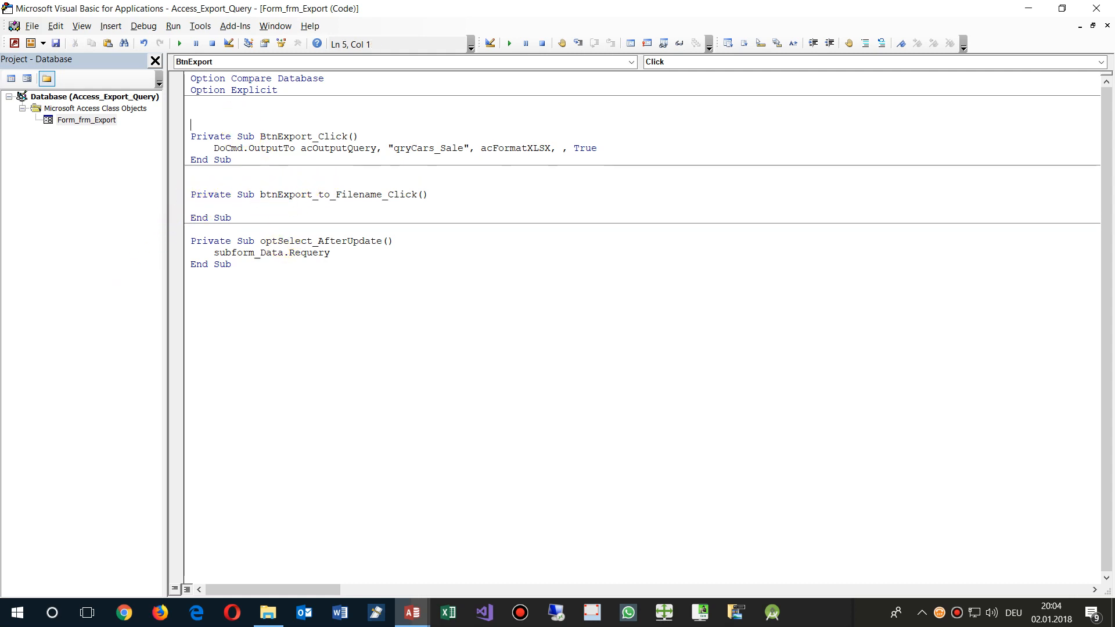
{"action": "type", "text": "'--------< Button"}
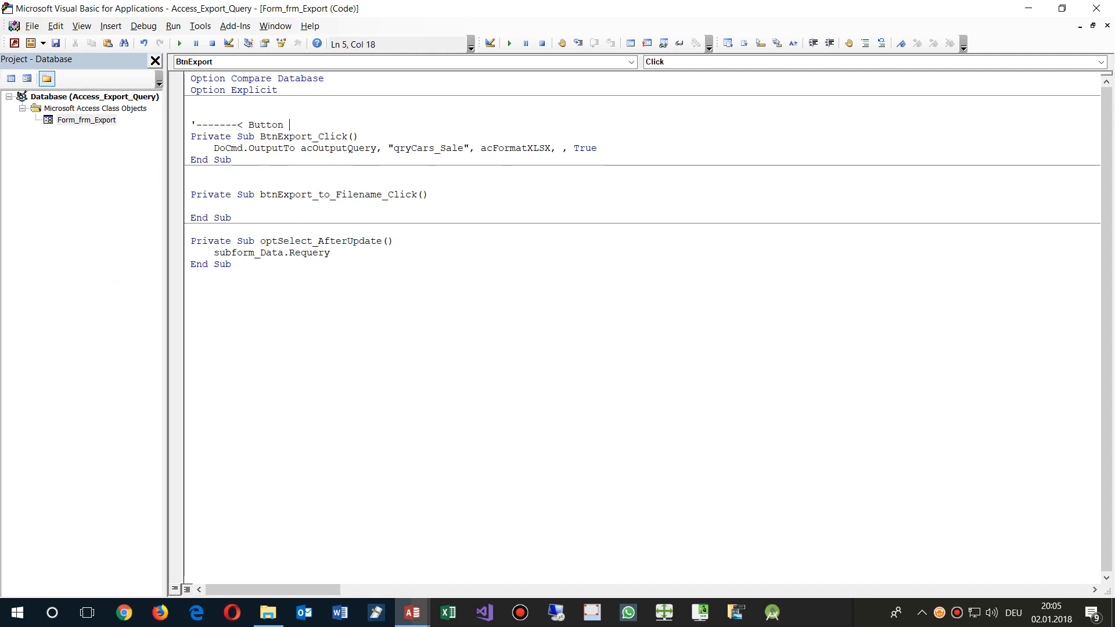
{"action": "key", "text": "Backspace"}
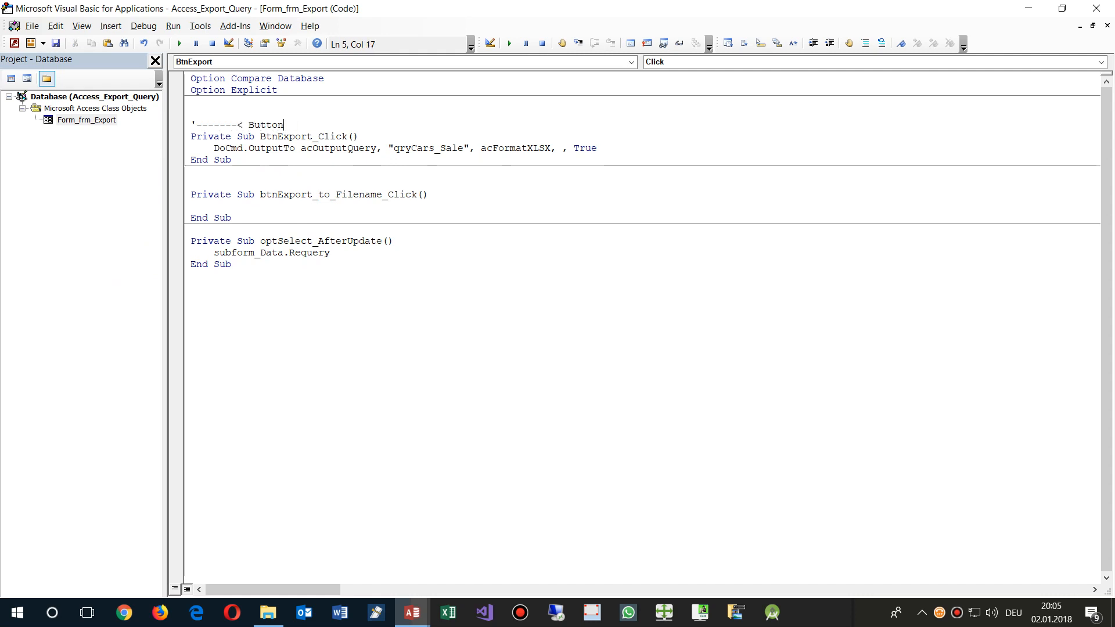
{"action": "type", "text": "s >------------"}
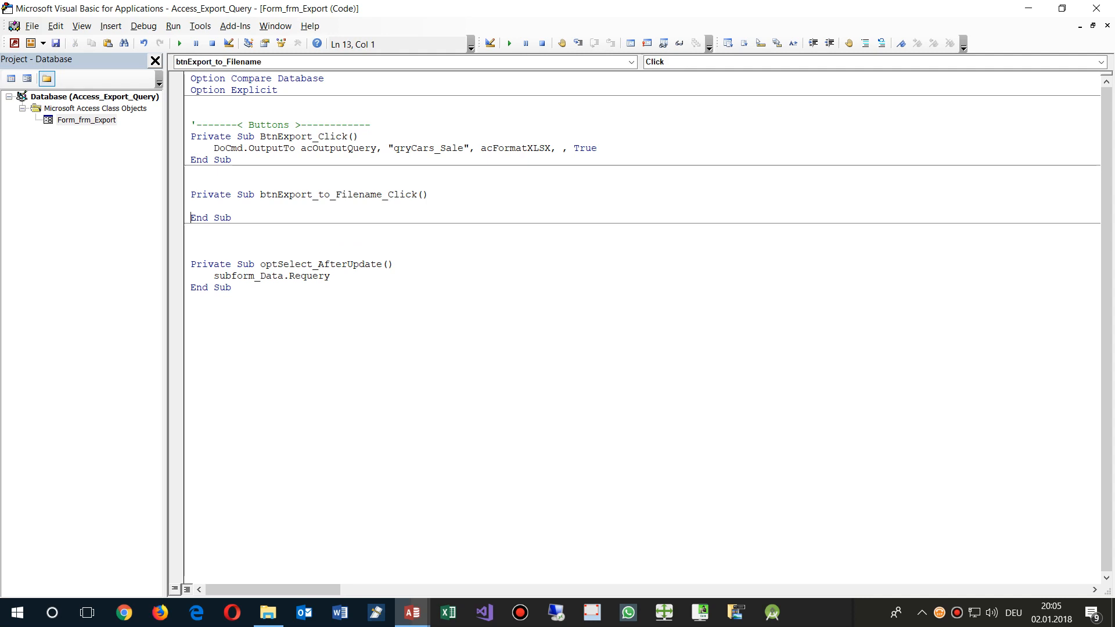
{"action": "type", "text": "'-------< Buttons >-------------"}
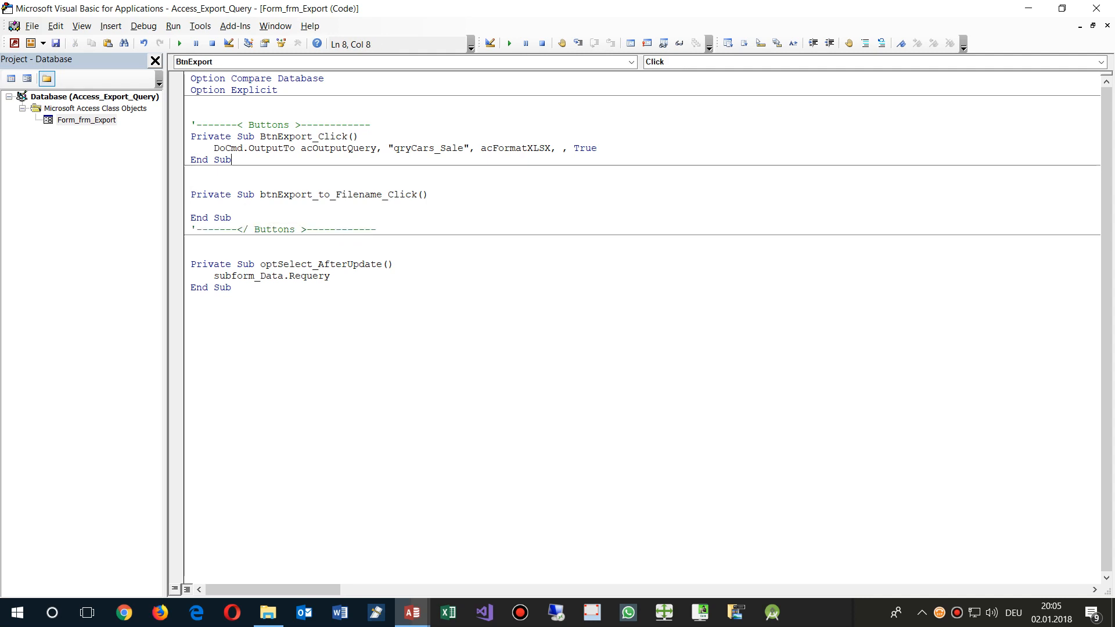
{"action": "left_click", "coordinate": [251, 147]}
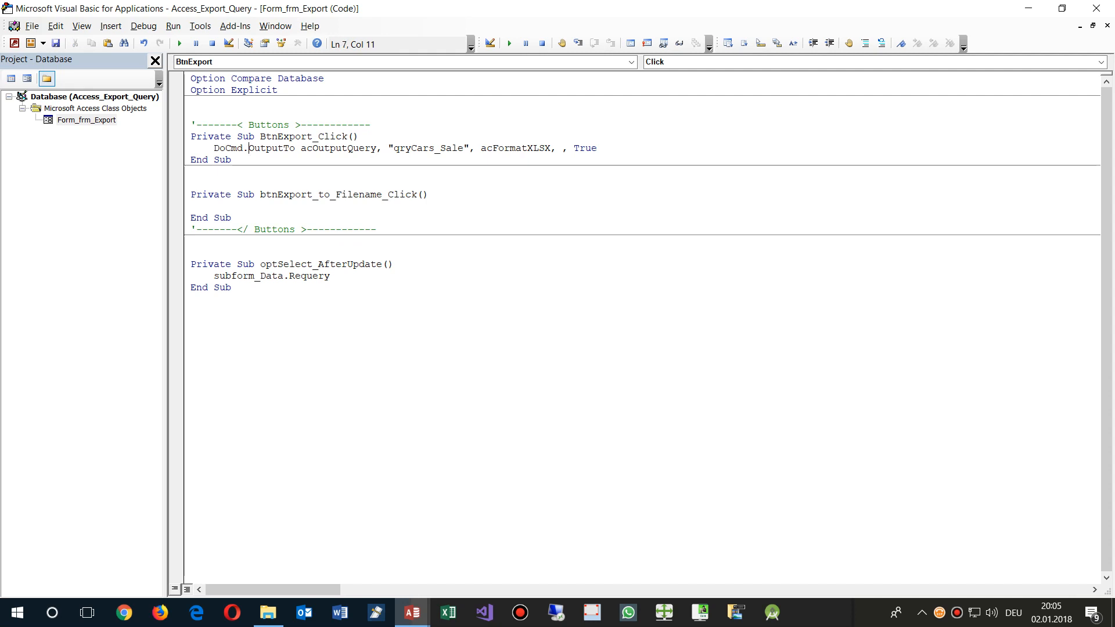
Step: Copy the DoCmd.OutputTo line into btnExport_to_Filename_Click and review the acOutputQuery choices
{"action": "left_click", "coordinate": [428, 193]}
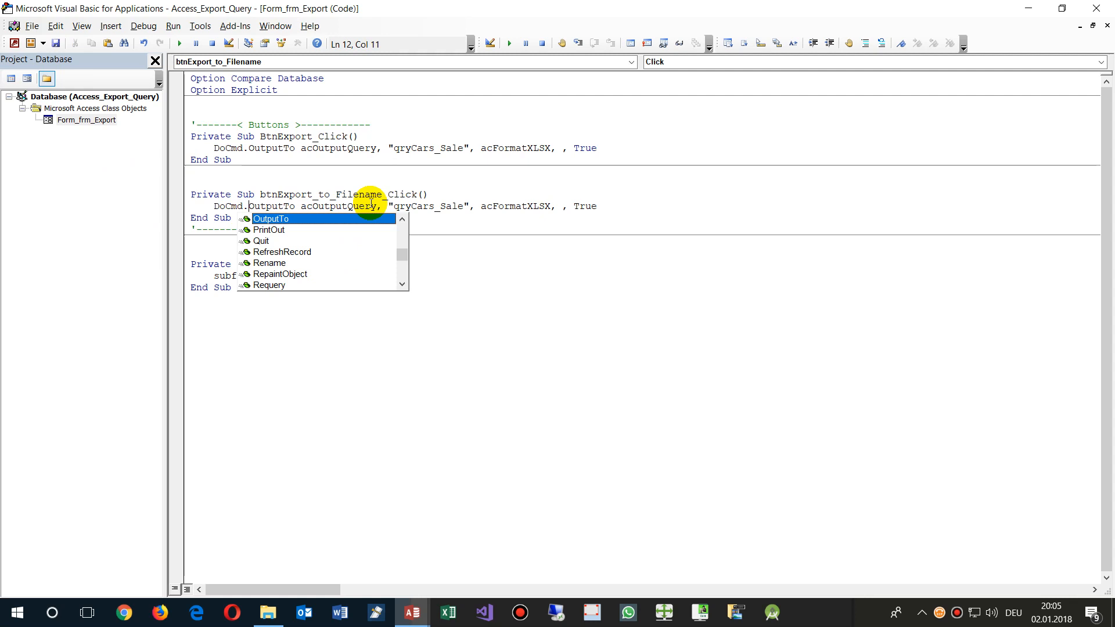
{"action": "mouse_move", "coordinate": [292, 224]}
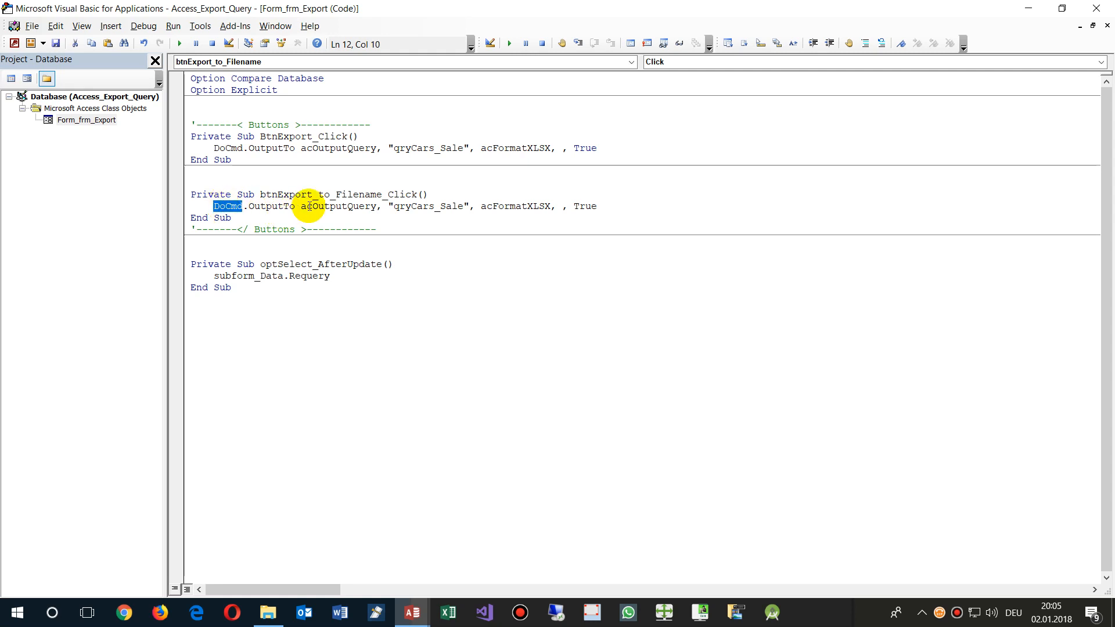
{"action": "left_click", "coordinate": [301, 206]}
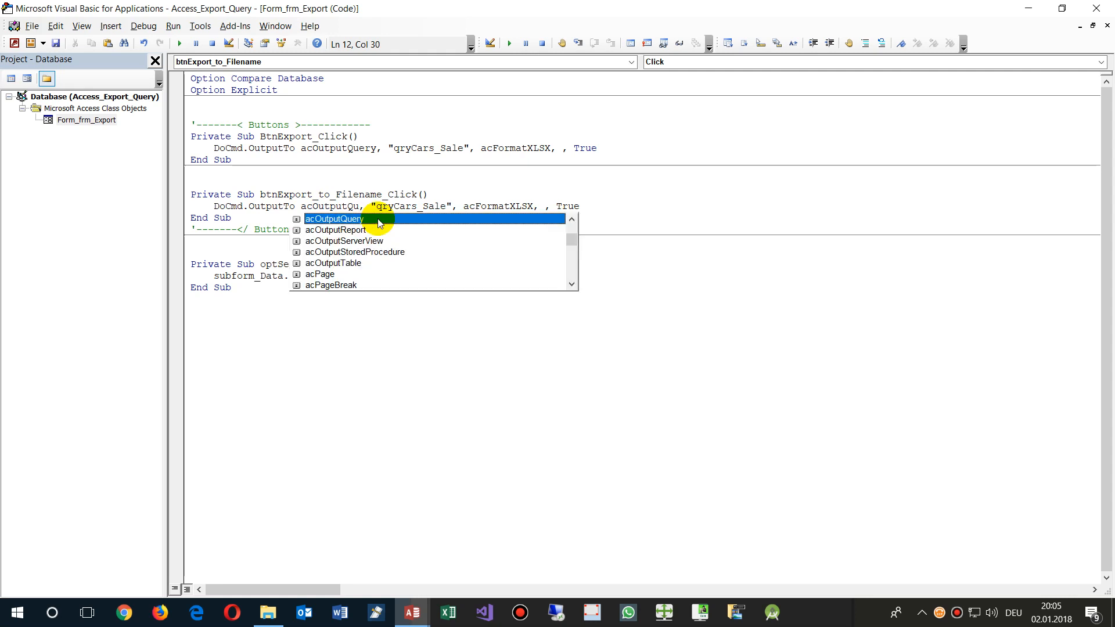
{"action": "mouse_move", "coordinate": [382, 228]}
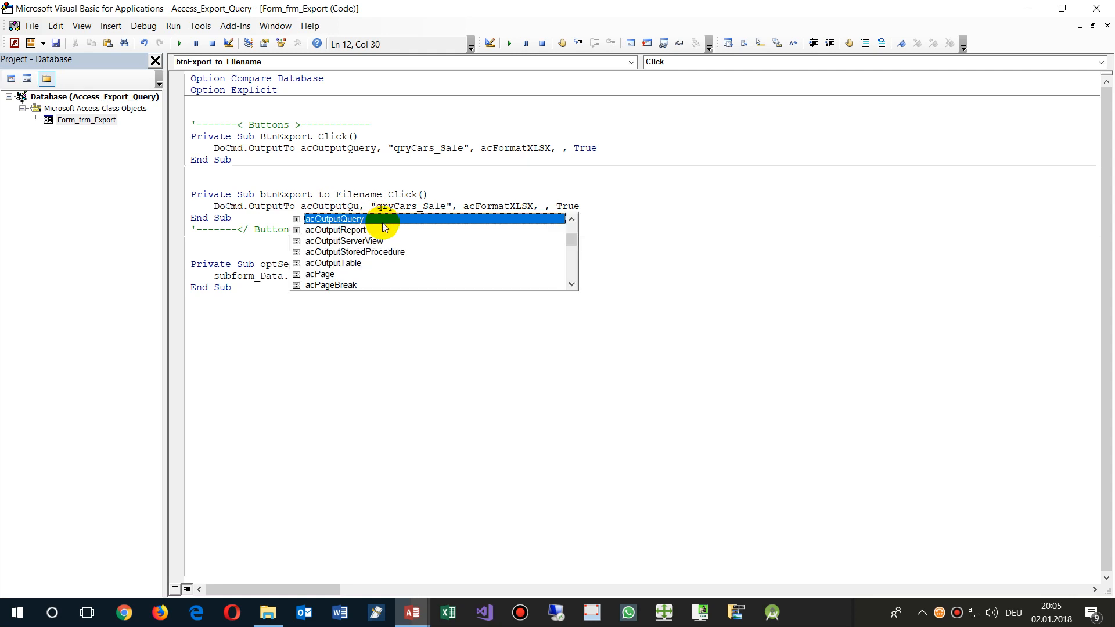
{"action": "mouse_move", "coordinate": [357, 224]}
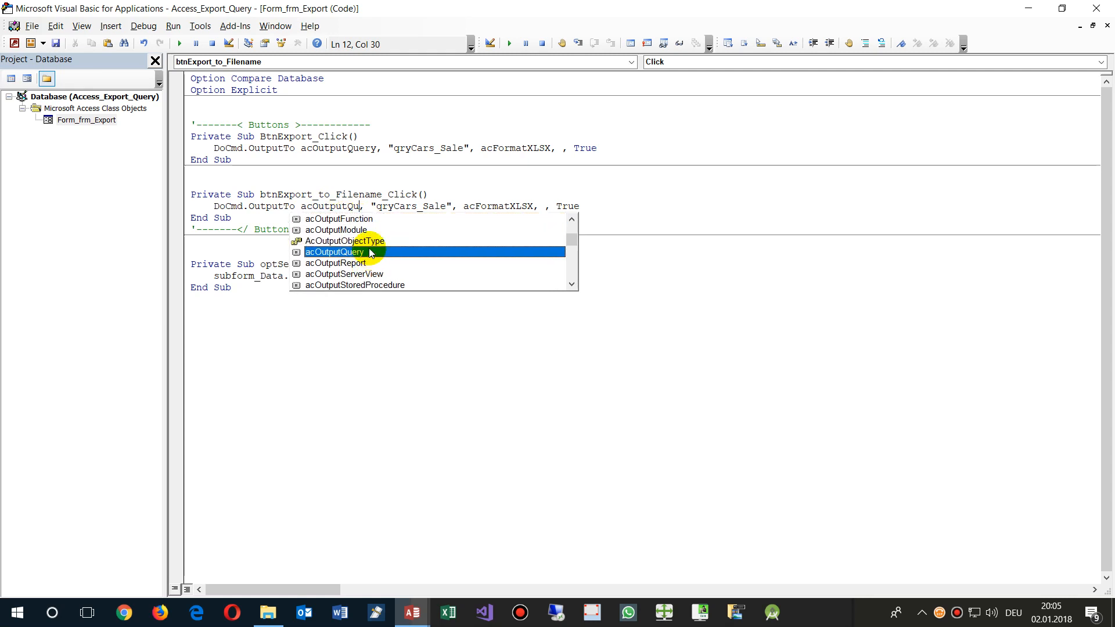
{"action": "mouse_move", "coordinate": [353, 234]}
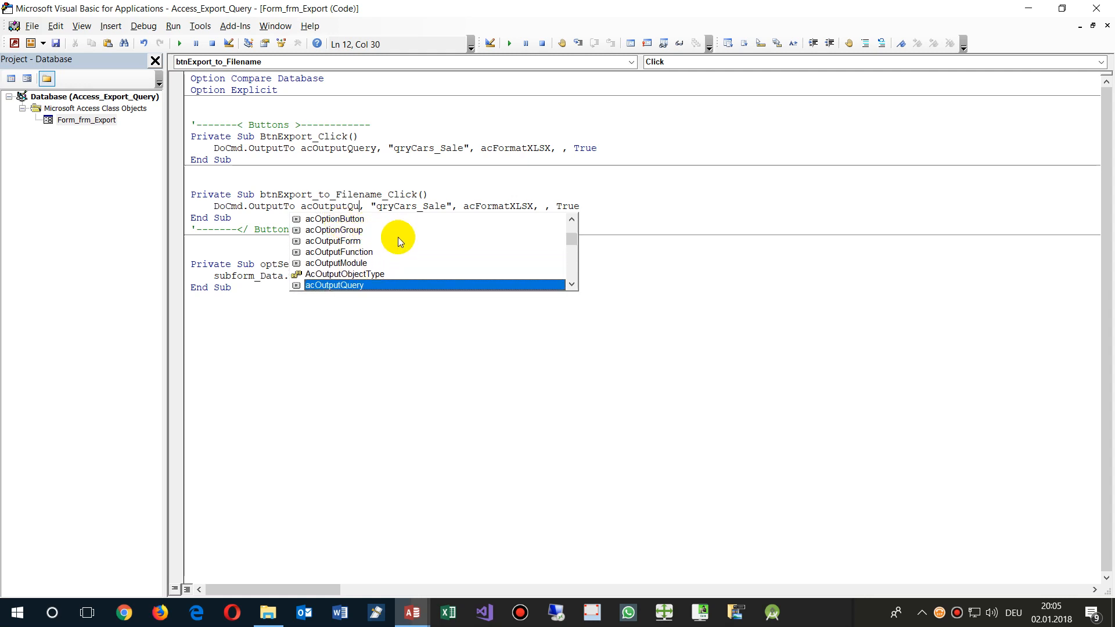
{"action": "scroll", "scroll_direction": "down", "scroll_amount": 3}
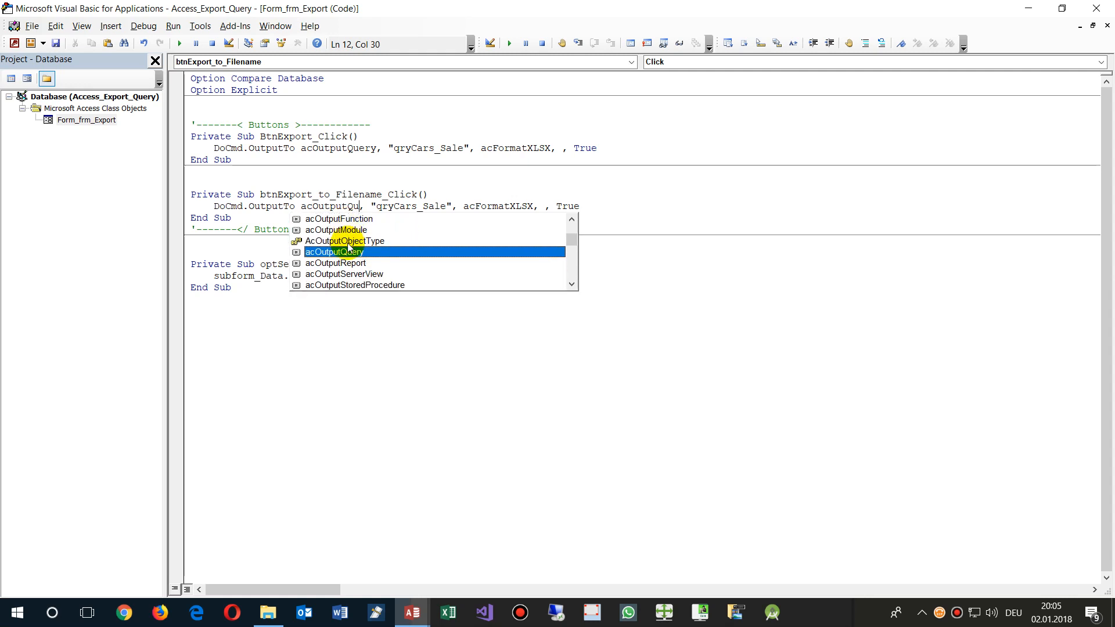
{"action": "scroll", "scroll_direction": "up", "scroll_amount": 3}
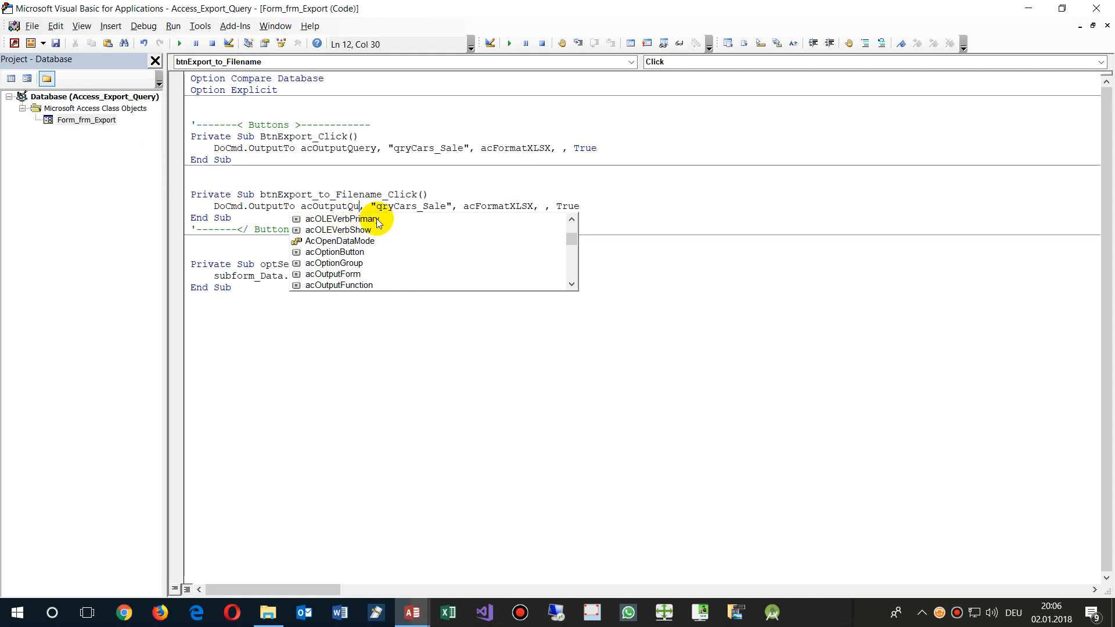
{"action": "mouse_move", "coordinate": [389, 278]}
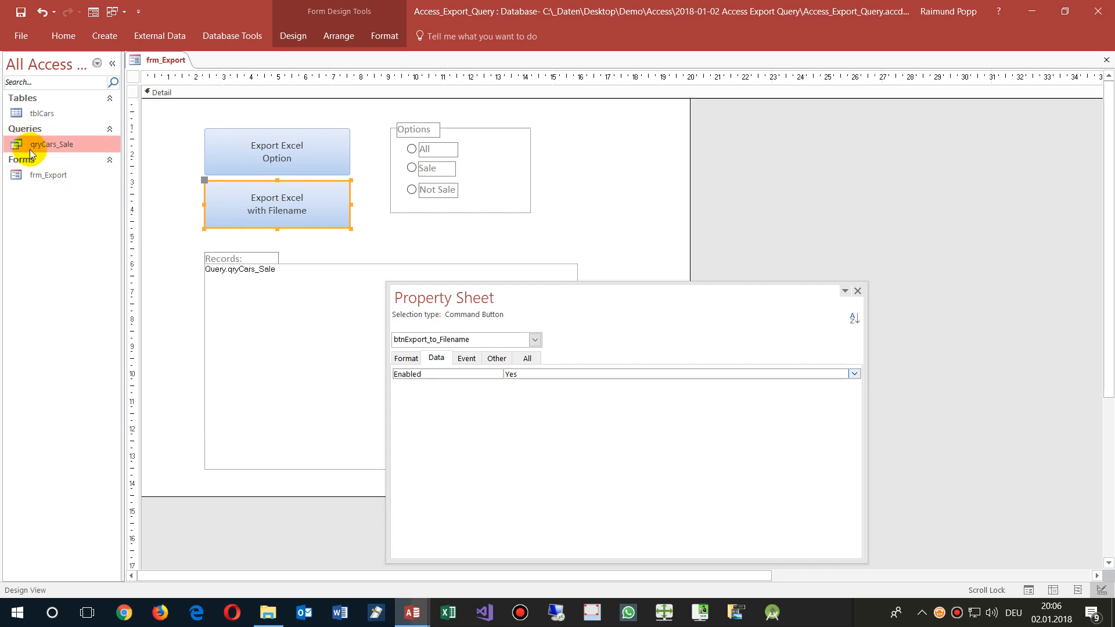
{"action": "mouse_move", "coordinate": [24, 98]}
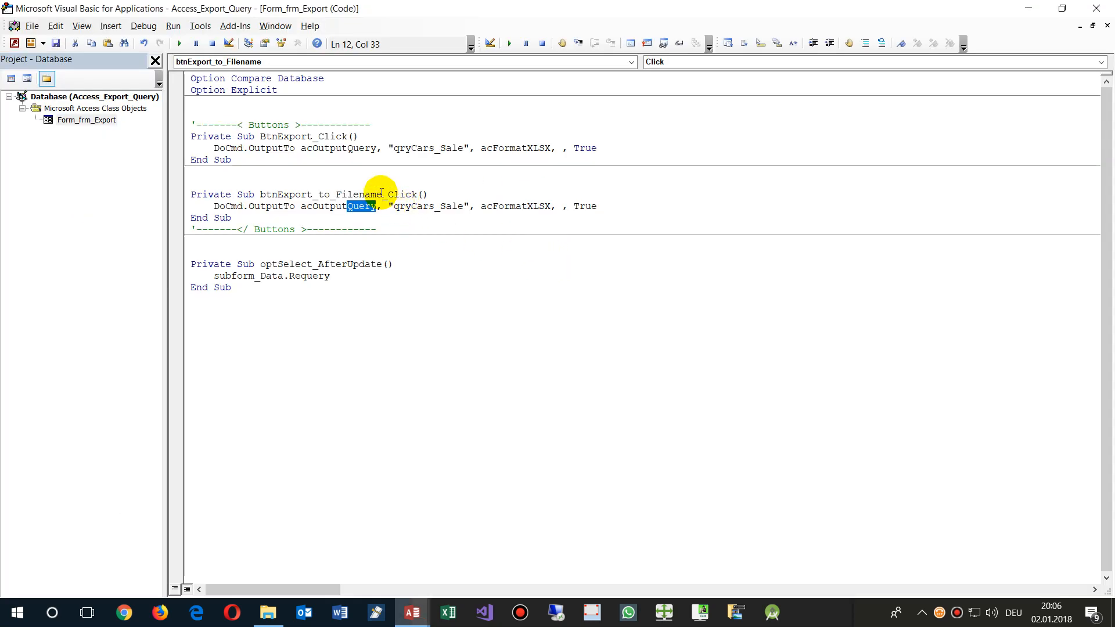
Step: Review the output formats and pass sFilename as the OutputFile argument
{"action": "double_click", "coordinate": [425, 206]}
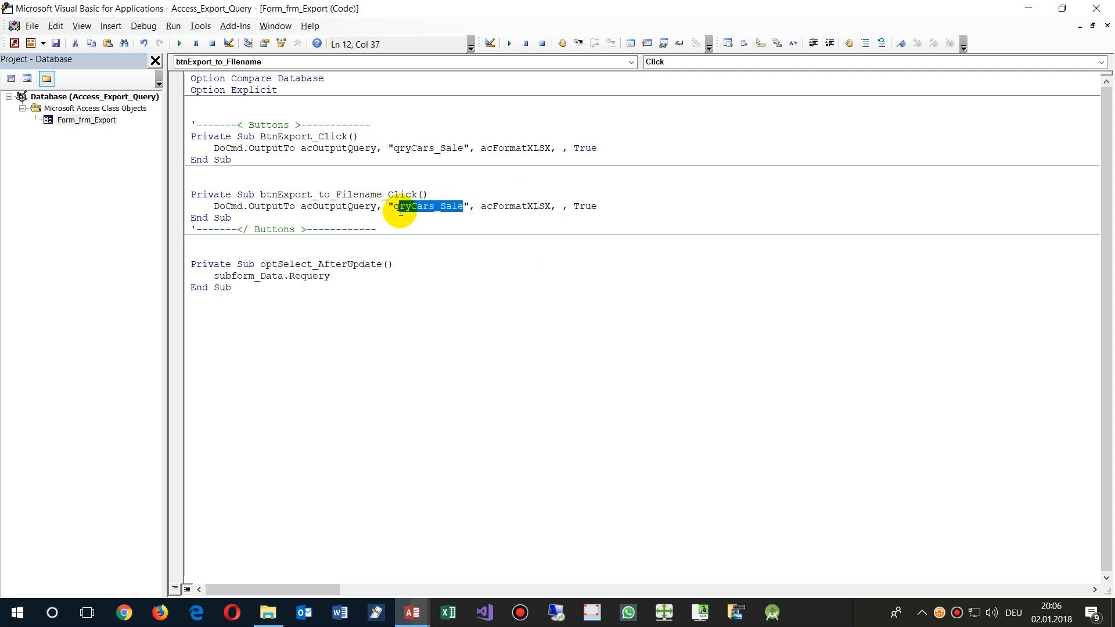
{"action": "left_click", "coordinate": [472, 207]}
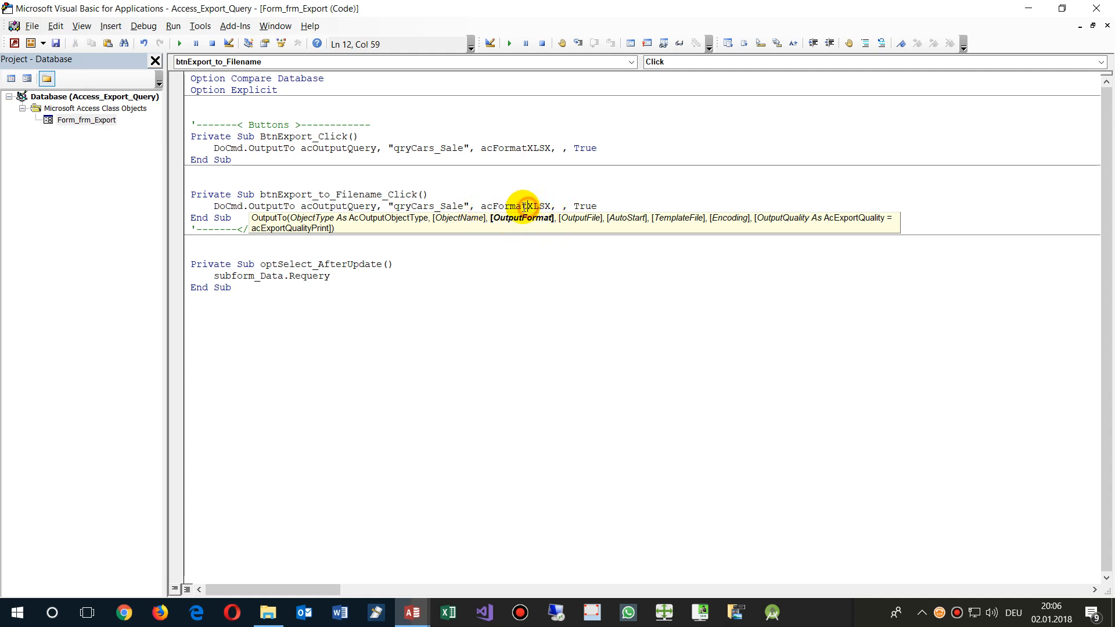
{"action": "double_click", "coordinate": [540, 207]}
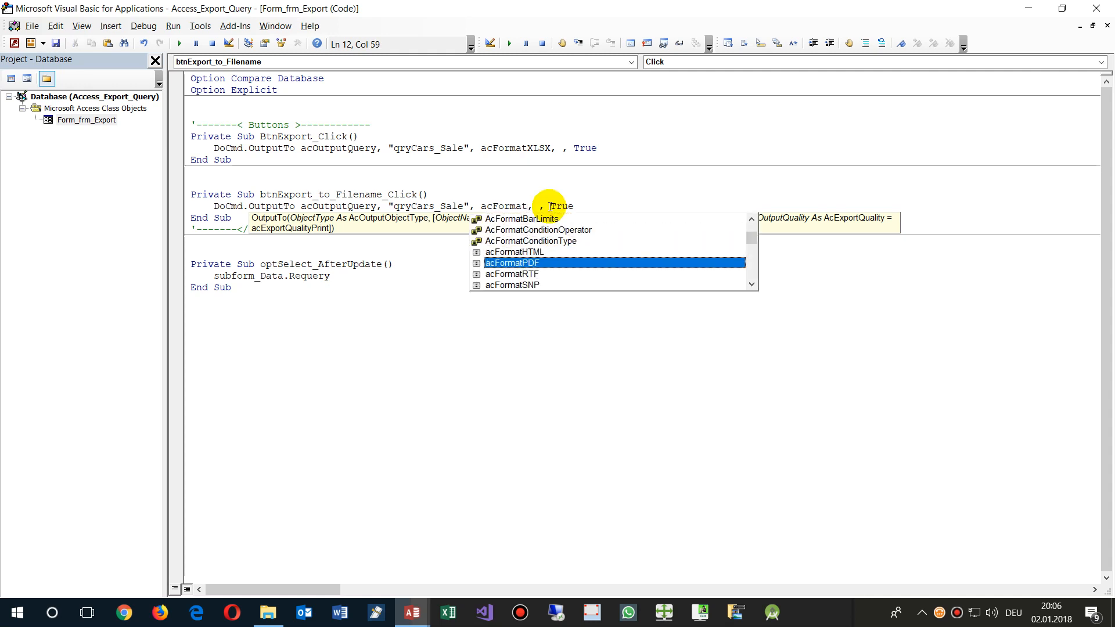
{"action": "left_click", "coordinate": [512, 286]}
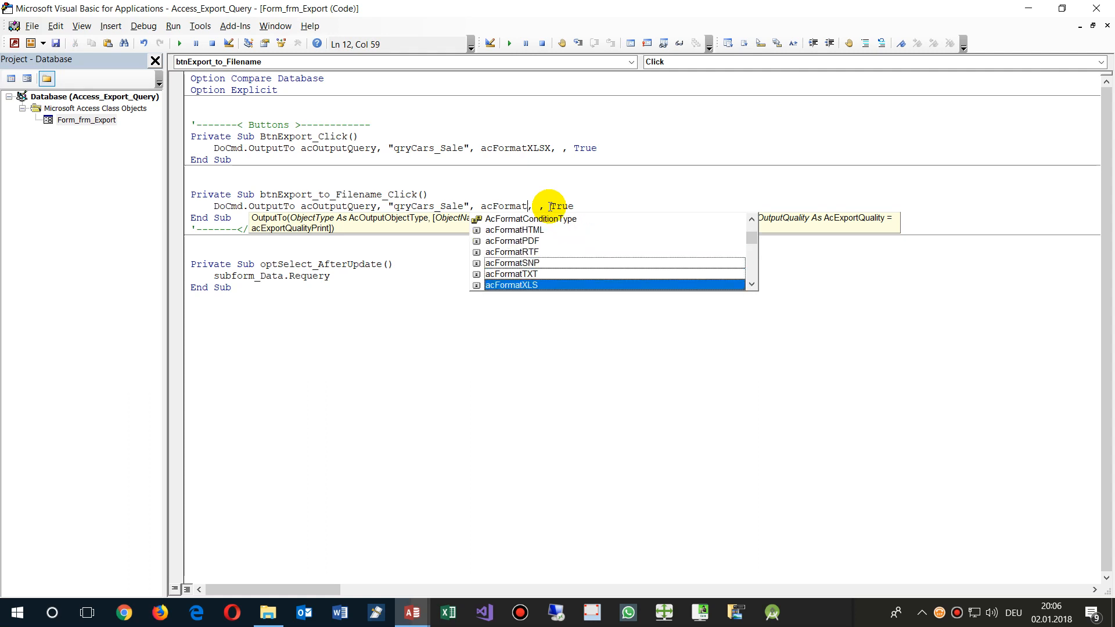
{"action": "scroll", "scroll_direction": "down", "scroll_amount": 3}
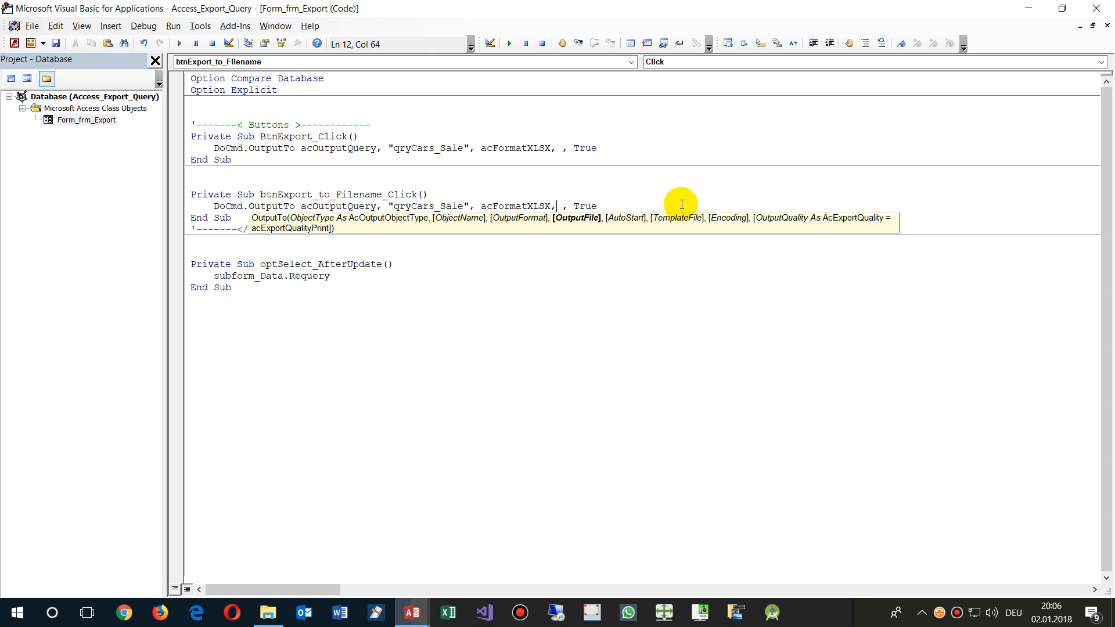
{"action": "type", "text": "s"}
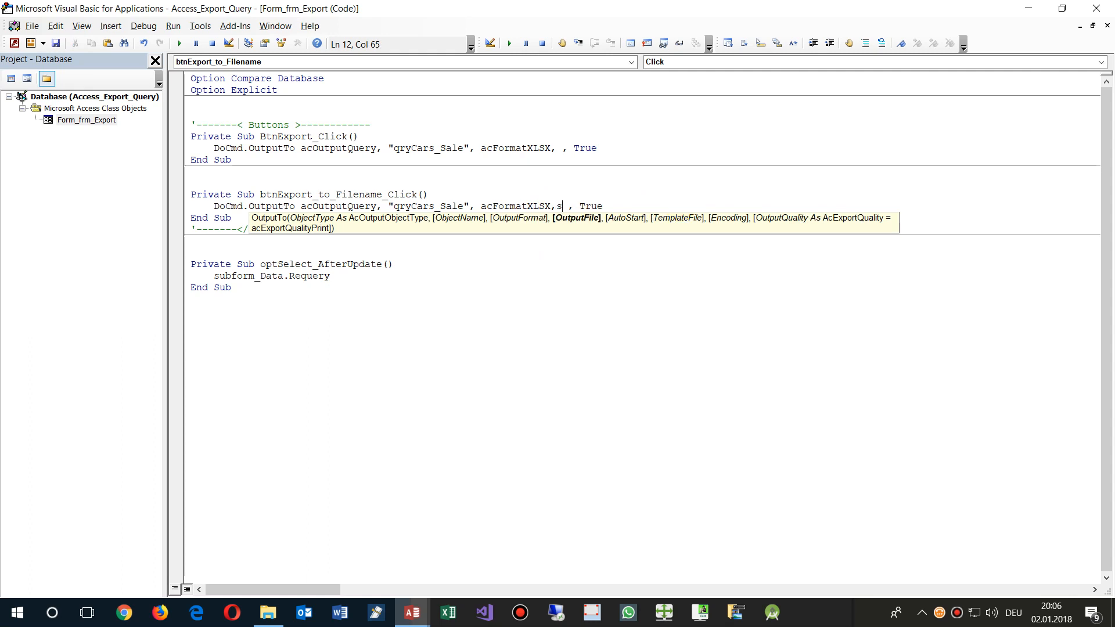
{"action": "type", "text": "Filena"}
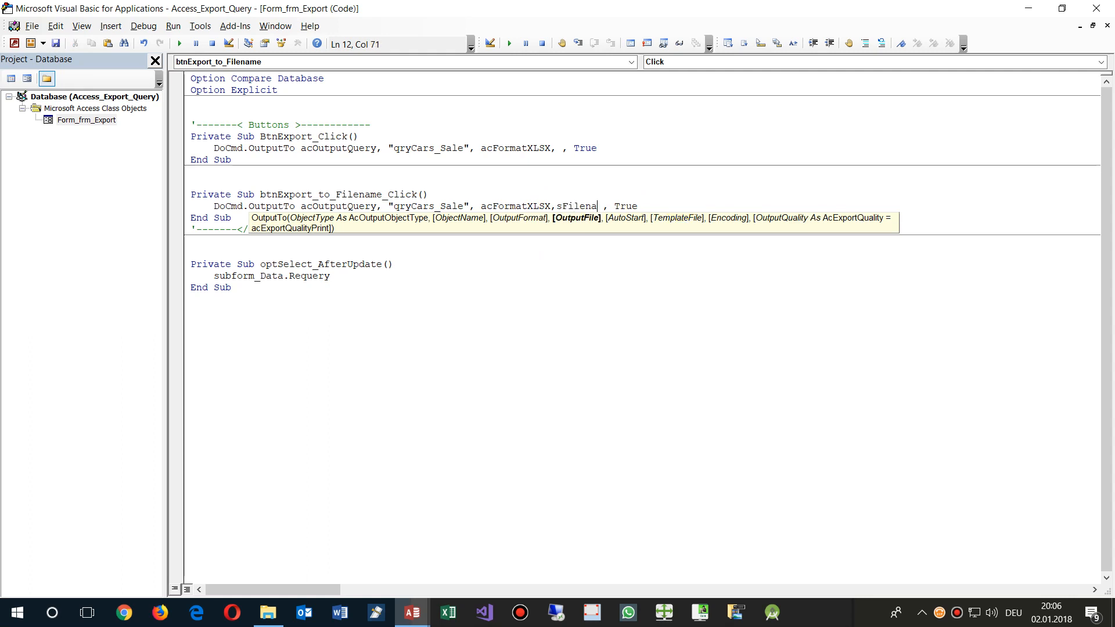
{"action": "type", "text": "me ,"}
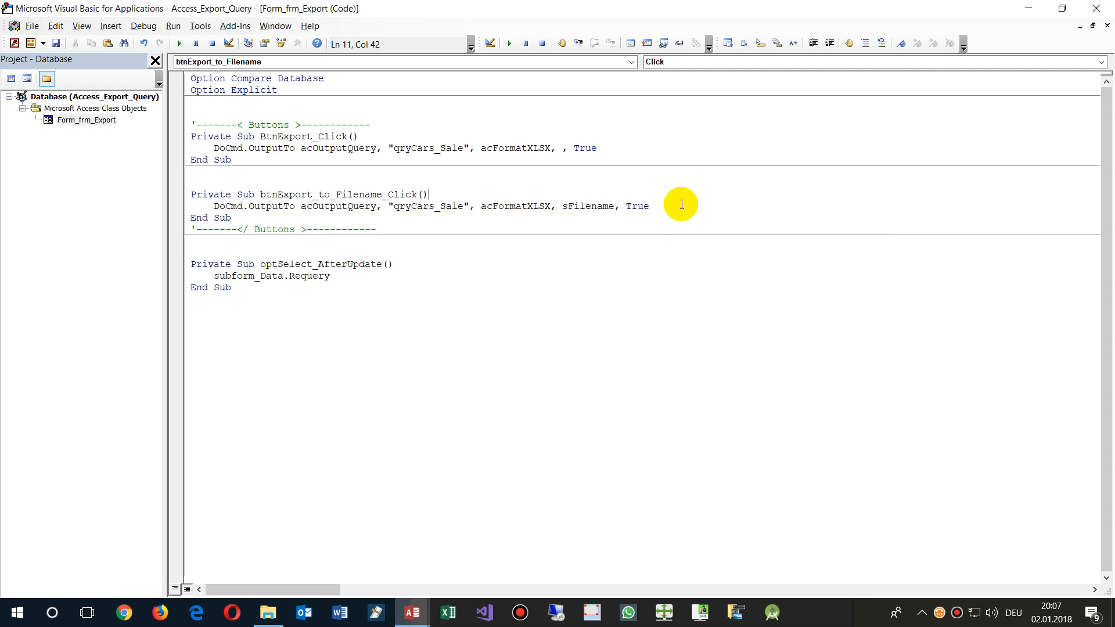
Step: Declare Dim sFilename As String and begin its assignment sFilename =
{"action": "key", "text": "Return"}
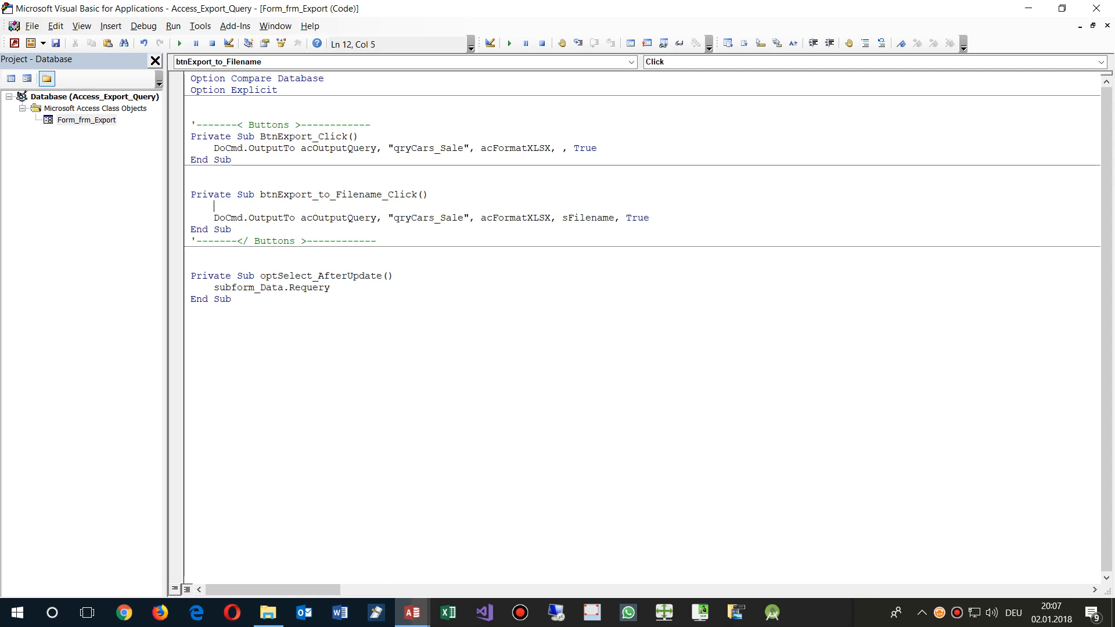
{"action": "type", "text": "dim sFilename As String"}
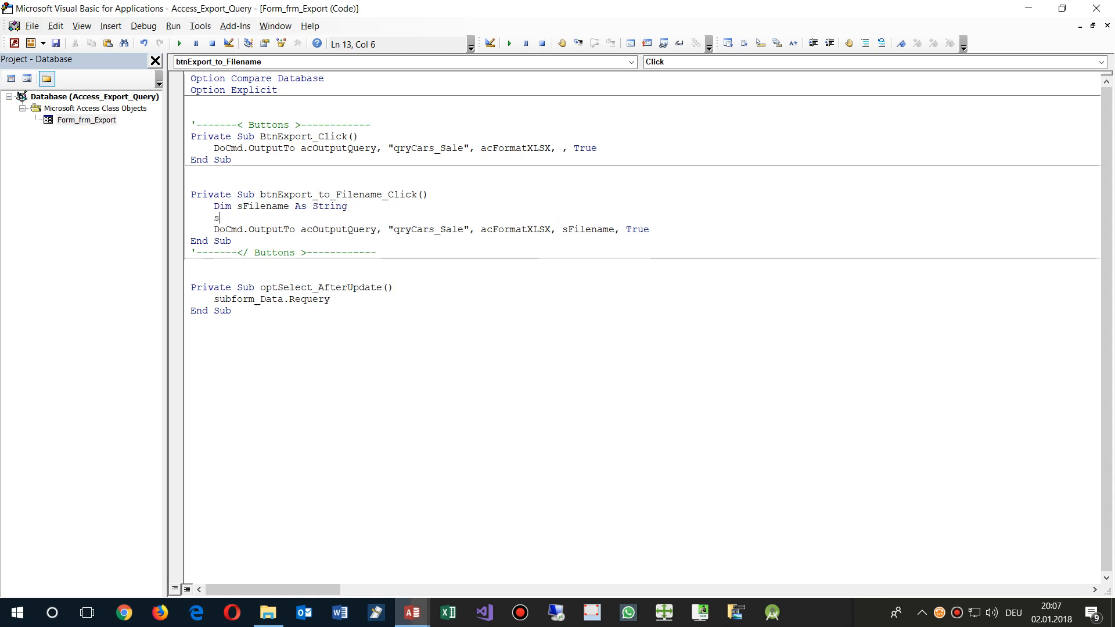
{"action": "type", "text": "Filename="}
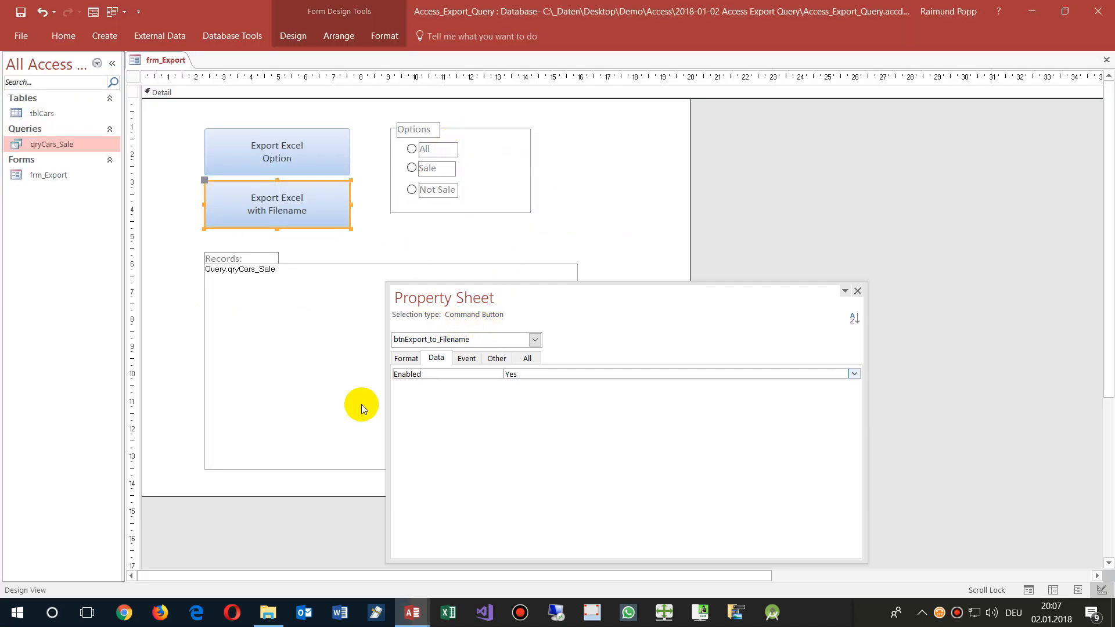
Step: Look up the database folder's full path in File Explorer and return to the code editor
{"action": "left_click", "coordinate": [268, 612]}
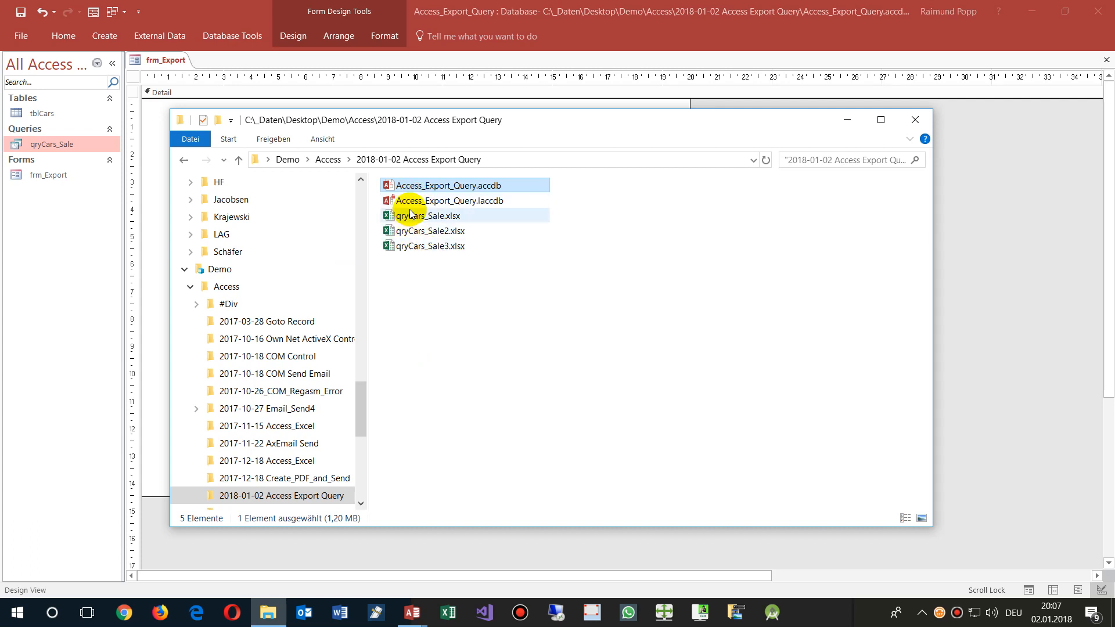
{"action": "left_click", "coordinate": [446, 185]}
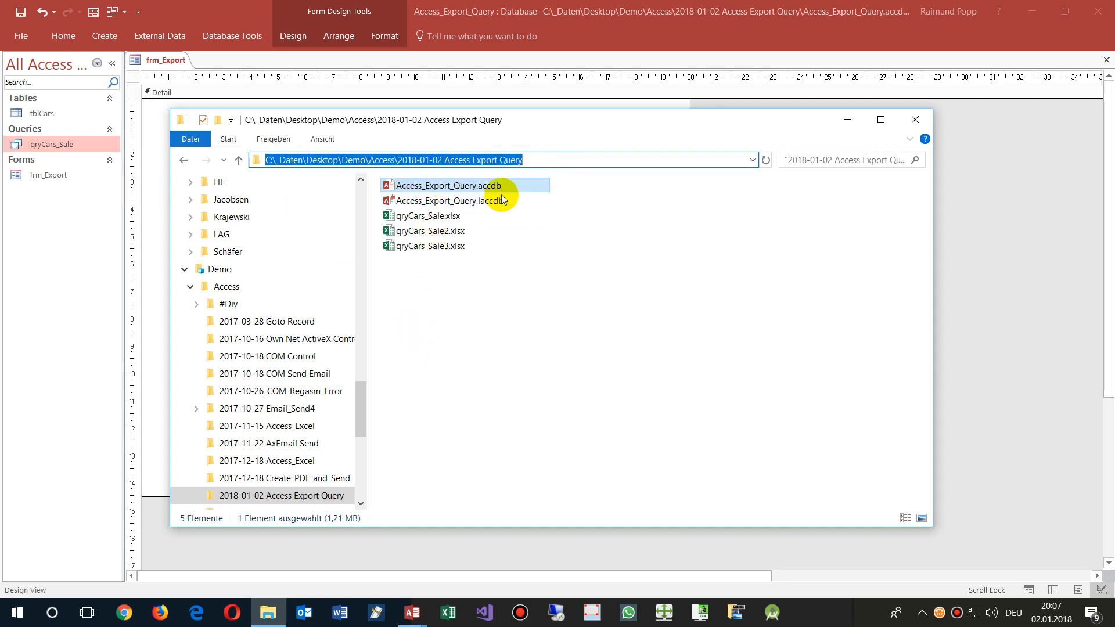
{"action": "left_click", "coordinate": [913, 119]}
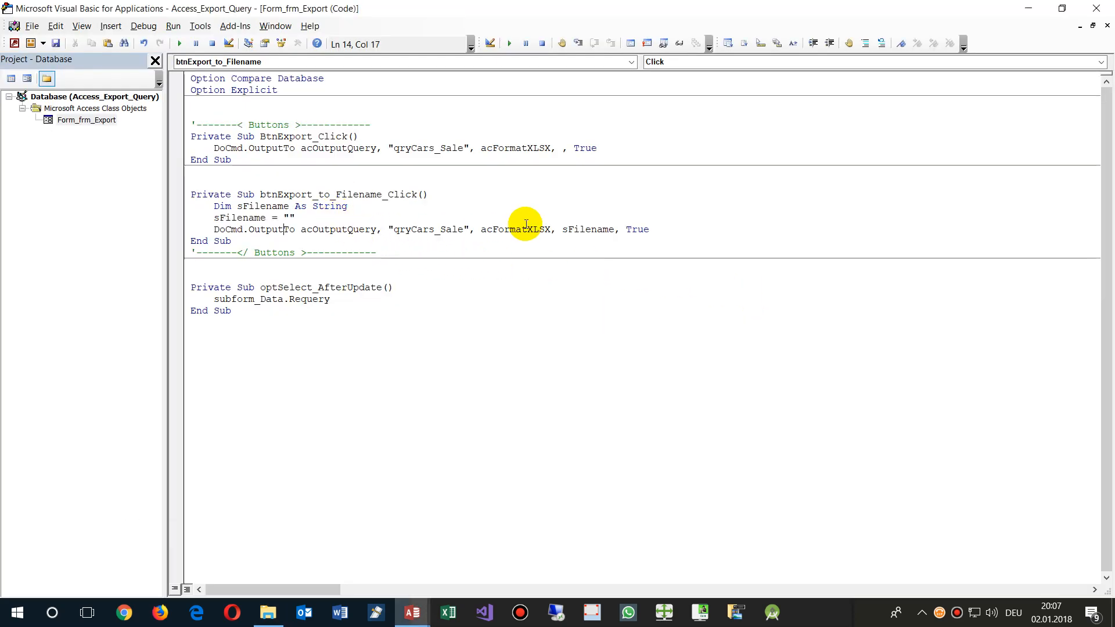
Step: Set sFilename to the project folder path ending in Output_Results.xlsx
{"action": "type", "text": "C:\\_Daten\\Desktop\\Demo\\Access\\2018-01-02 Access Export Query"}
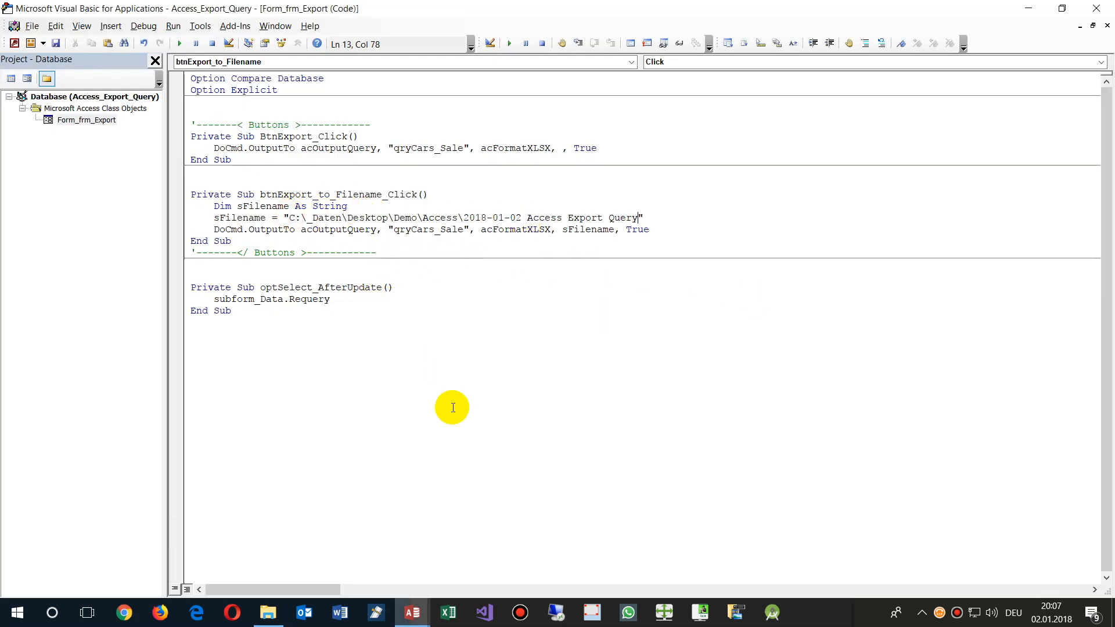
{"action": "type", "text": "\\"}
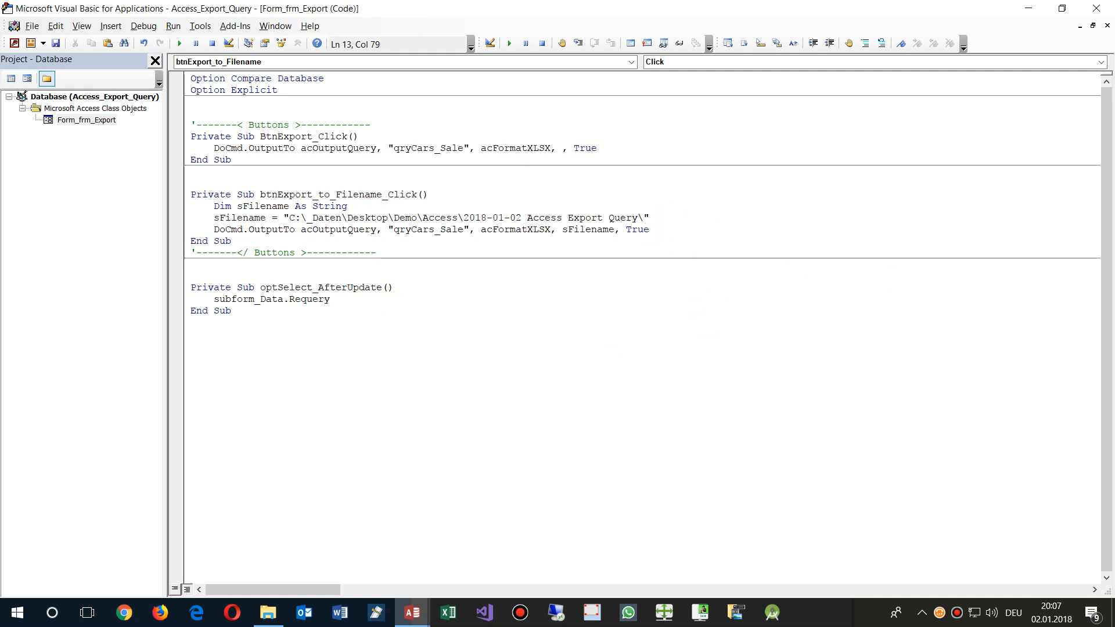
{"action": "type", "text": "Outpu"}
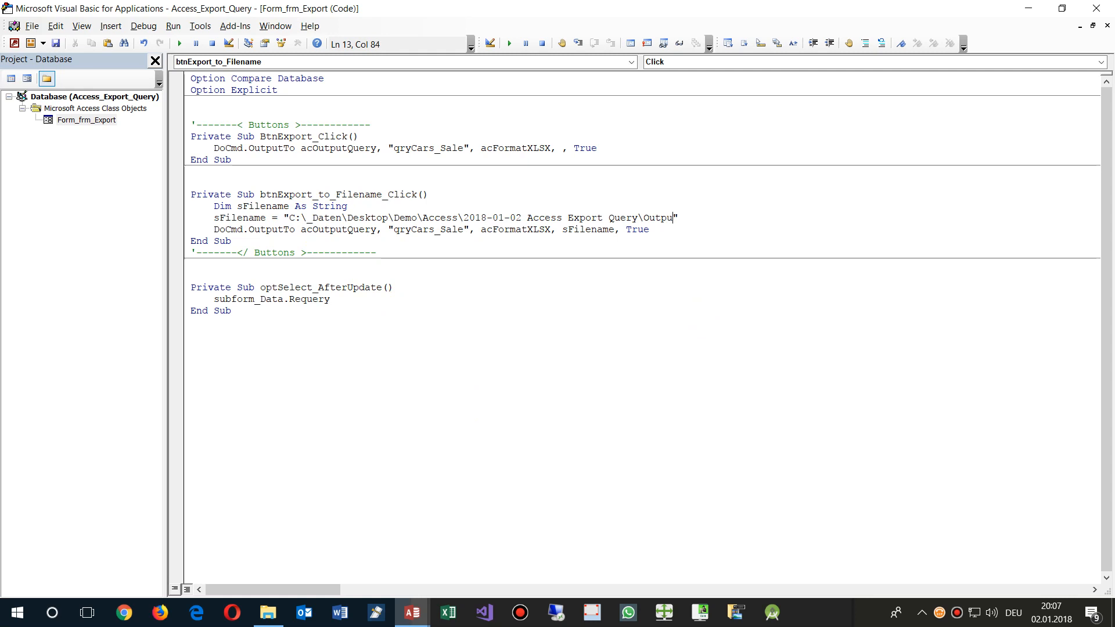
{"action": "type", "text": "t_Re"}
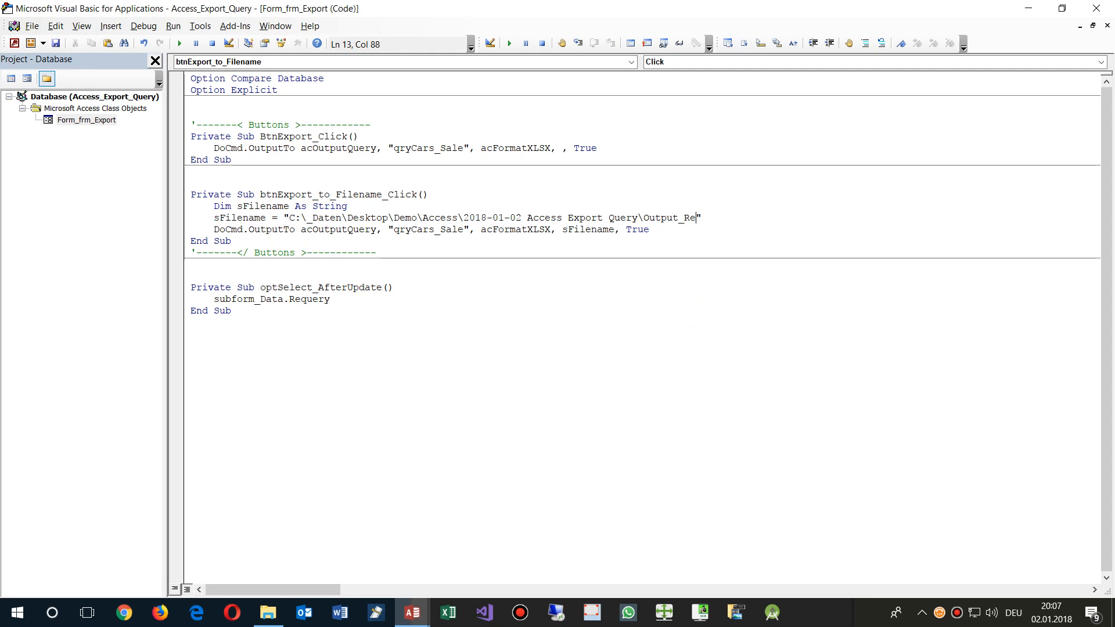
{"action": "type", "text": "sul"}
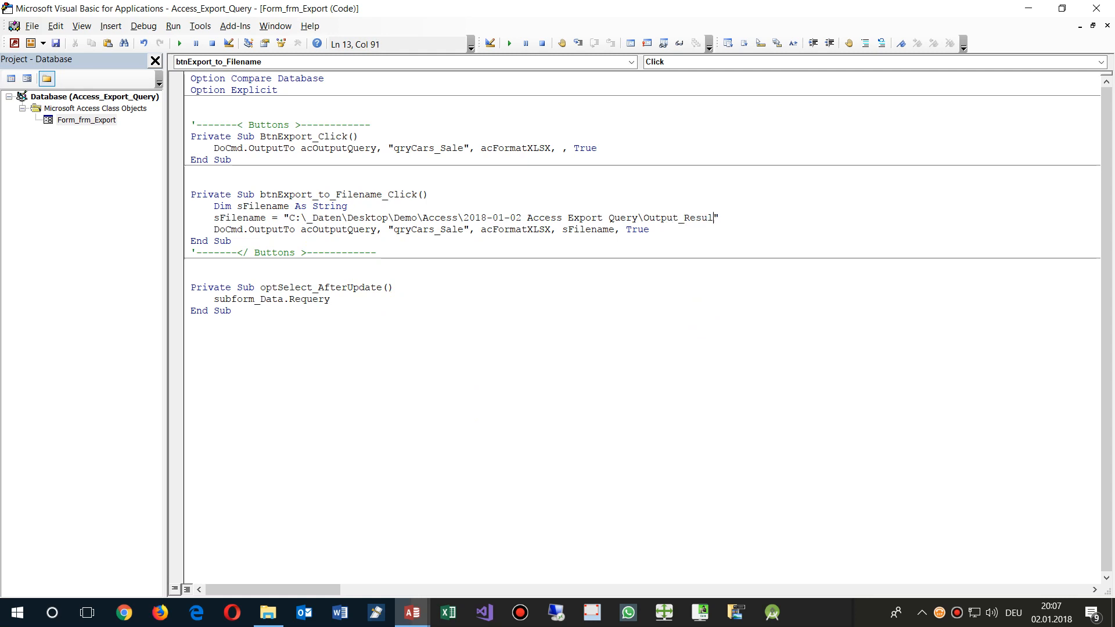
{"action": "type", "text": "ts."}
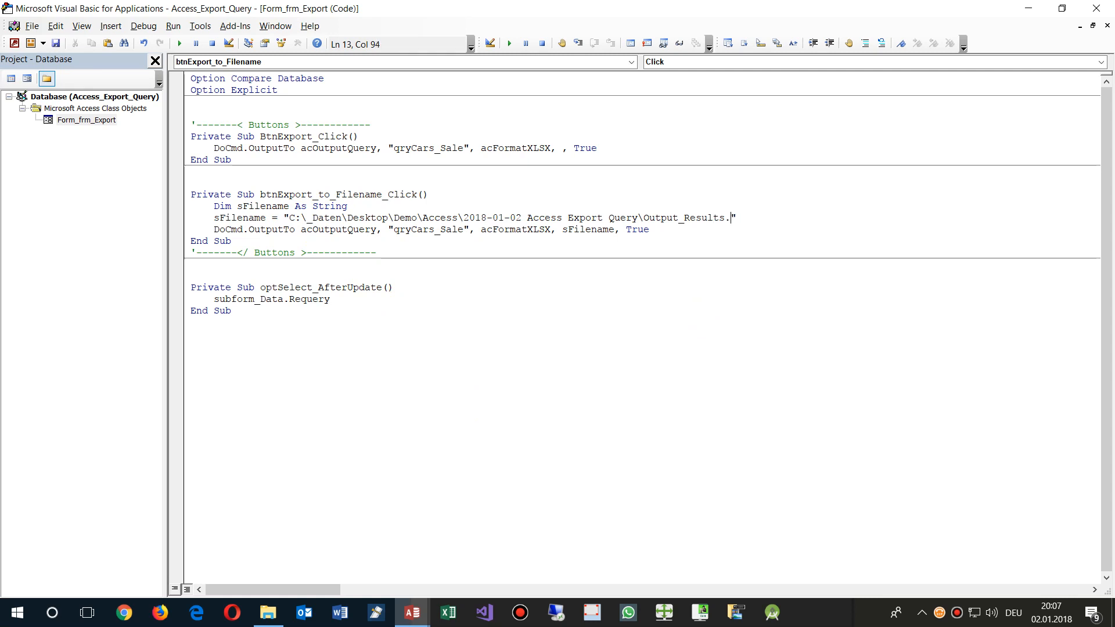
{"action": "type", "text": "xls\""}
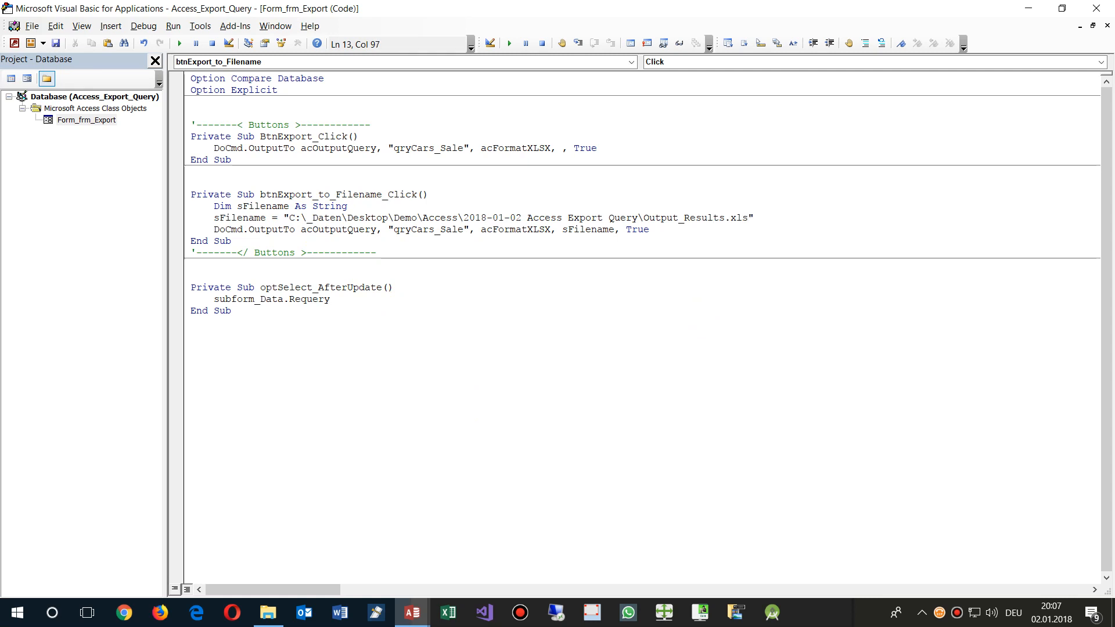
{"action": "key", "text": "Backspace"}
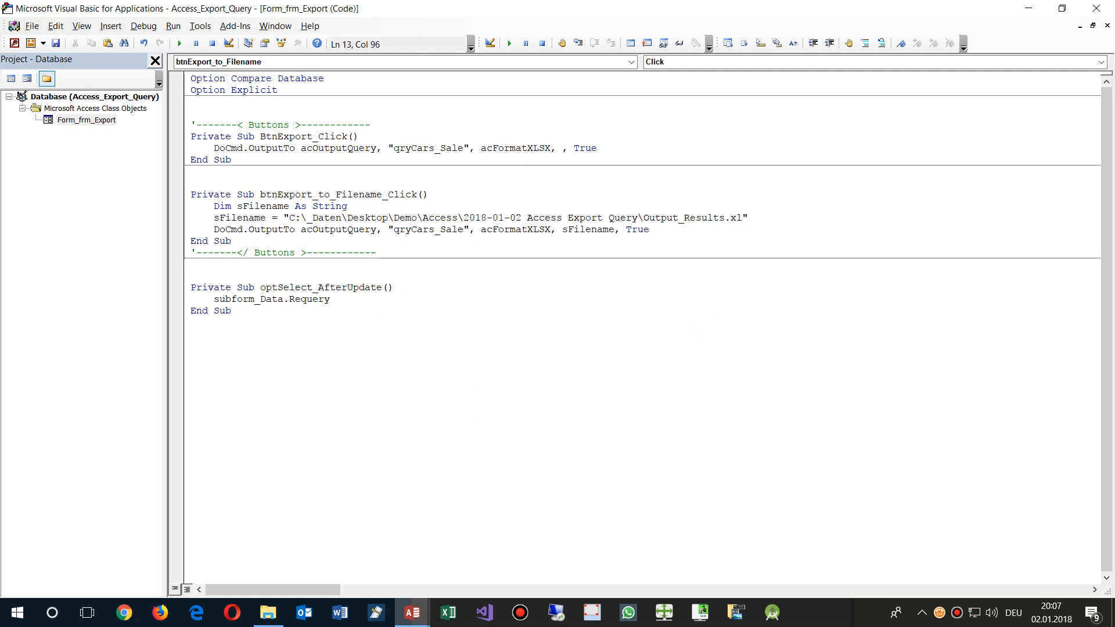
{"action": "type", "text": "s"}
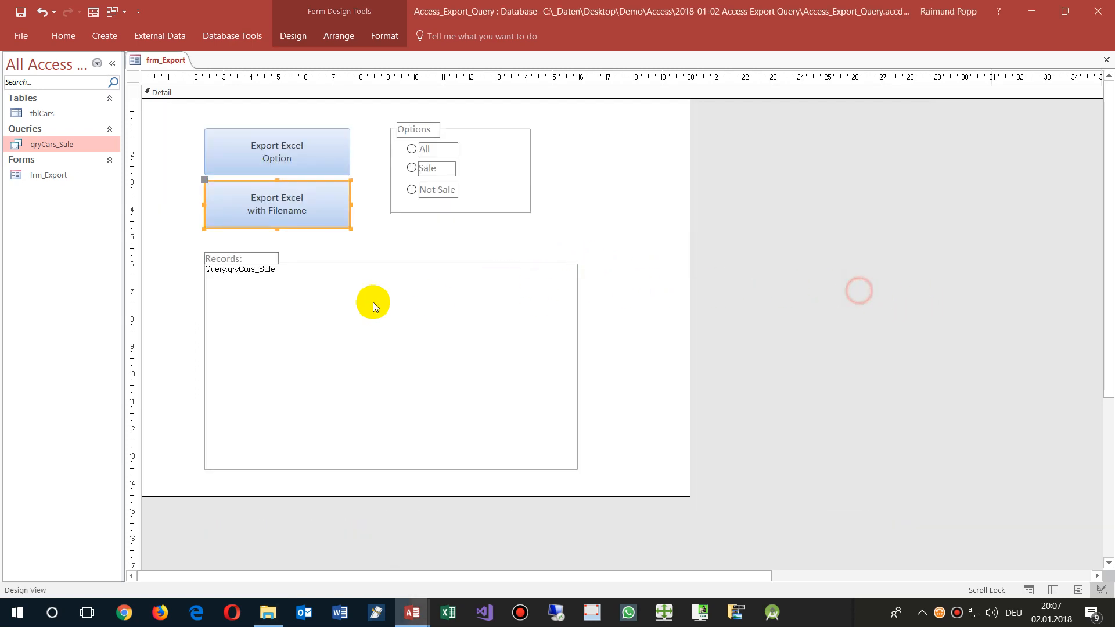
Step: Run Export Excel with Filename, producing Output_Results.xlsx with all eleven cars, then close it
{"action": "left_click", "coordinate": [91, 12]}
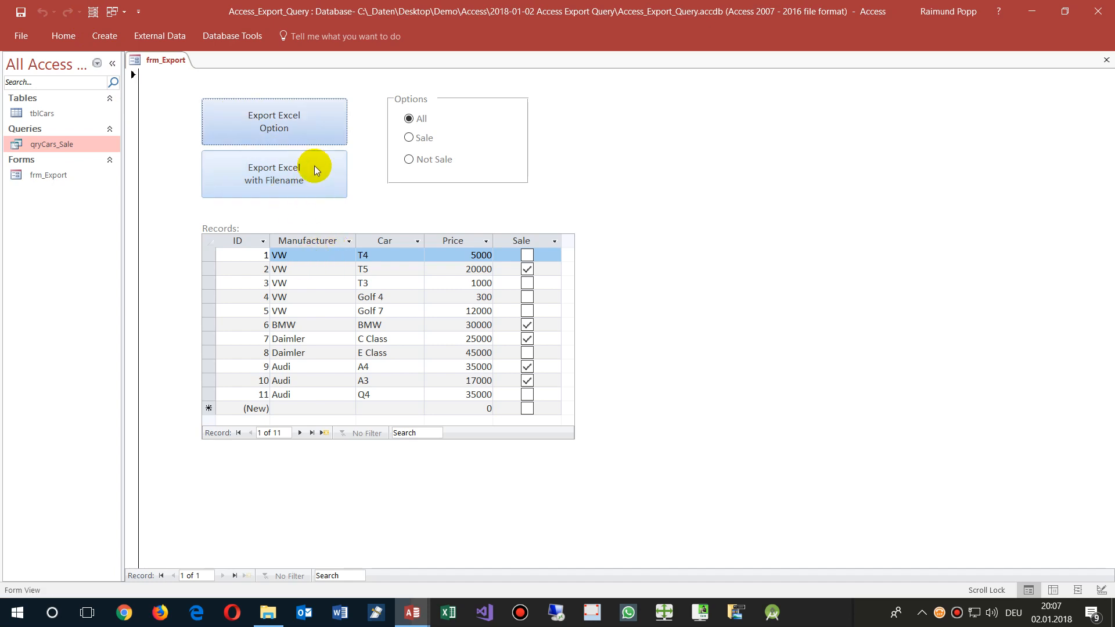
{"action": "mouse_move", "coordinate": [288, 171]}
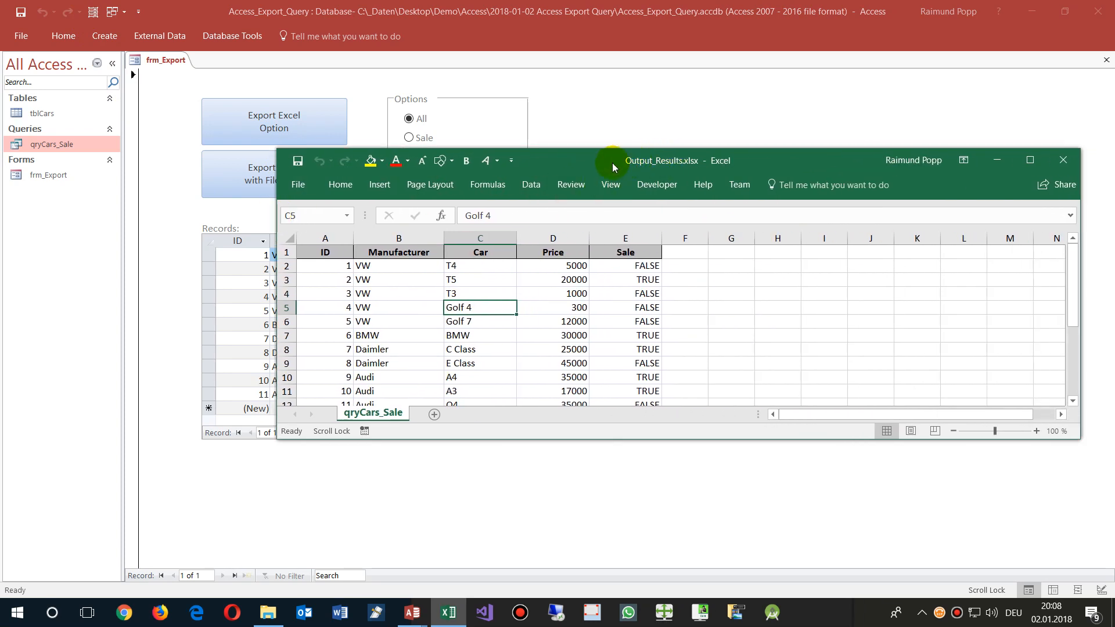
{"action": "mouse_move", "coordinate": [687, 168]}
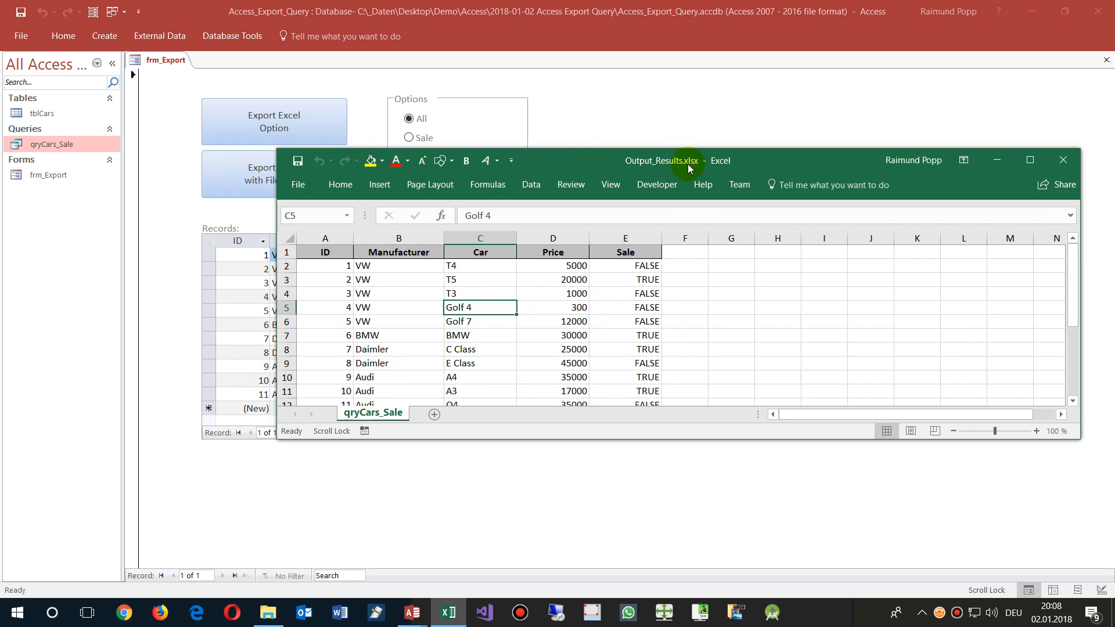
{"action": "left_click", "coordinate": [1063, 159]}
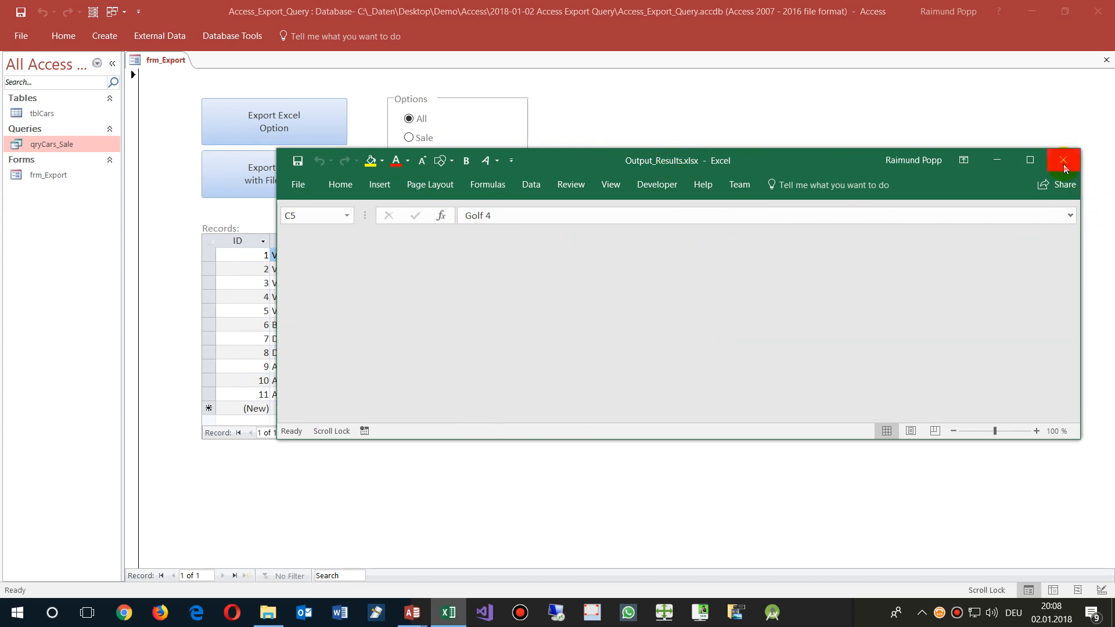
{"action": "left_click", "coordinate": [1063, 159]}
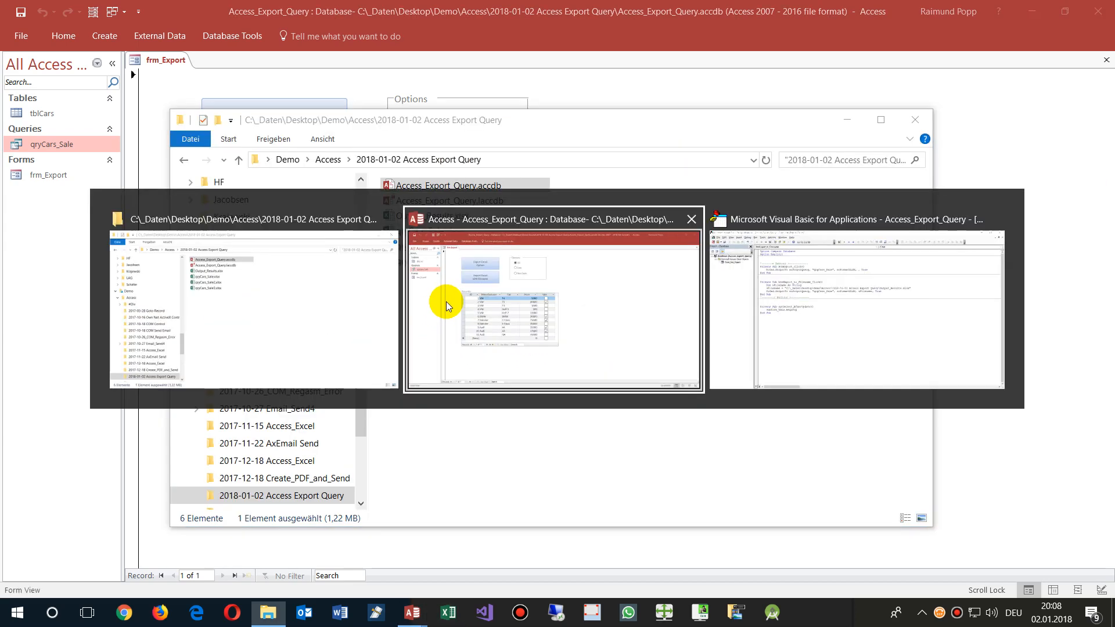
Step: Replace the trailing True argument of DoCmd.OutputTo with Autostart:=false so Excel no longer auto-opens
{"action": "left_click", "coordinate": [875, 305]}
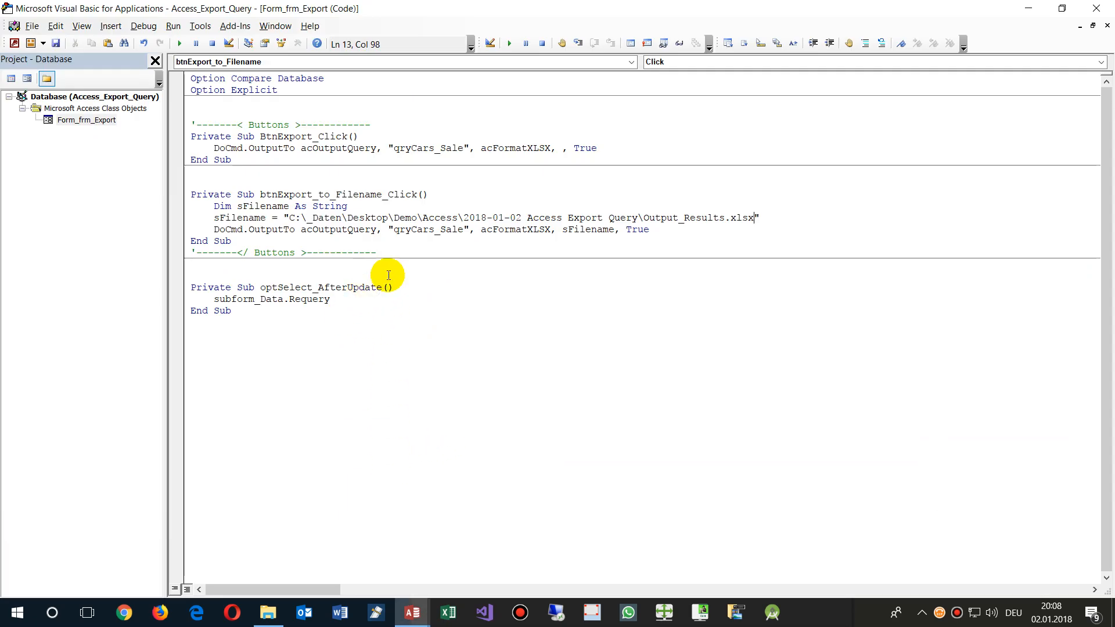
{"action": "double_click", "coordinate": [635, 229]}
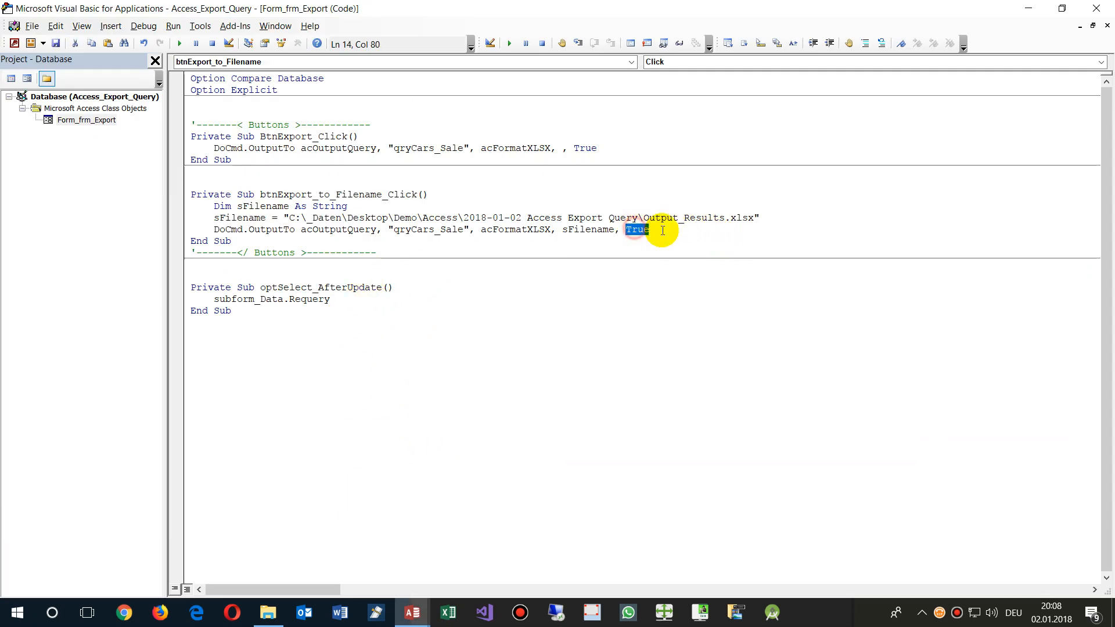
{"action": "key", "text": "Delete"}
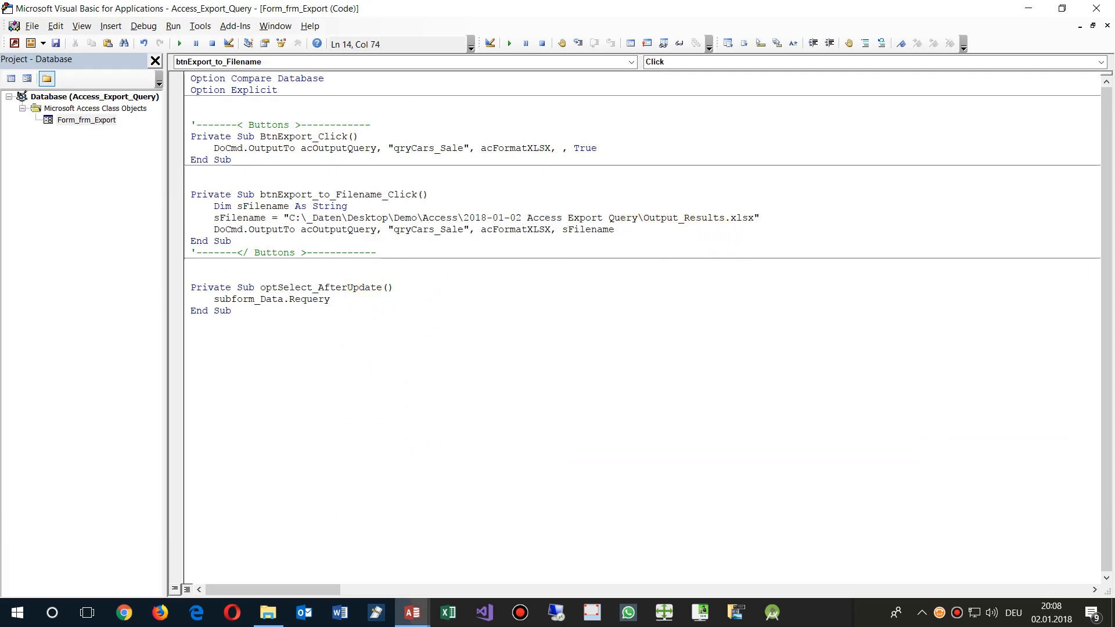
{"action": "type", "text": ","}
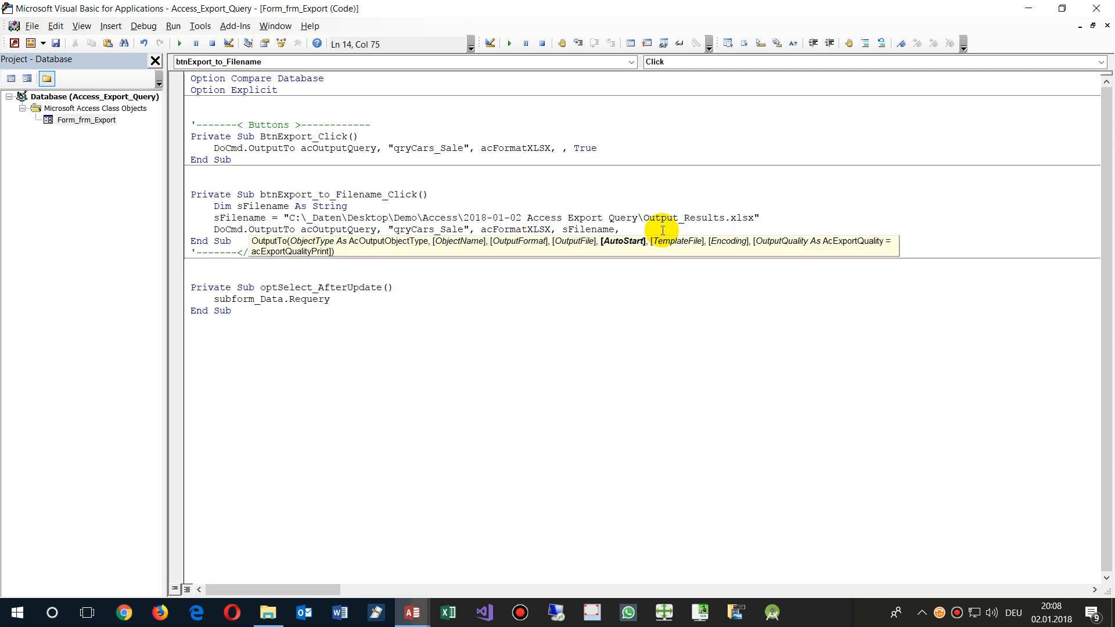
{"action": "type", "text": "f"}
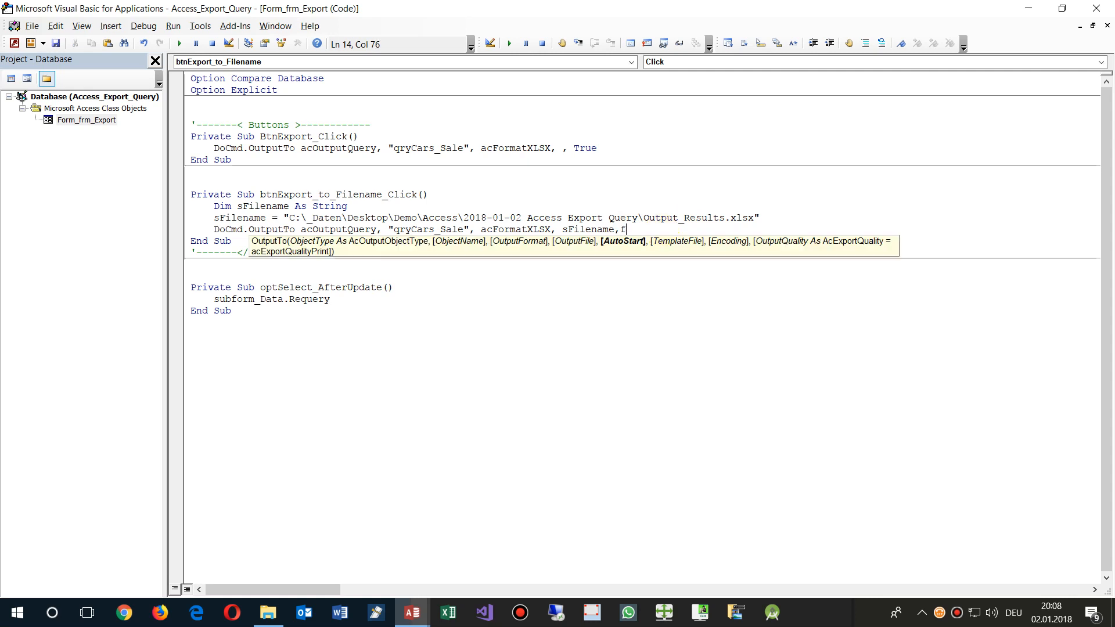
{"action": "type", "text": "alse"}
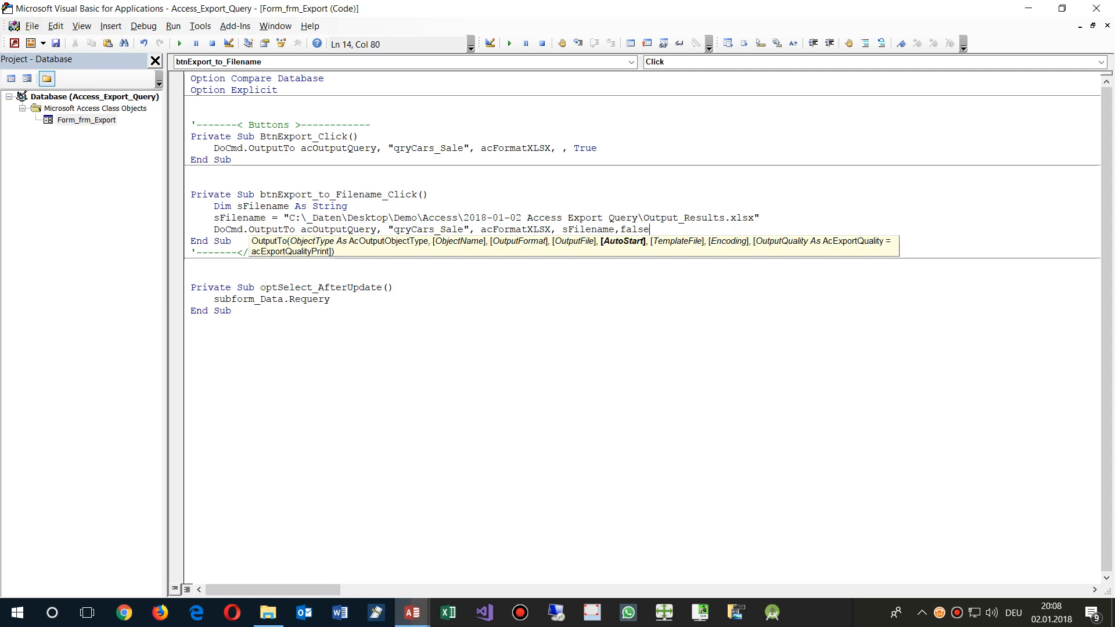
{"action": "type", "text": "Autostart:="}
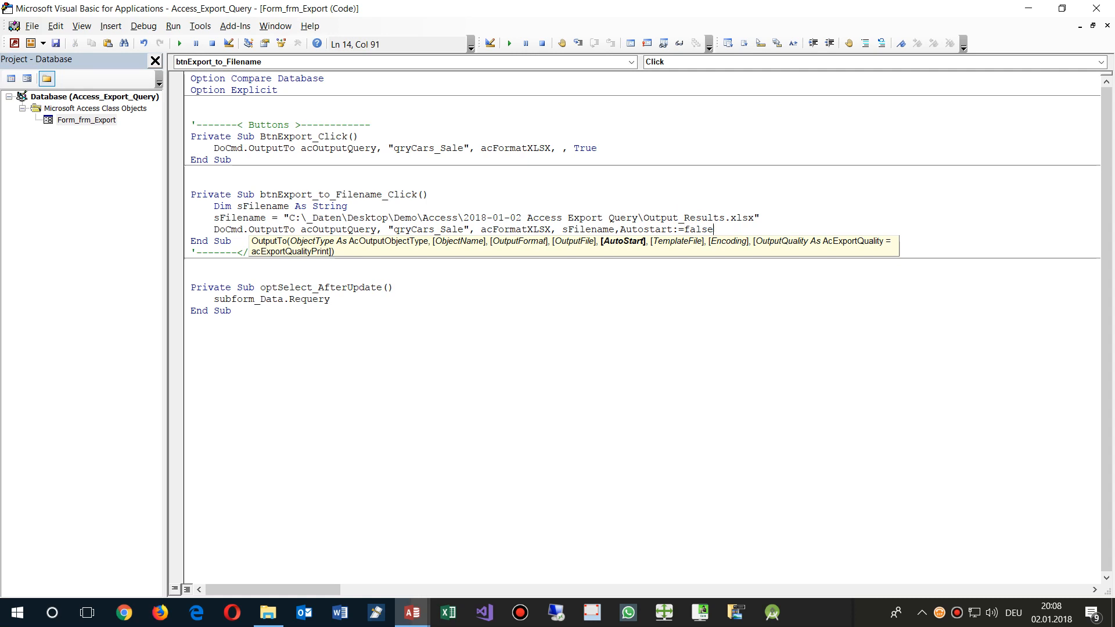
{"action": "key", "text": "Return"}
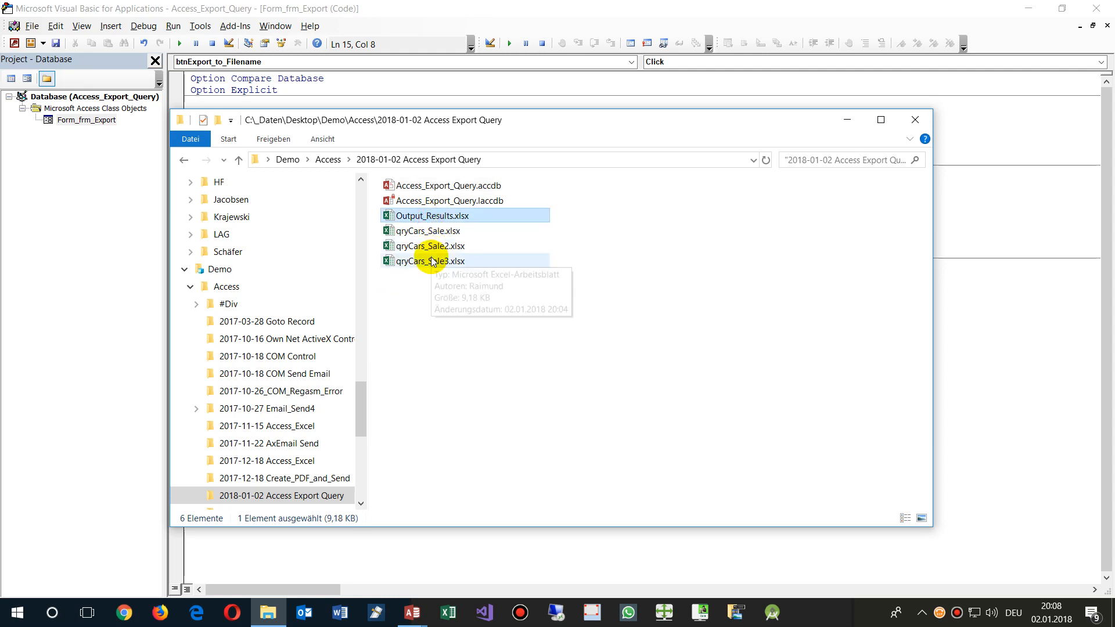
{"action": "mouse_move", "coordinate": [429, 262]}
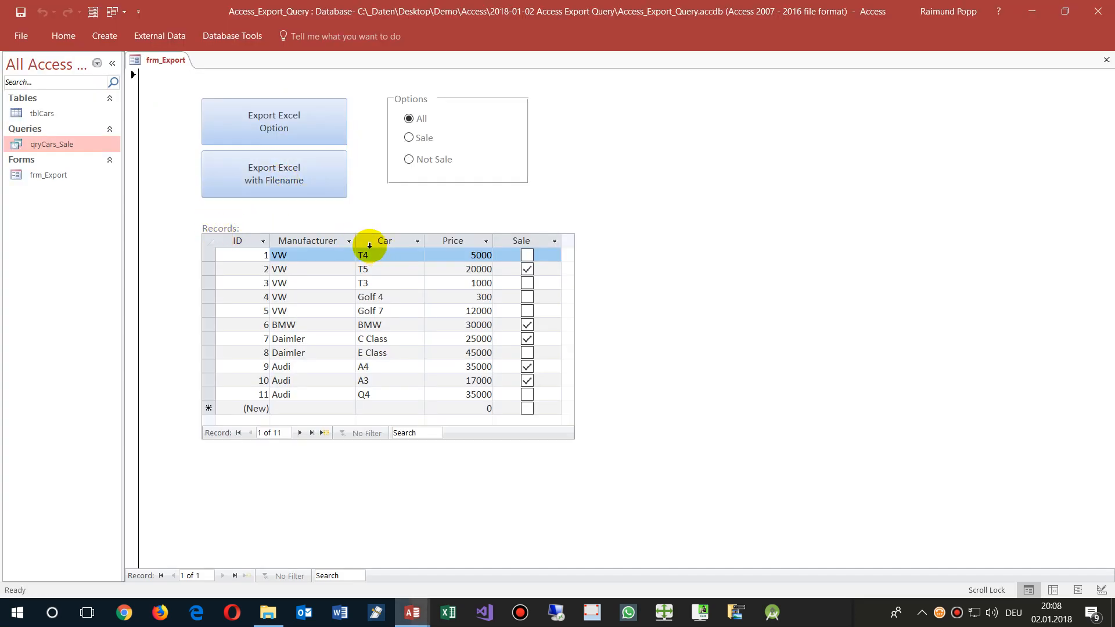
Step: Re-run Export Excel with Filename for Sale and view the updated Output_Results.xlsx from the export folder
{"action": "left_click", "coordinate": [408, 137]}
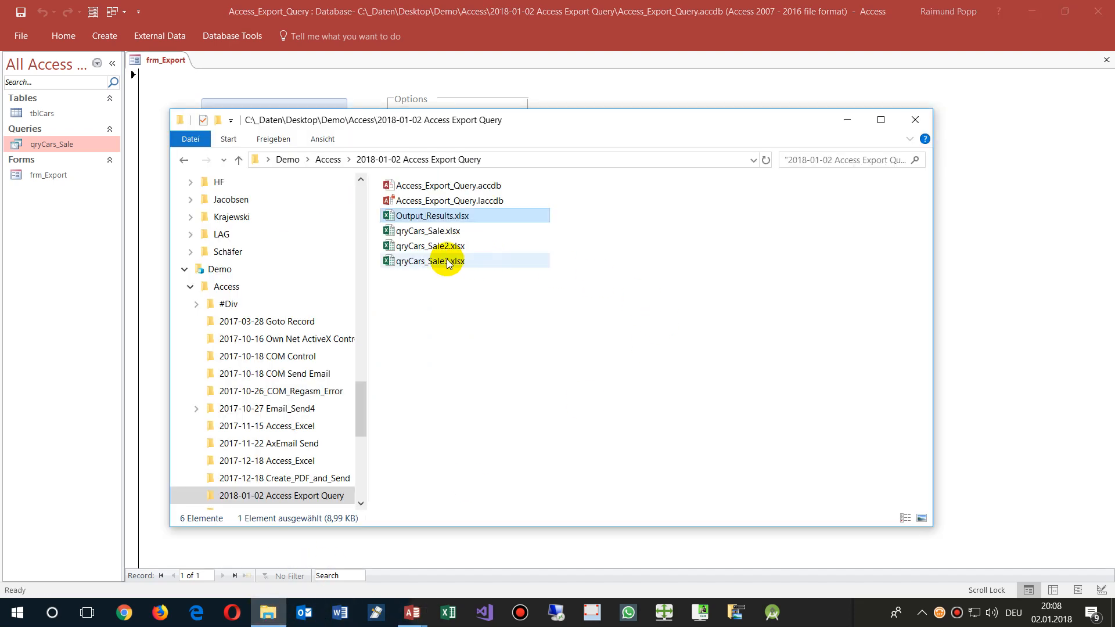
{"action": "double_click", "coordinate": [429, 216]}
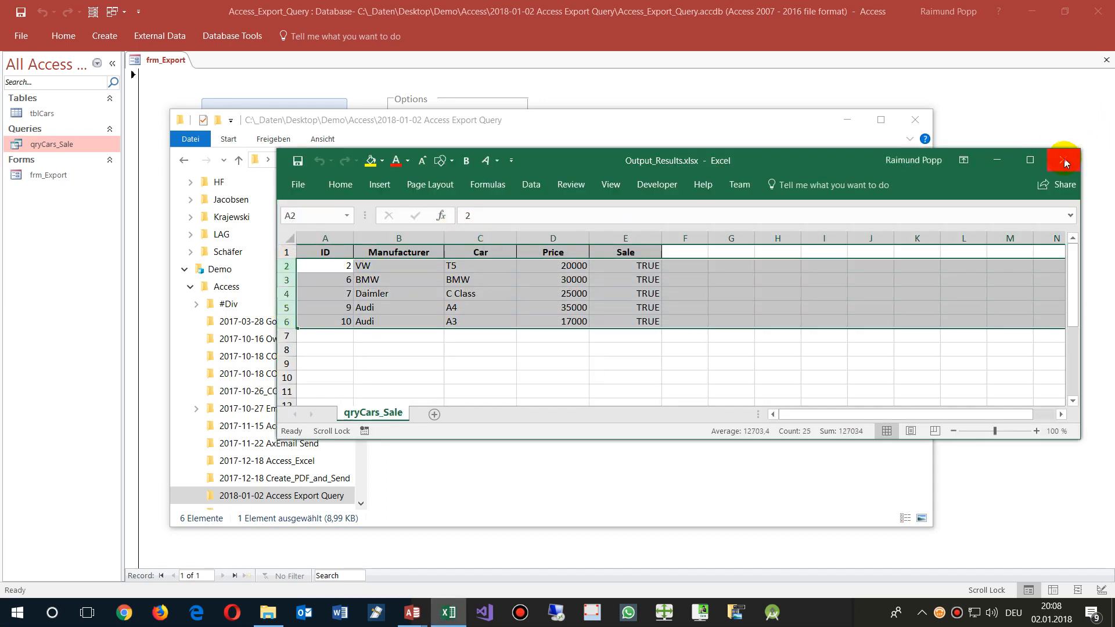
Step: Close Output_Results.xlsx after confirming it lists only the five sold cars
{"action": "left_click", "coordinate": [1063, 160]}
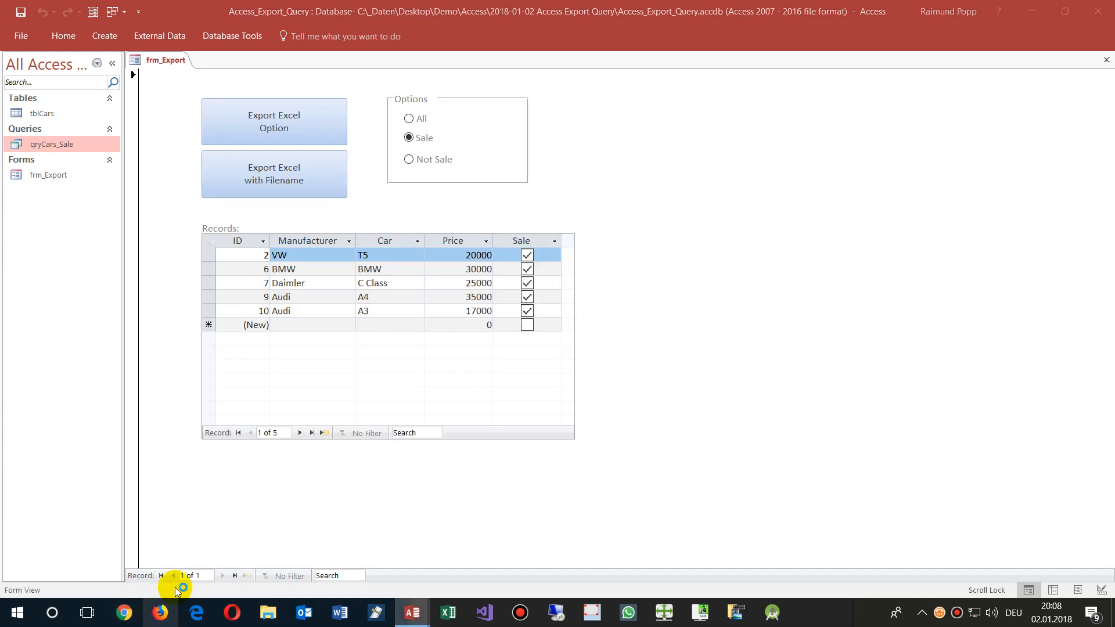
Step: Browse to the CodeDocu 'MS Access with Option Box' article offering Access_Export_Query.accdb
{"action": "left_click", "coordinate": [159, 612]}
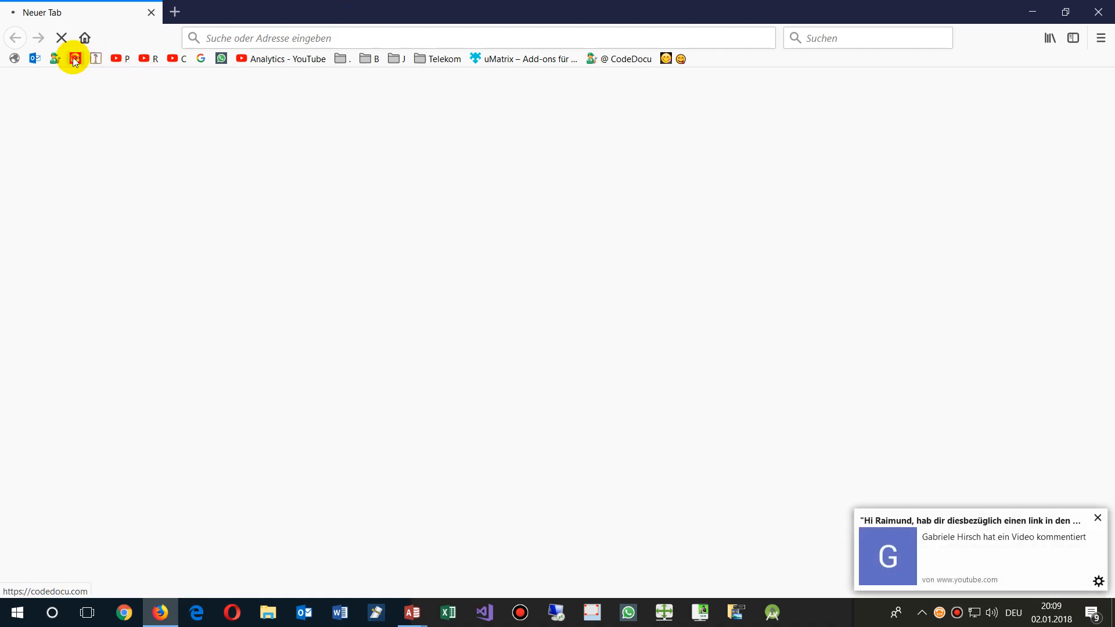
{"action": "left_click", "coordinate": [73, 58]}
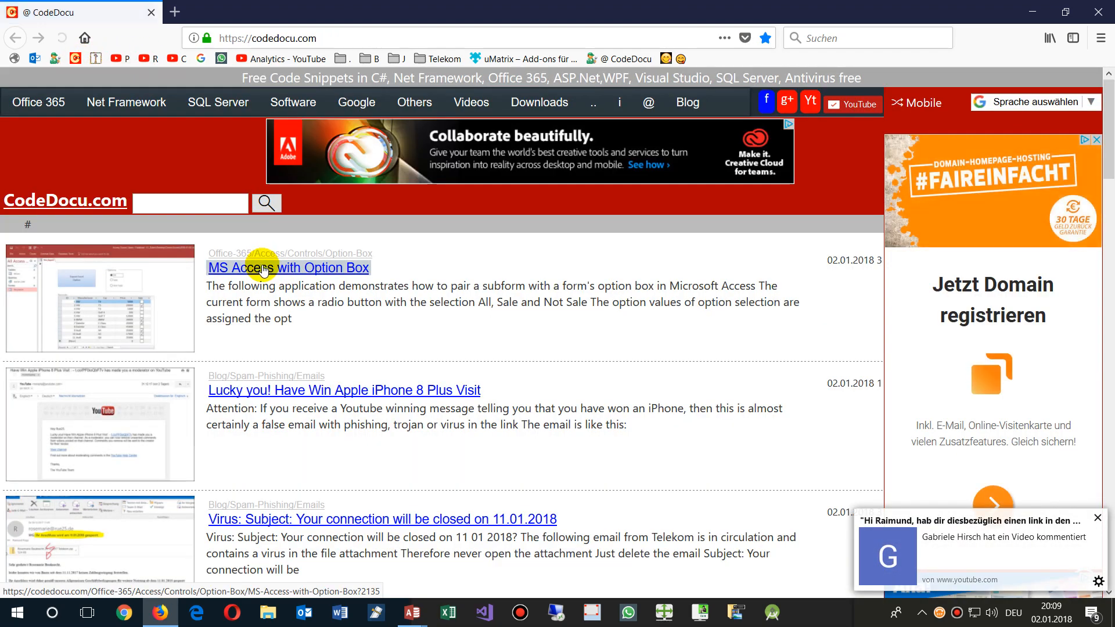
{"action": "left_click", "coordinate": [288, 267]}
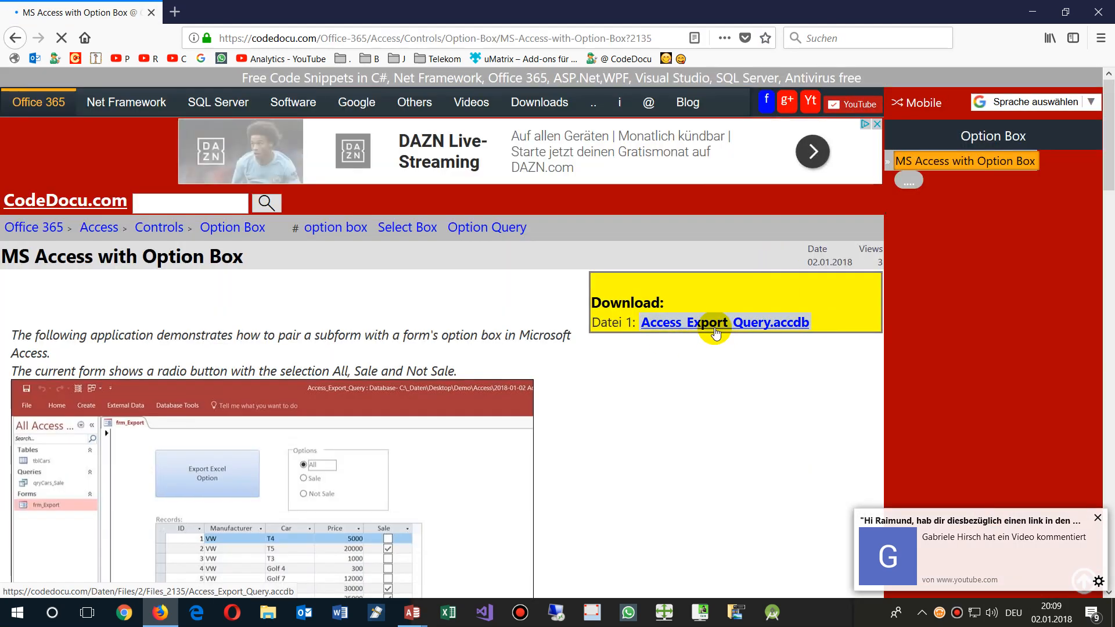